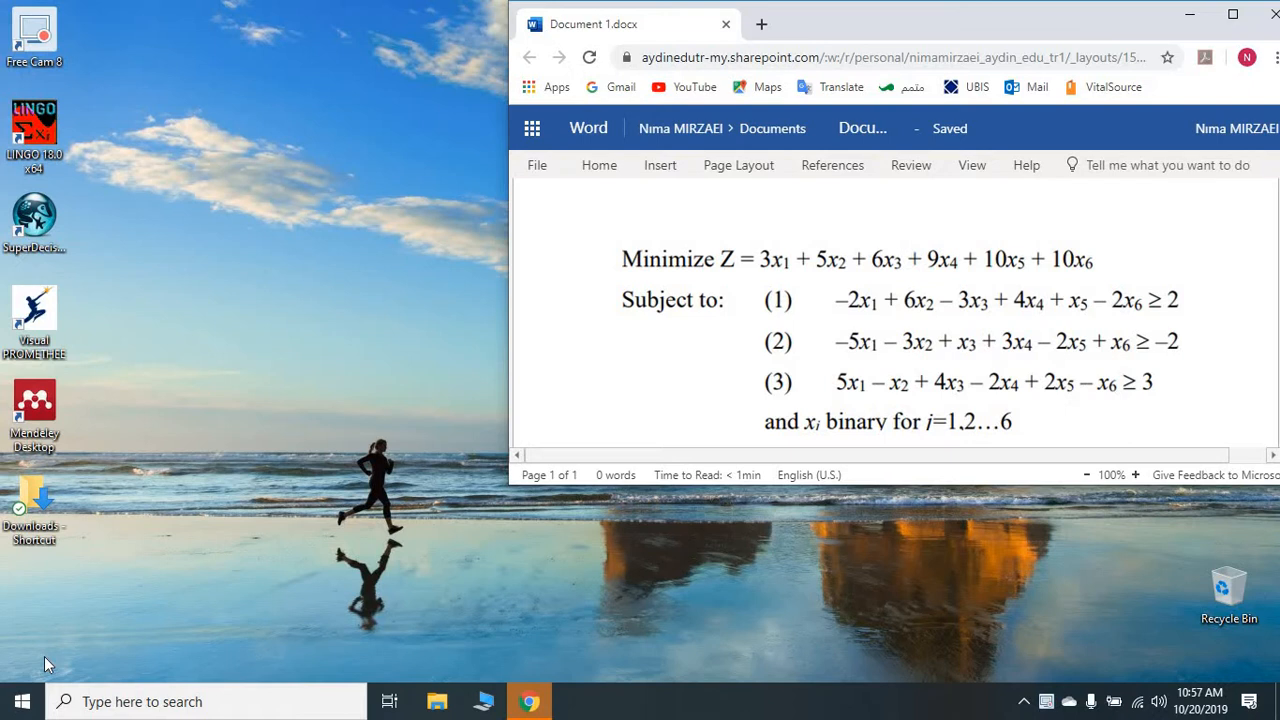
mouse_move(258, 555)
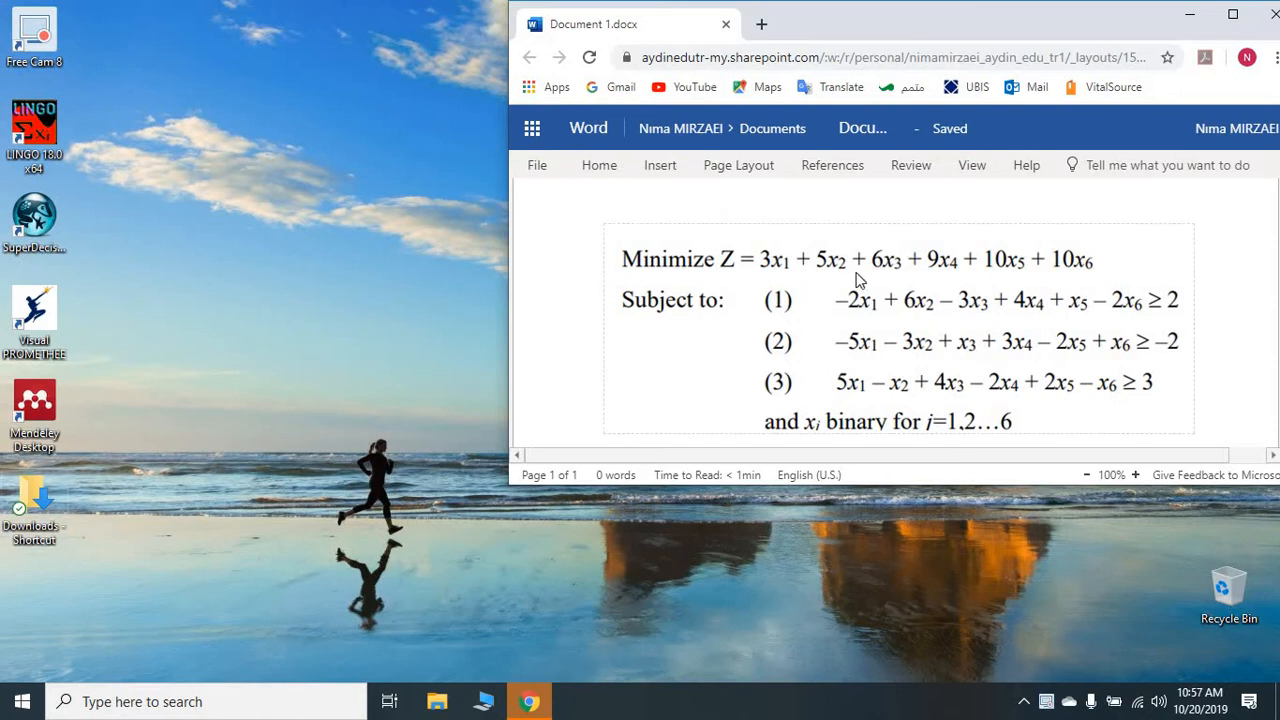
mouse_move(892, 430)
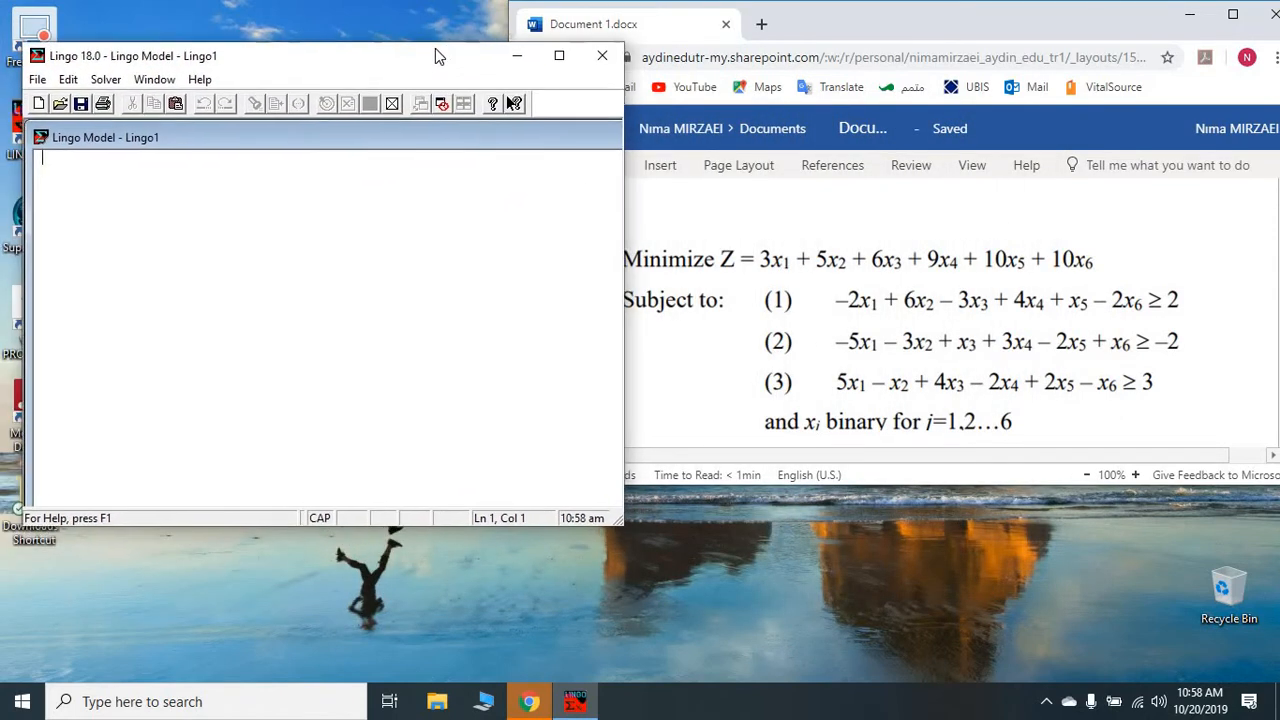
Start the Lingo1 model with the objective keyword MIN=
drag(435, 55, 435, 53)
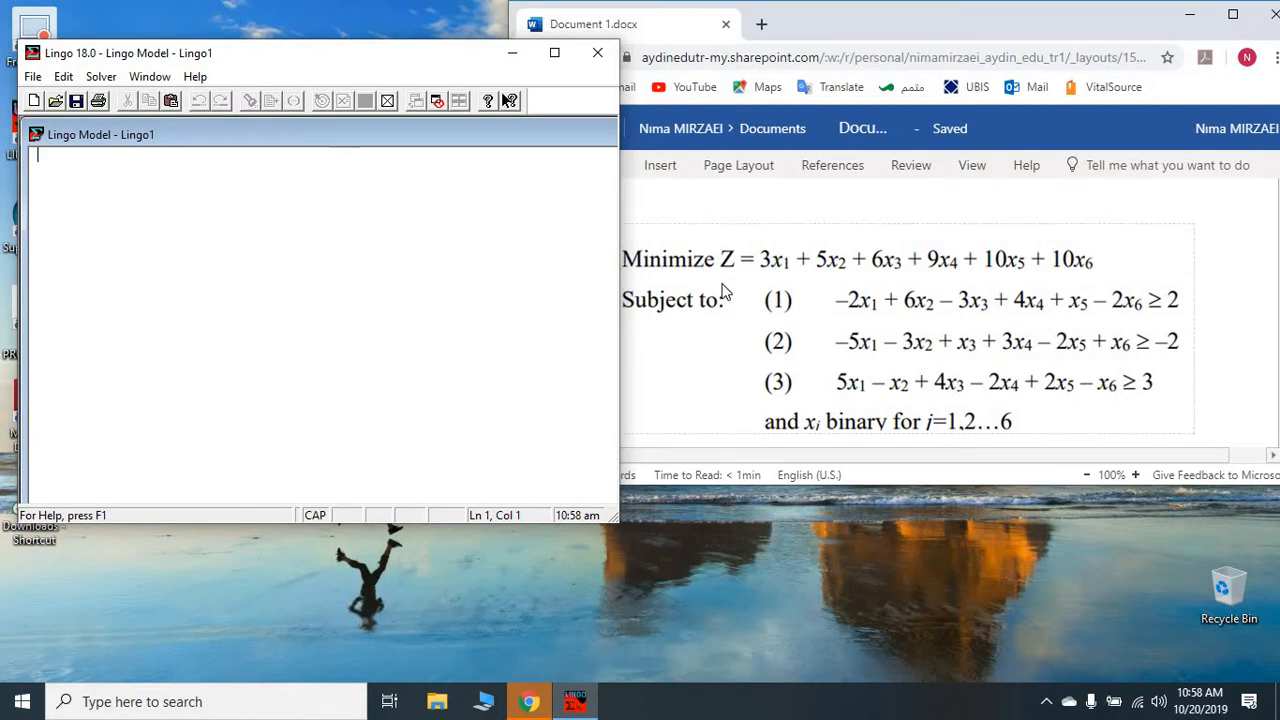
mouse_move(1064, 264)
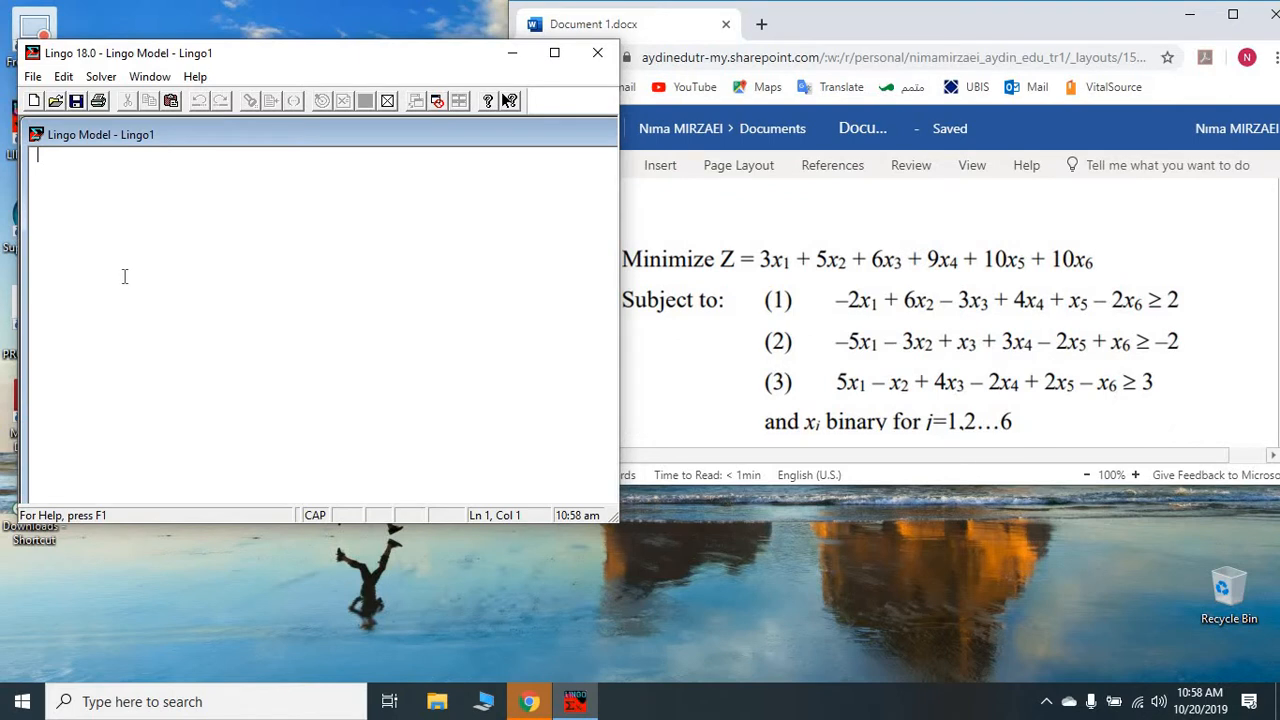
text(m)
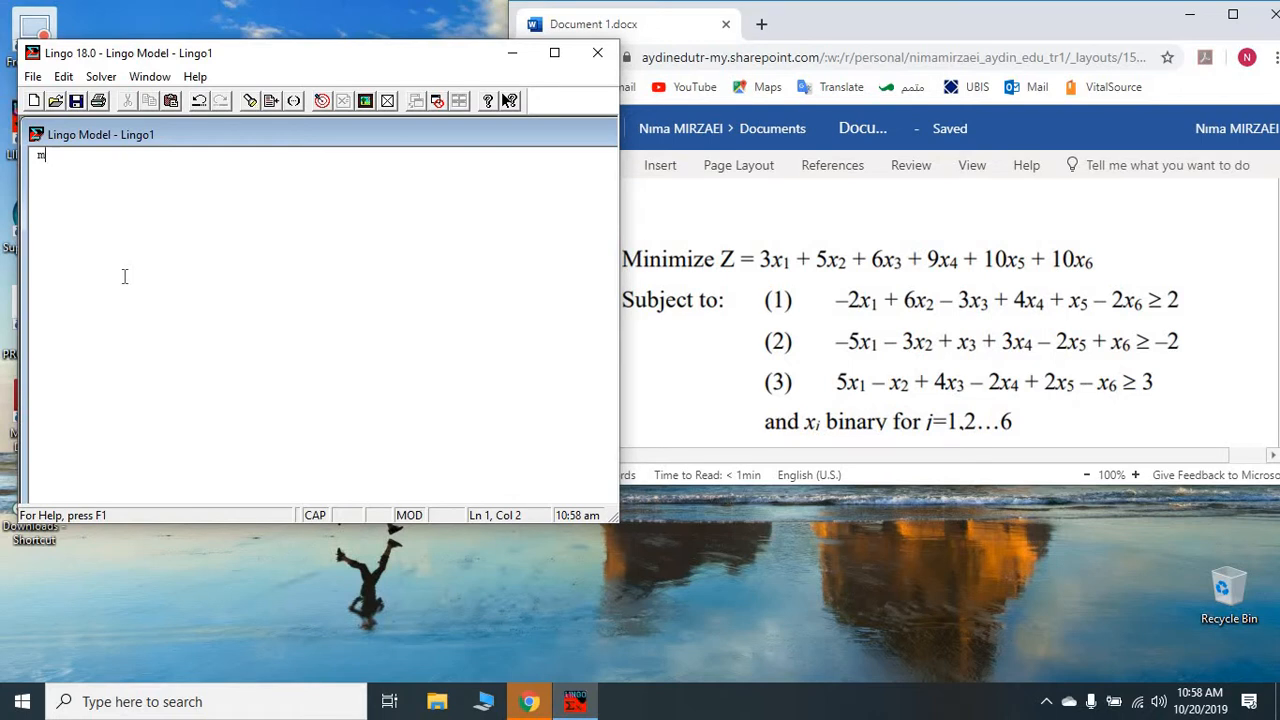
text(M)
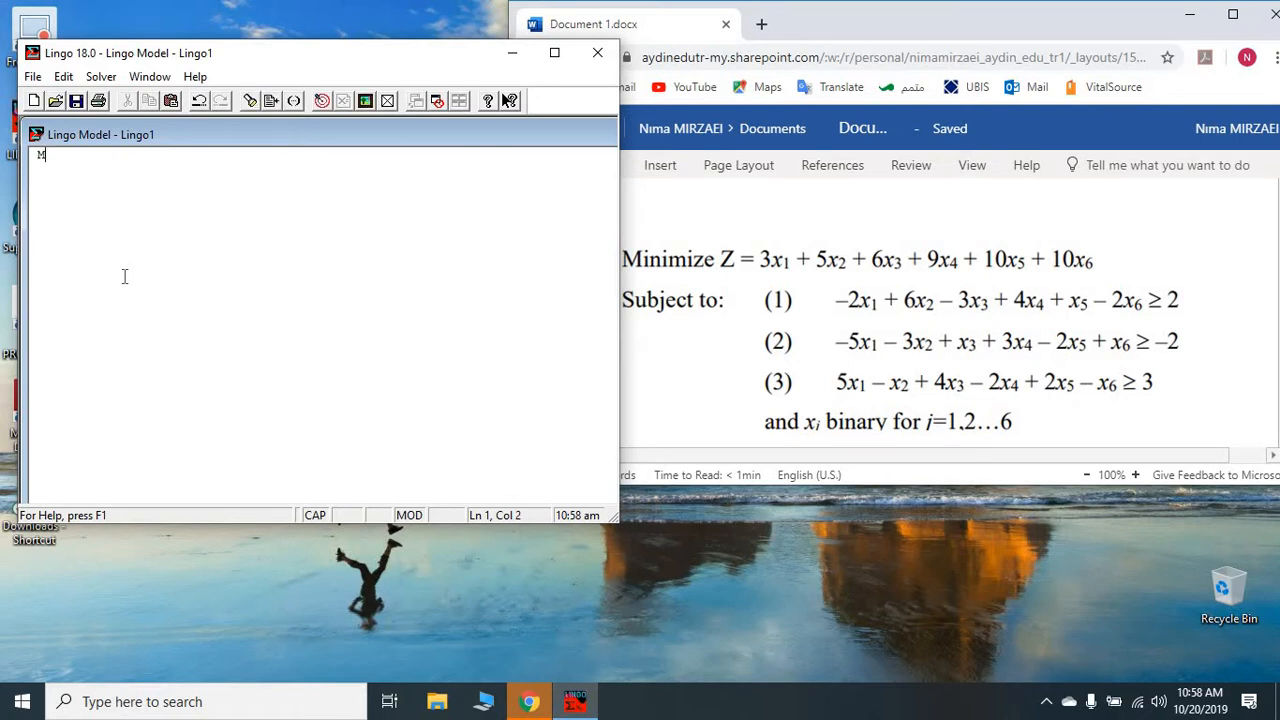
text(IN)
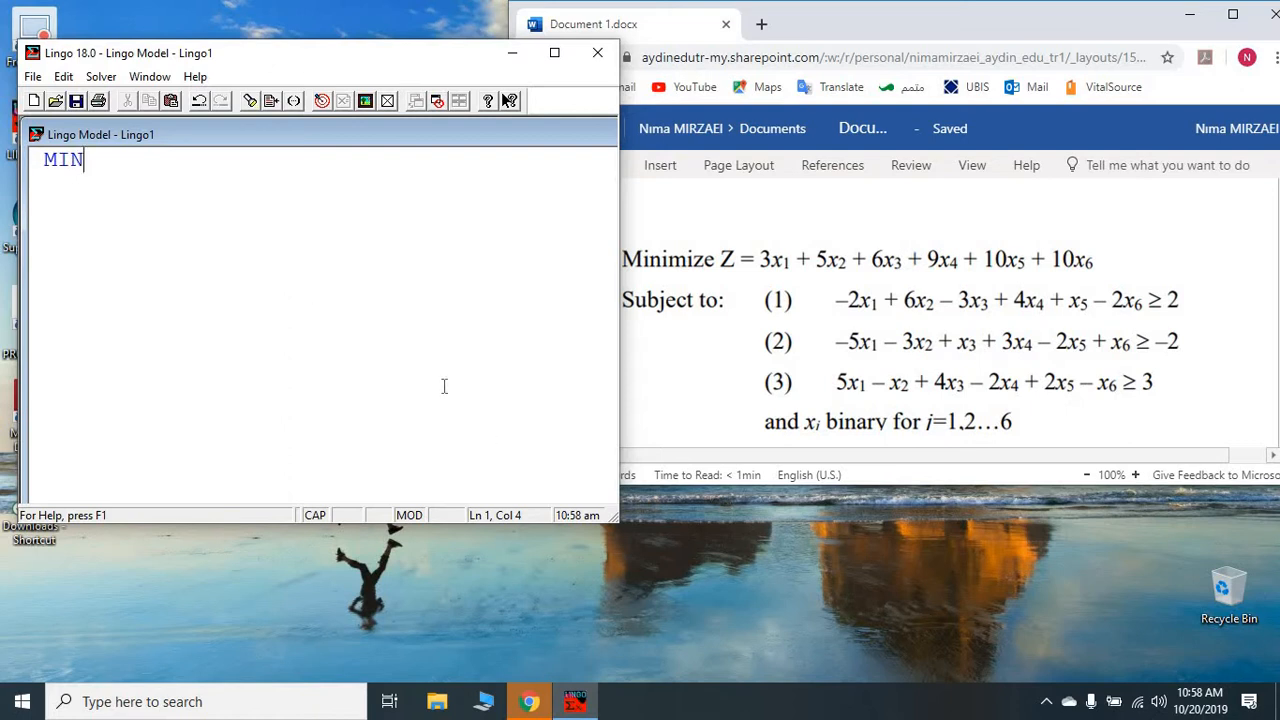
text(=)
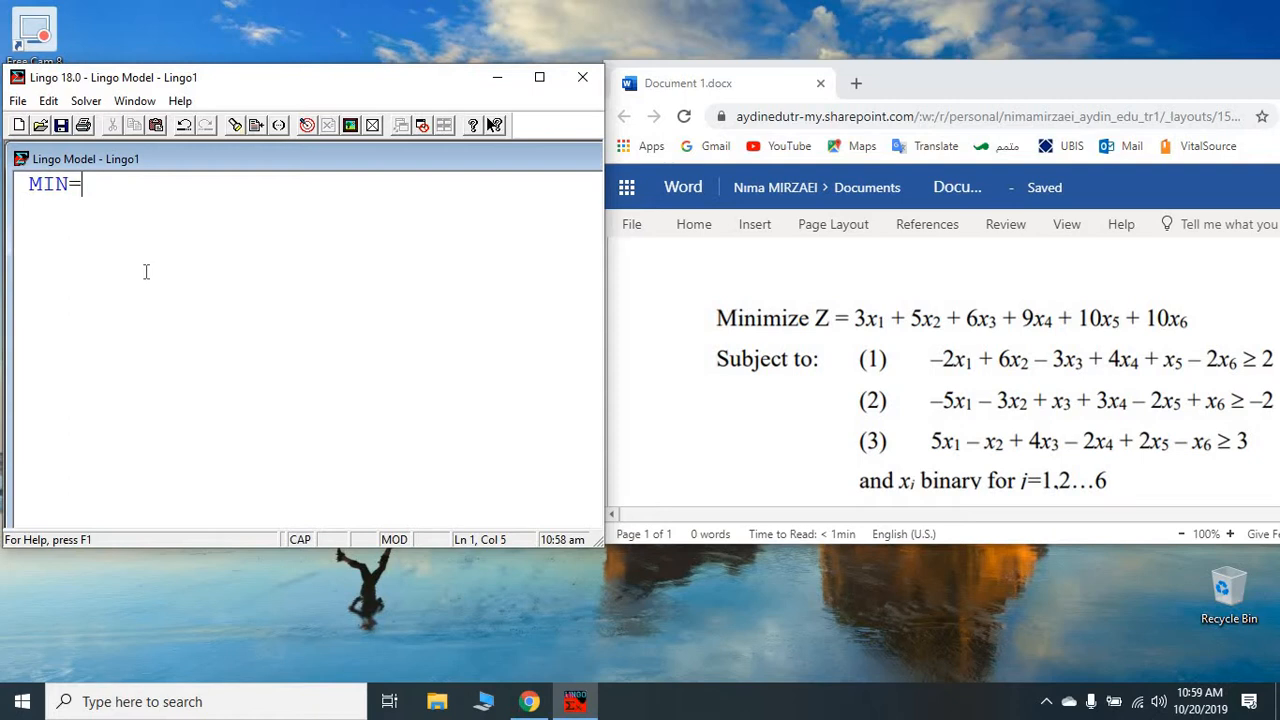
Type the objective terms 3*X1+5*X2+6*X3+9*X4+10*X5+10X6 after MIN=
text(3*)
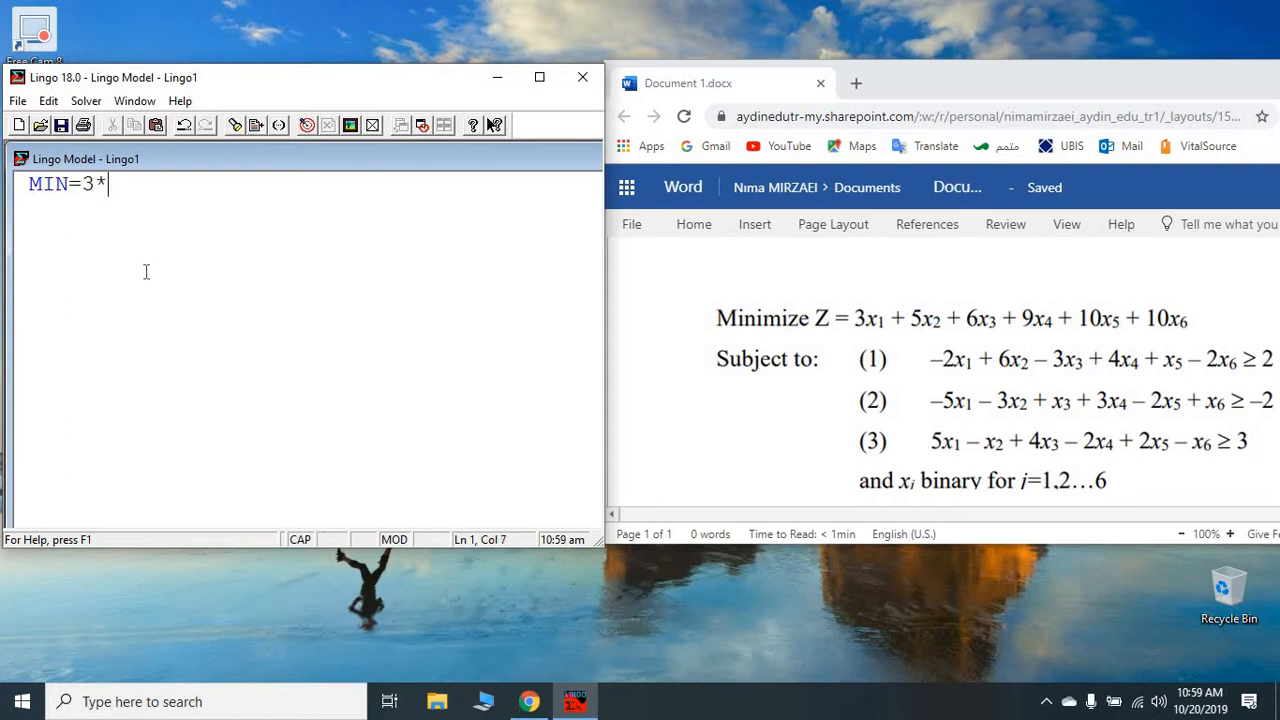
text(X1)
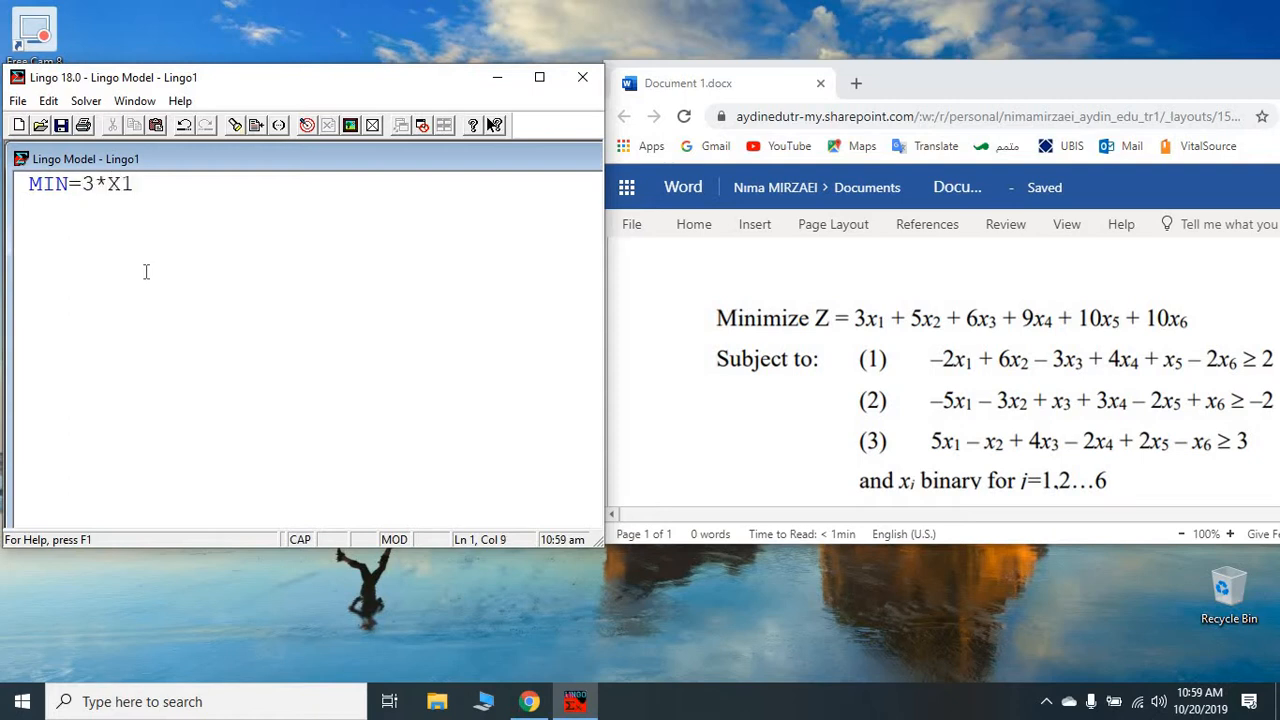
text(+)
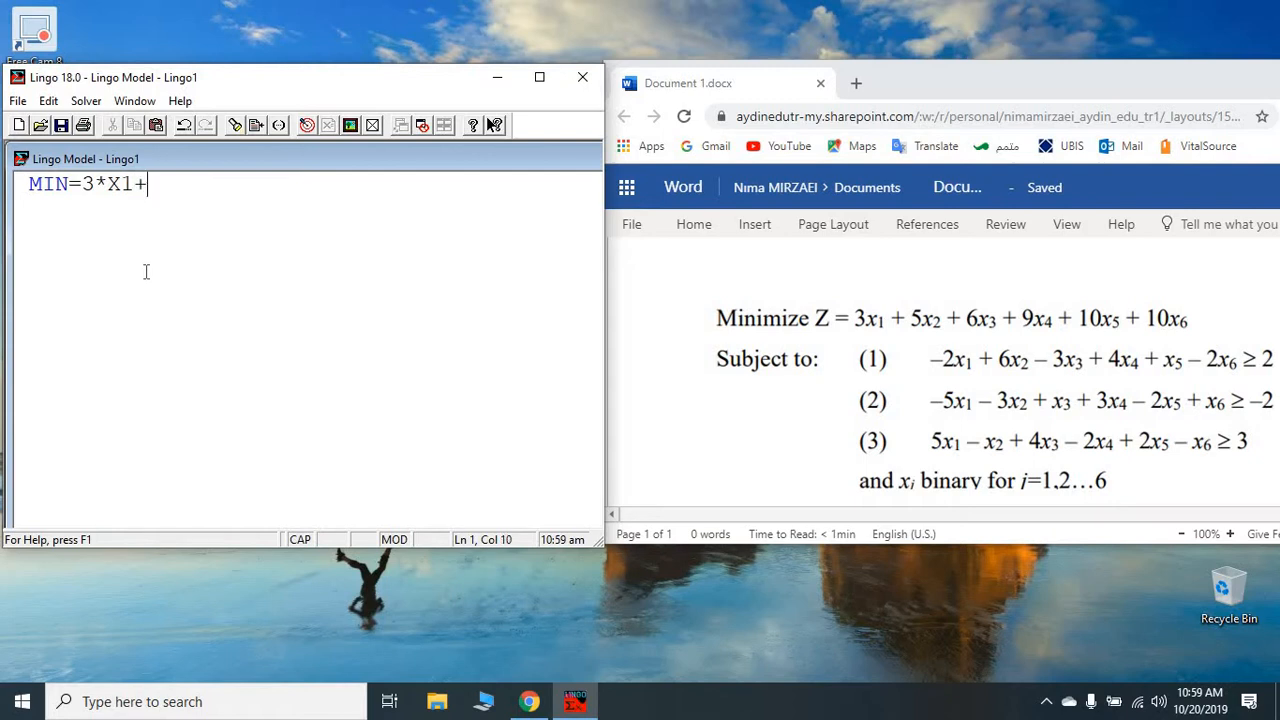
text(5)
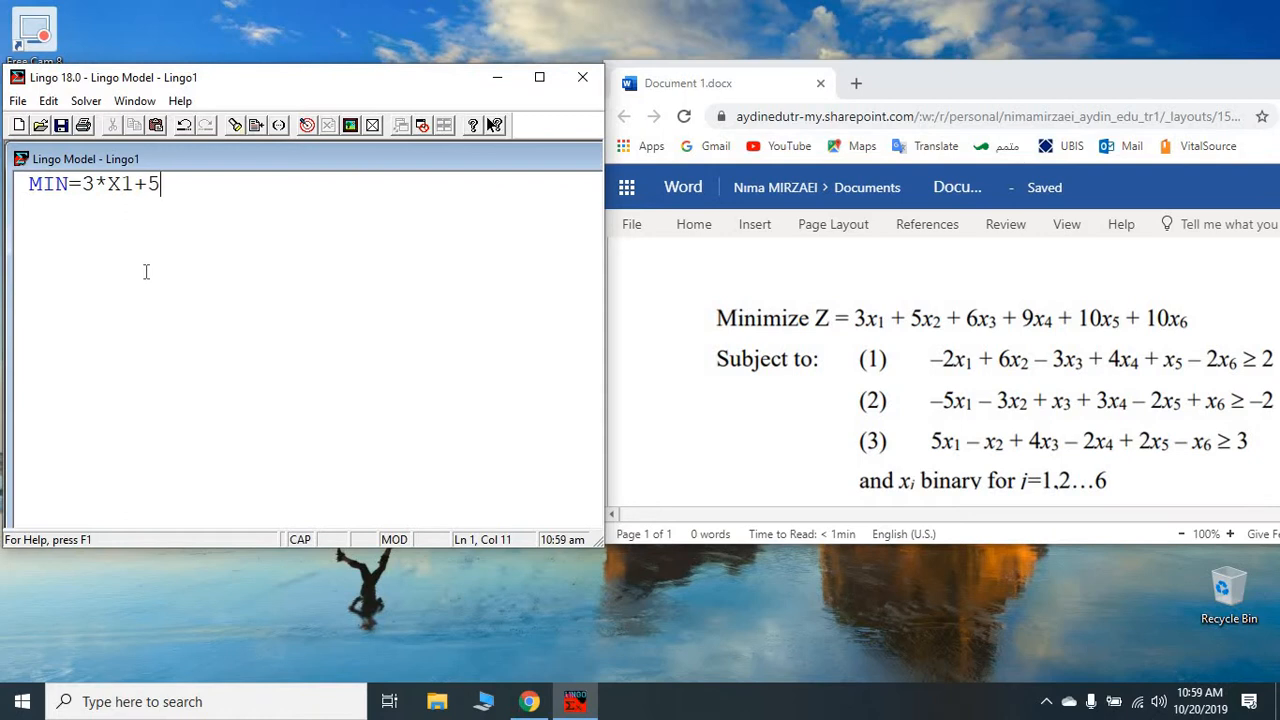
text(*)
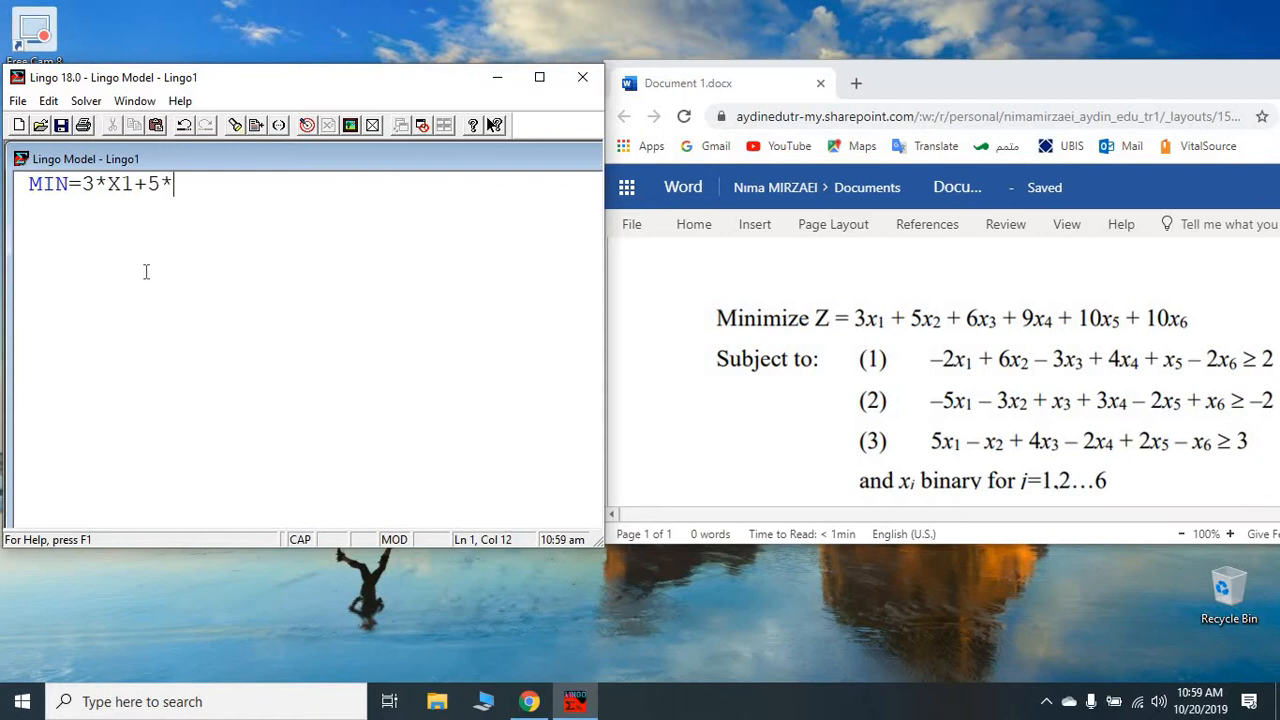
text(X2)
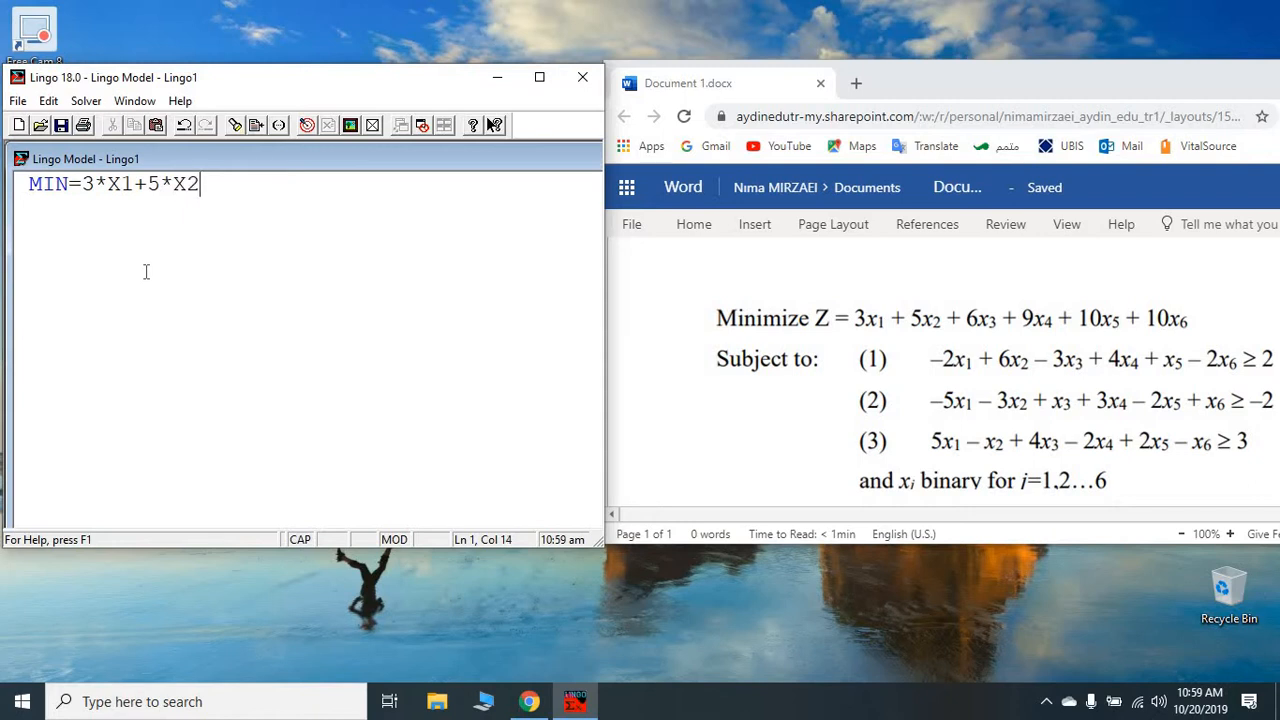
text(+)
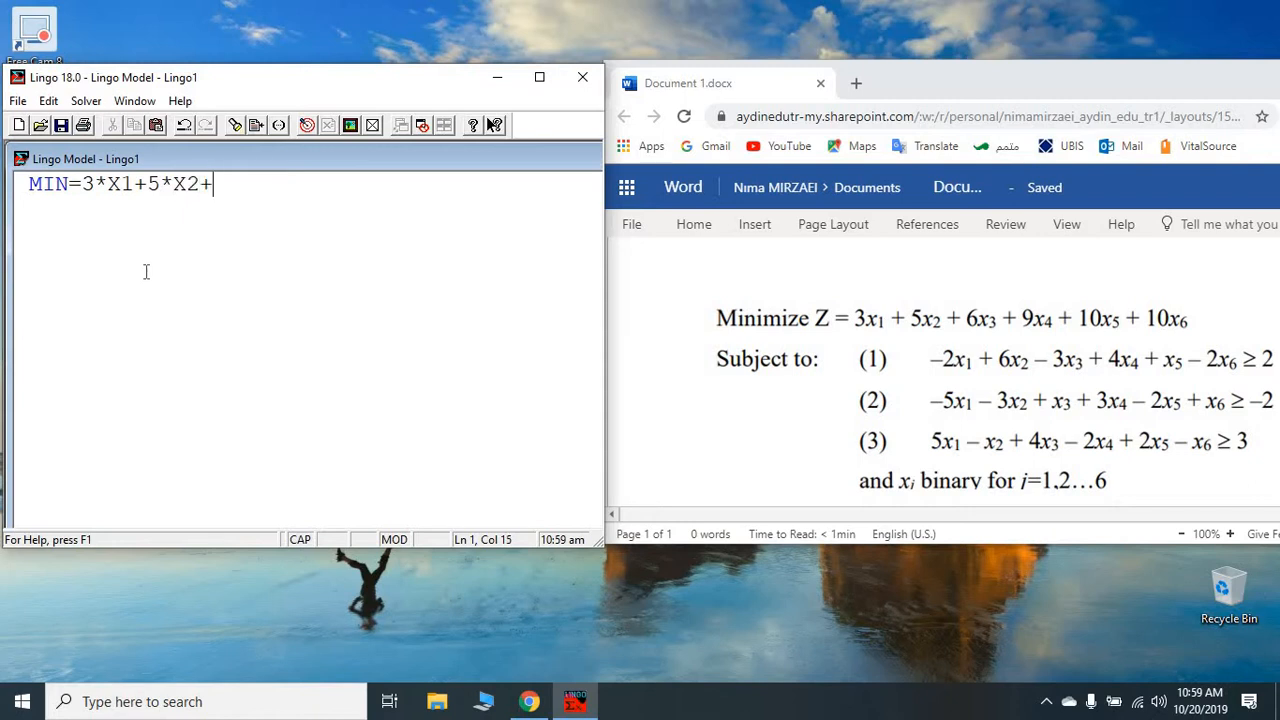
text(6)
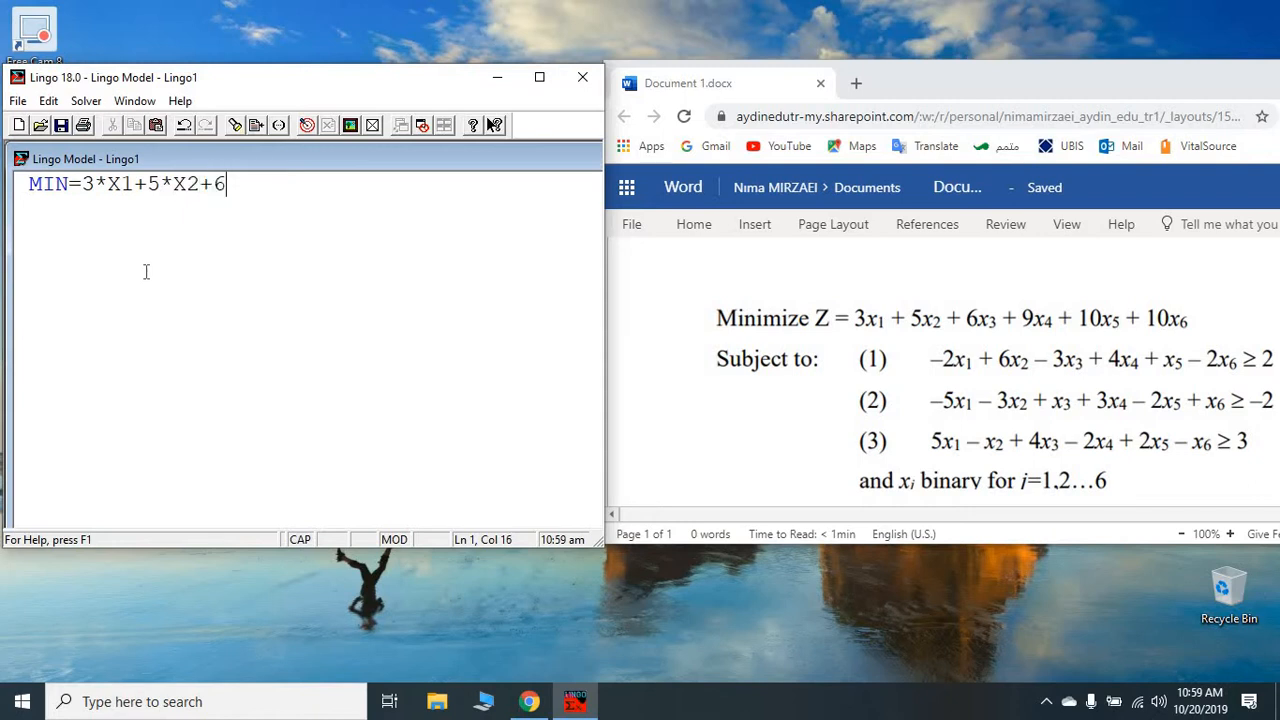
text(*X3)
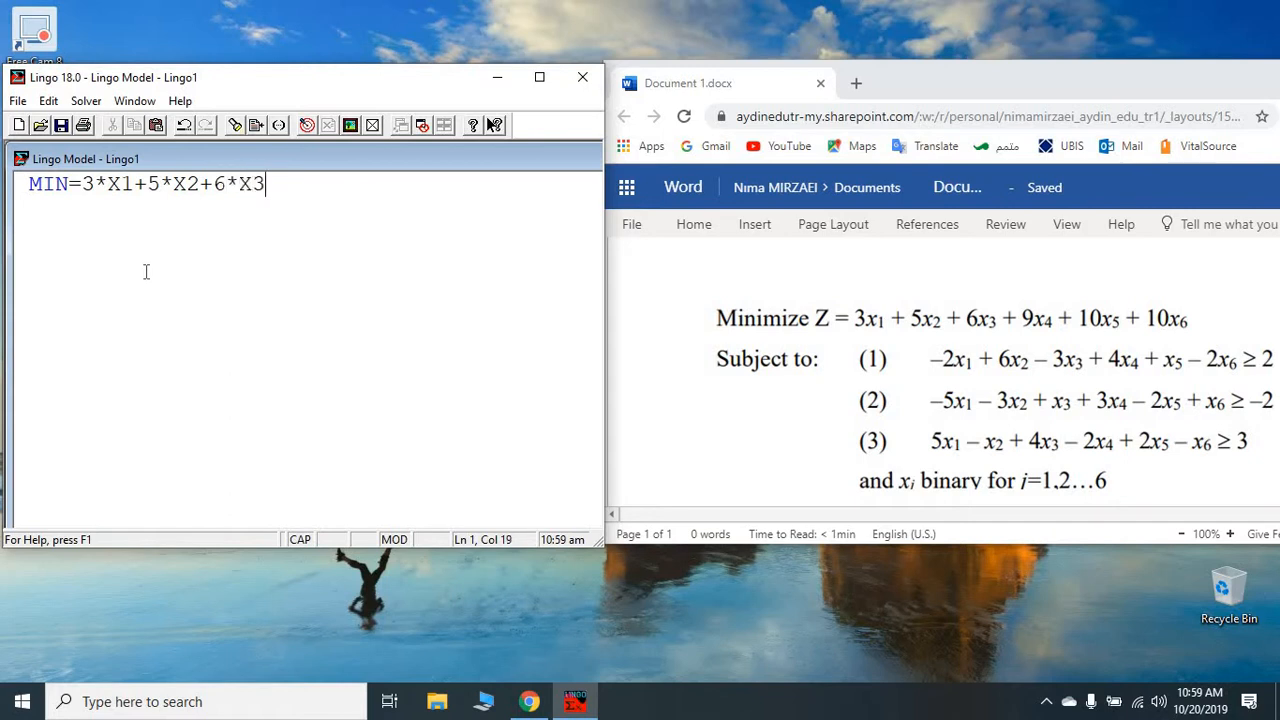
text(+)
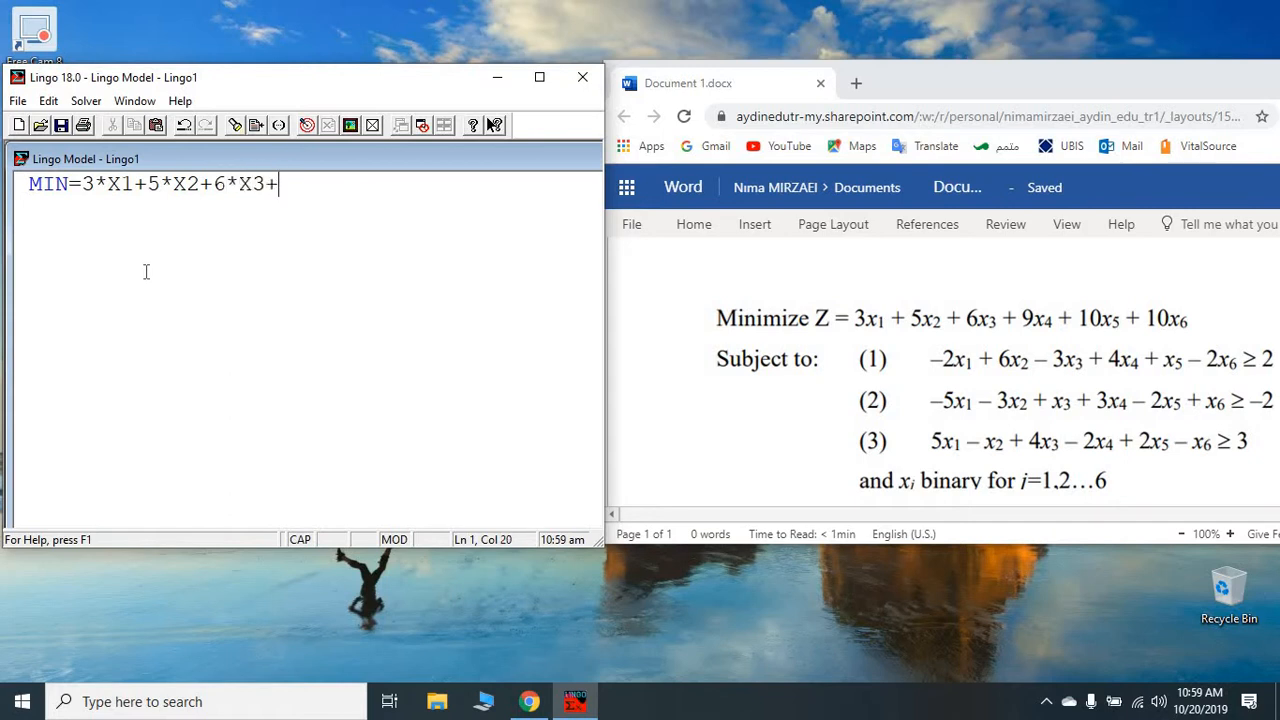
text(9)
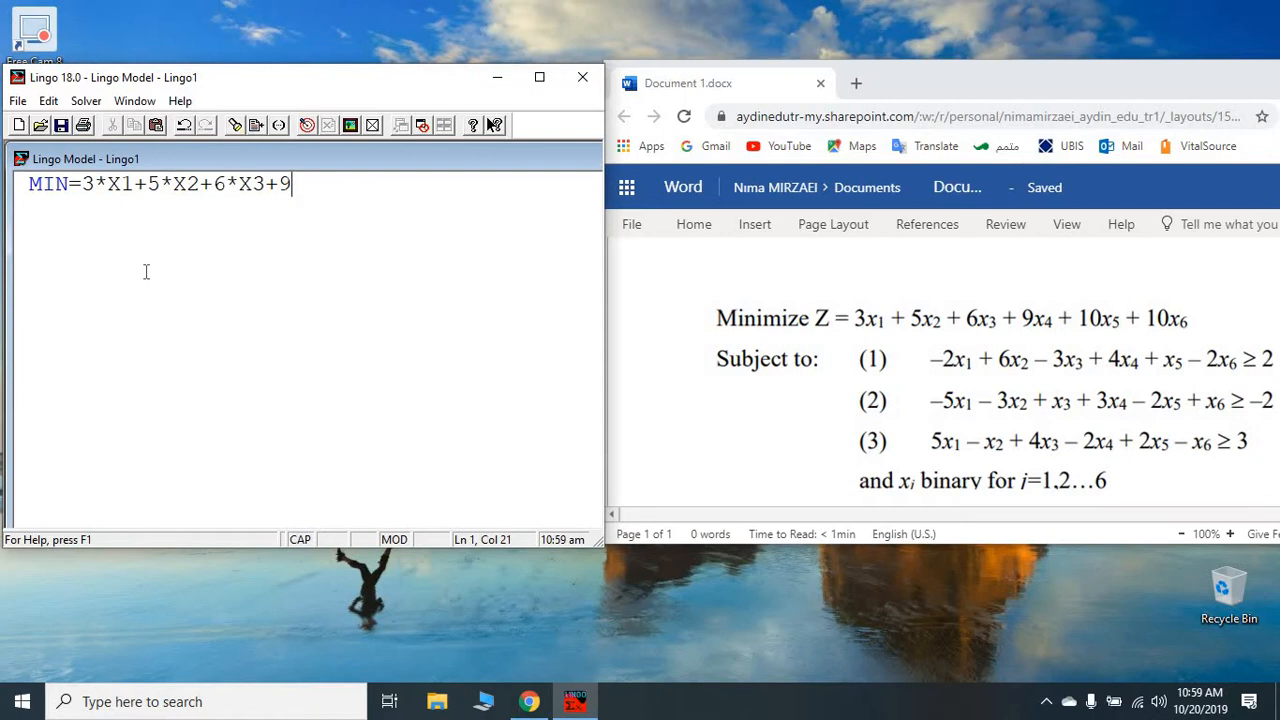
text(*)
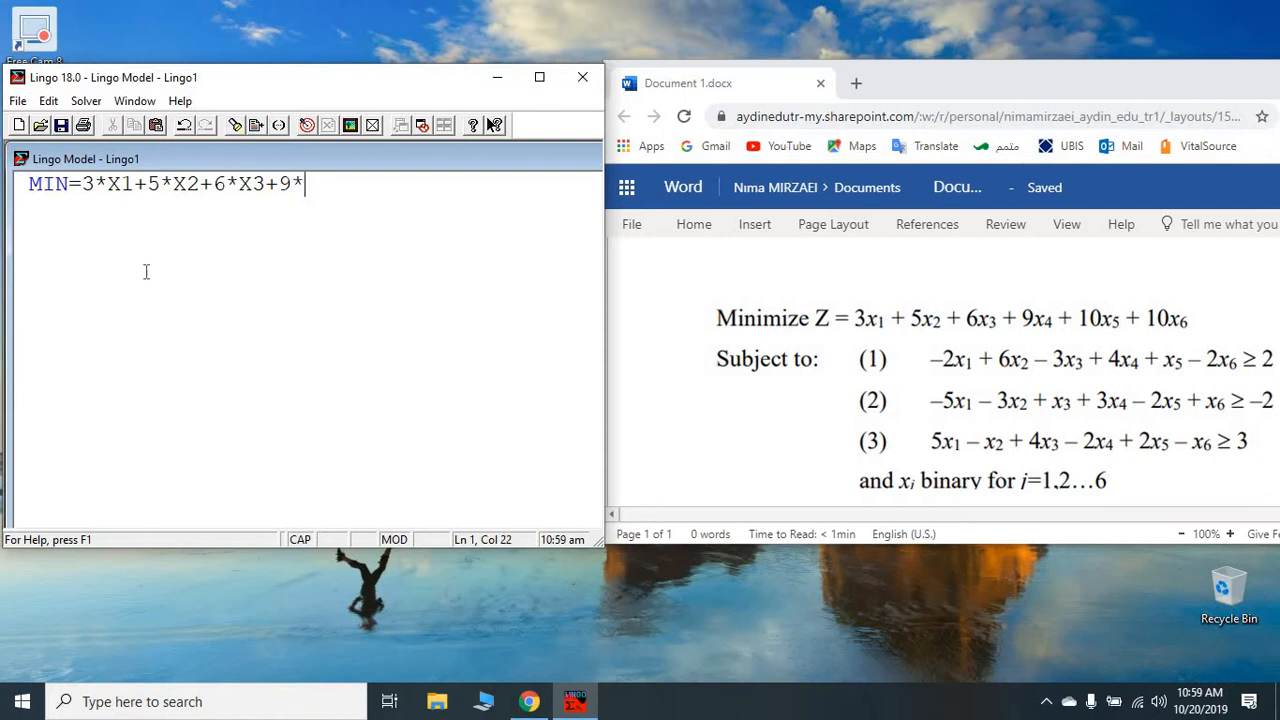
text(X4+)
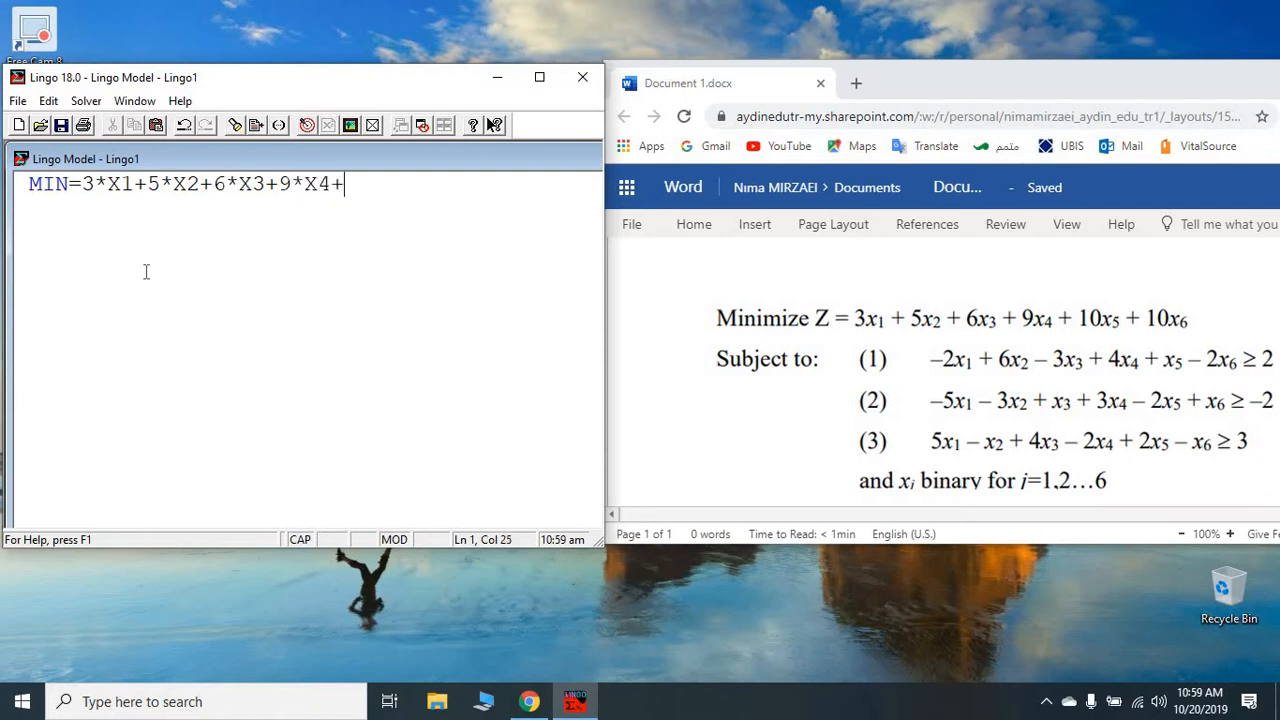
text(10)
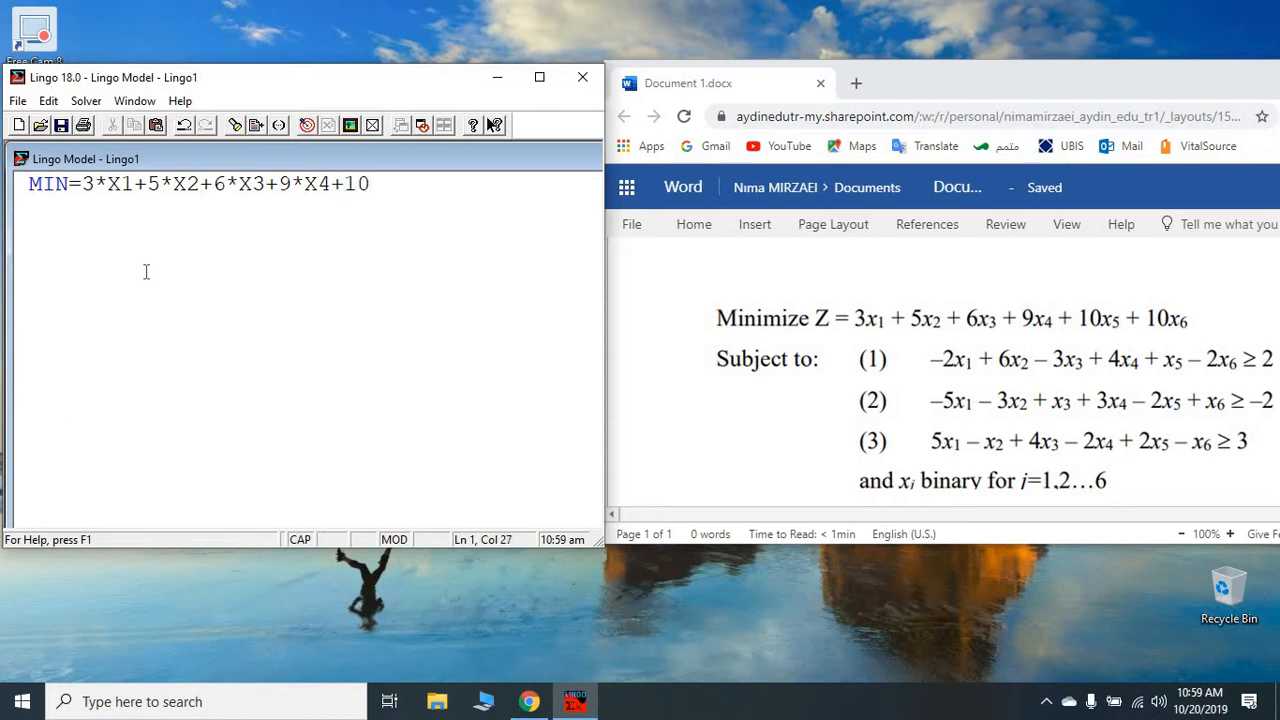
text(*X)
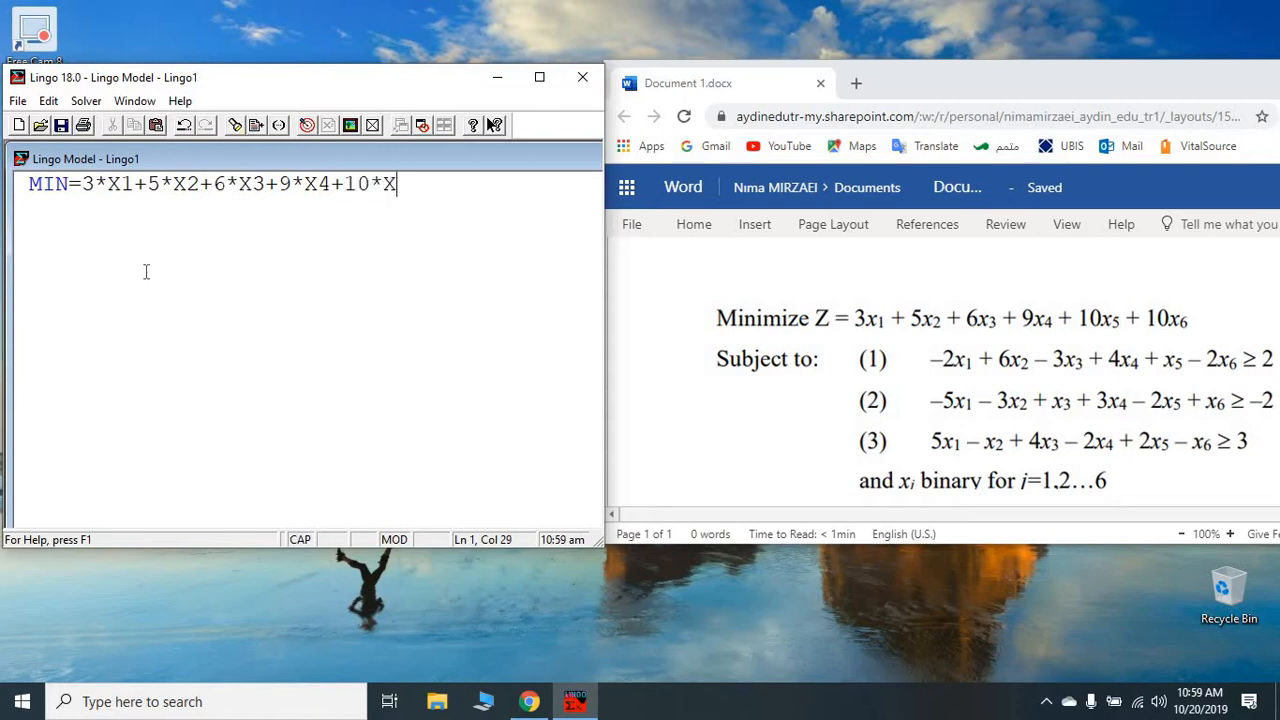
text(5)
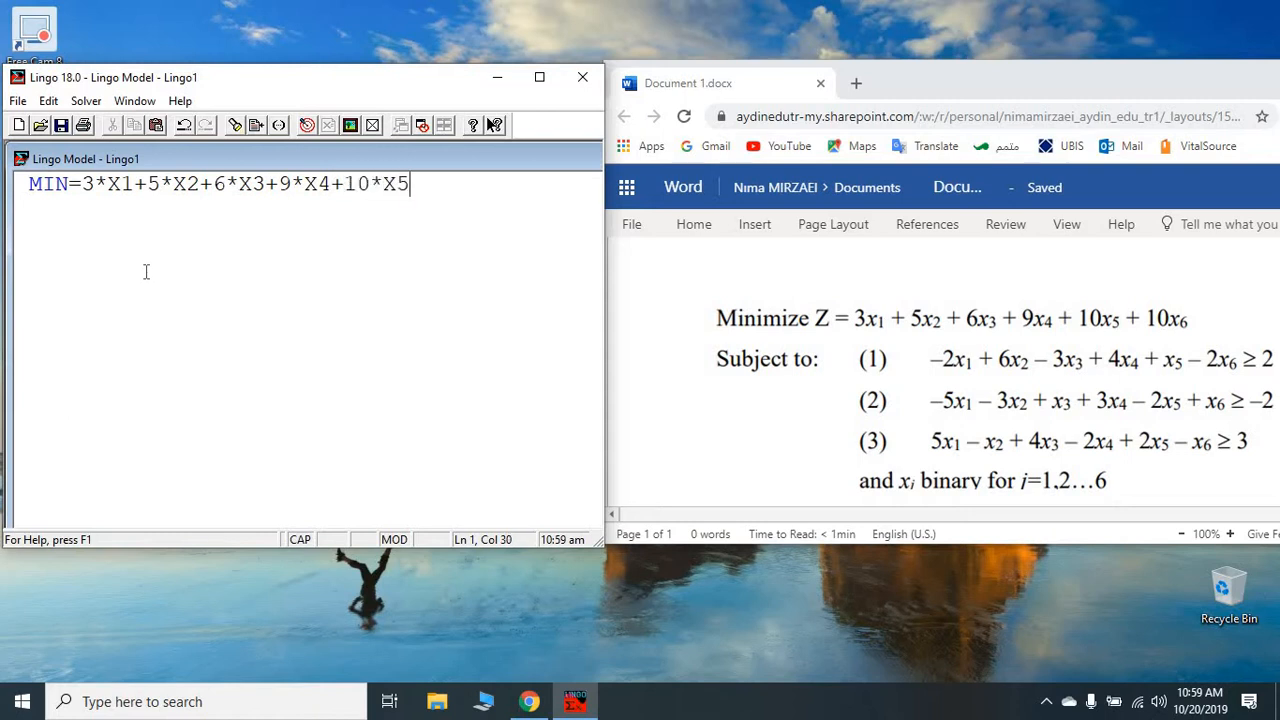
text(+)
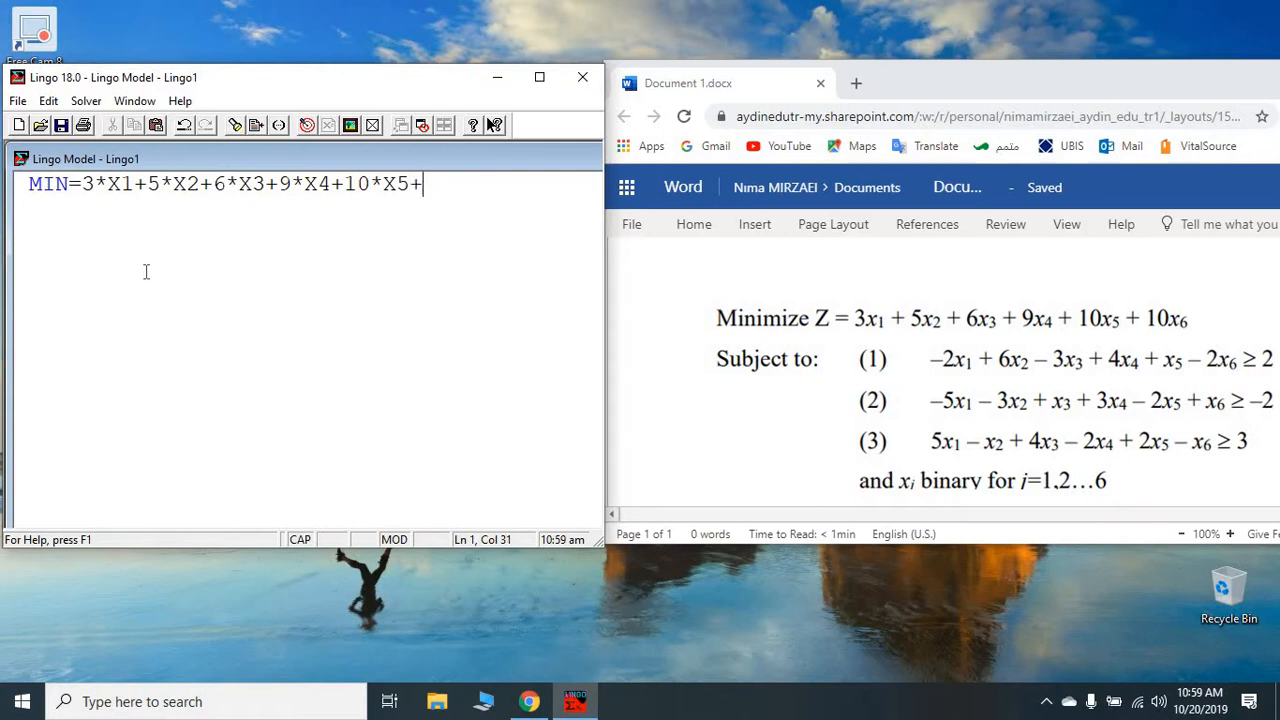
text(10X)
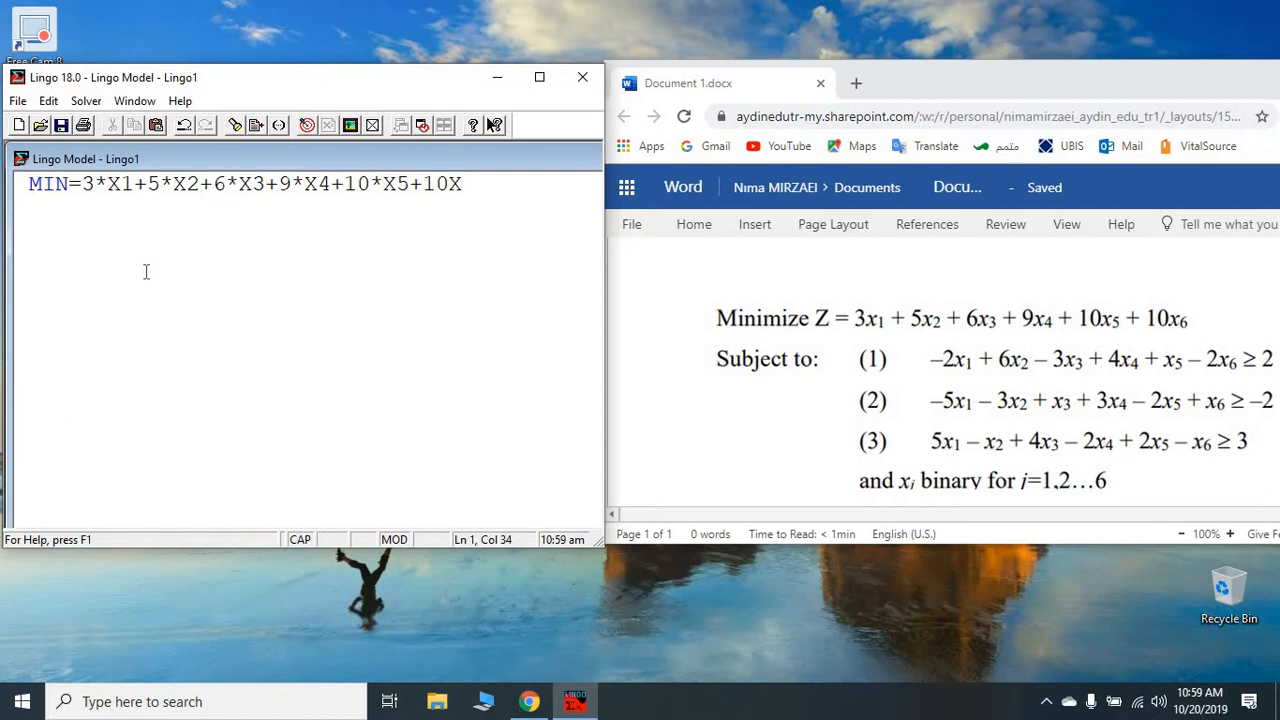
text(6)
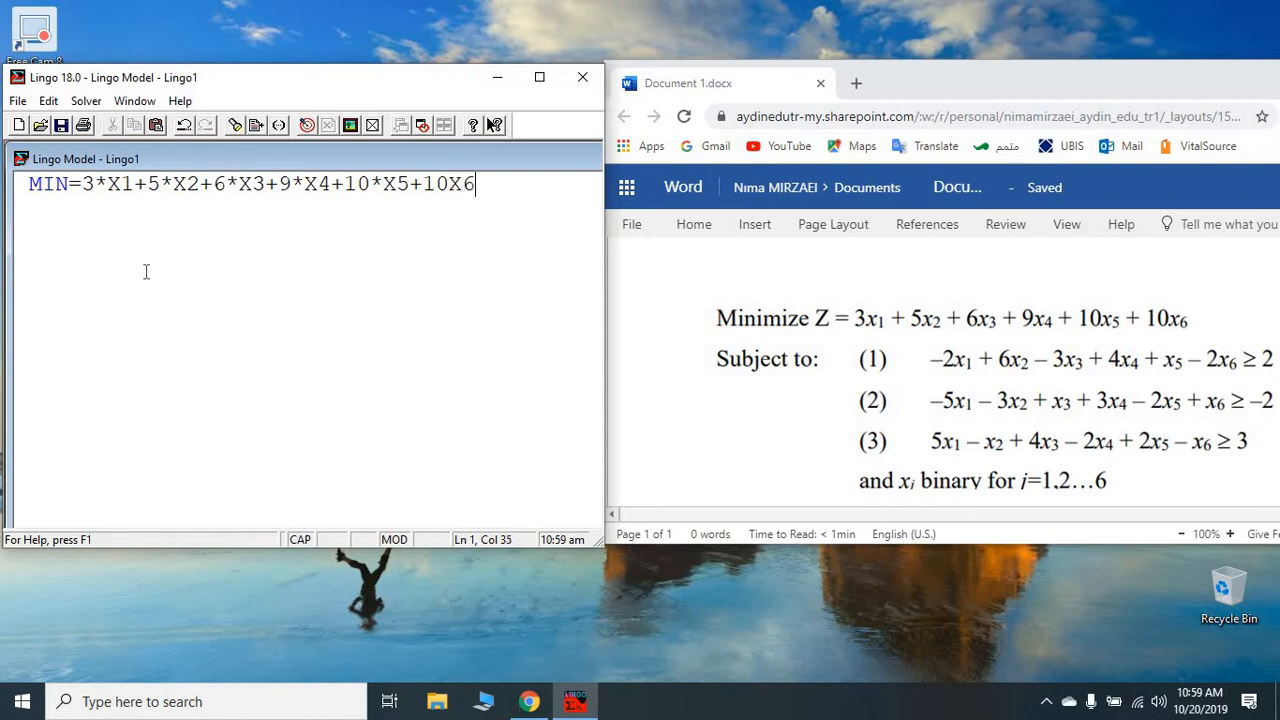
mouse_move(426, 197)
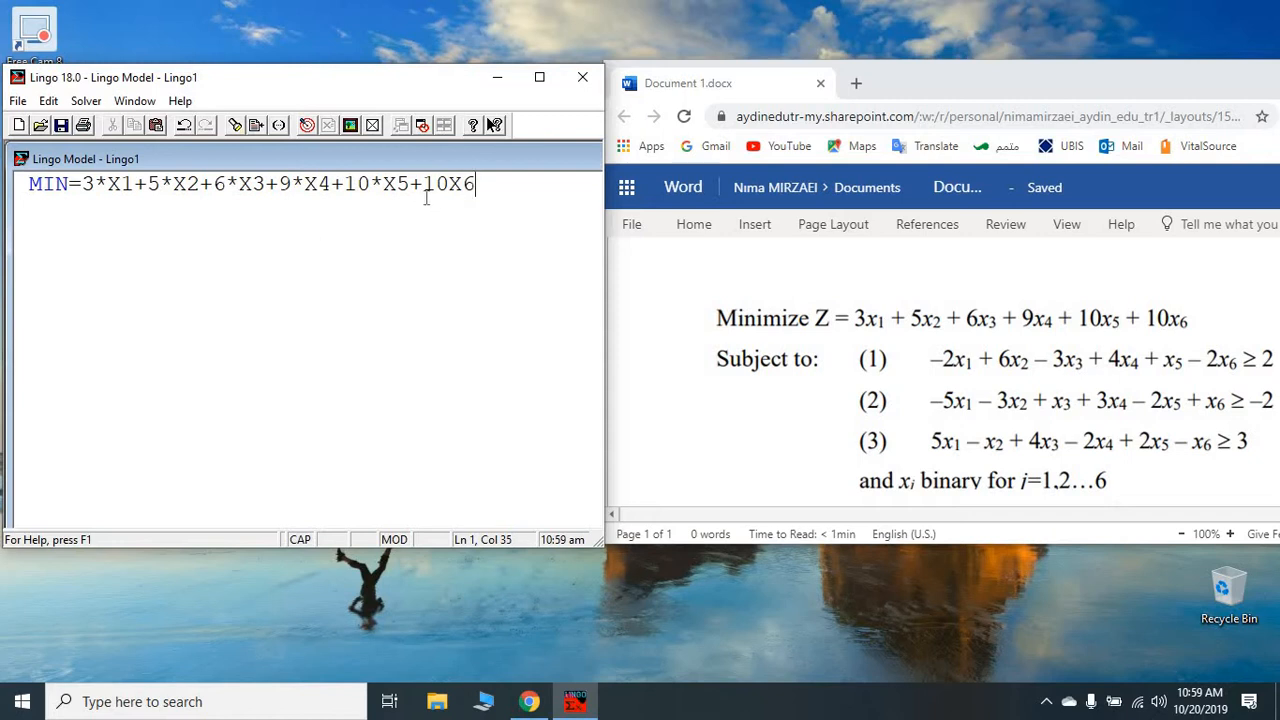
mouse_move(458, 208)
text(;)
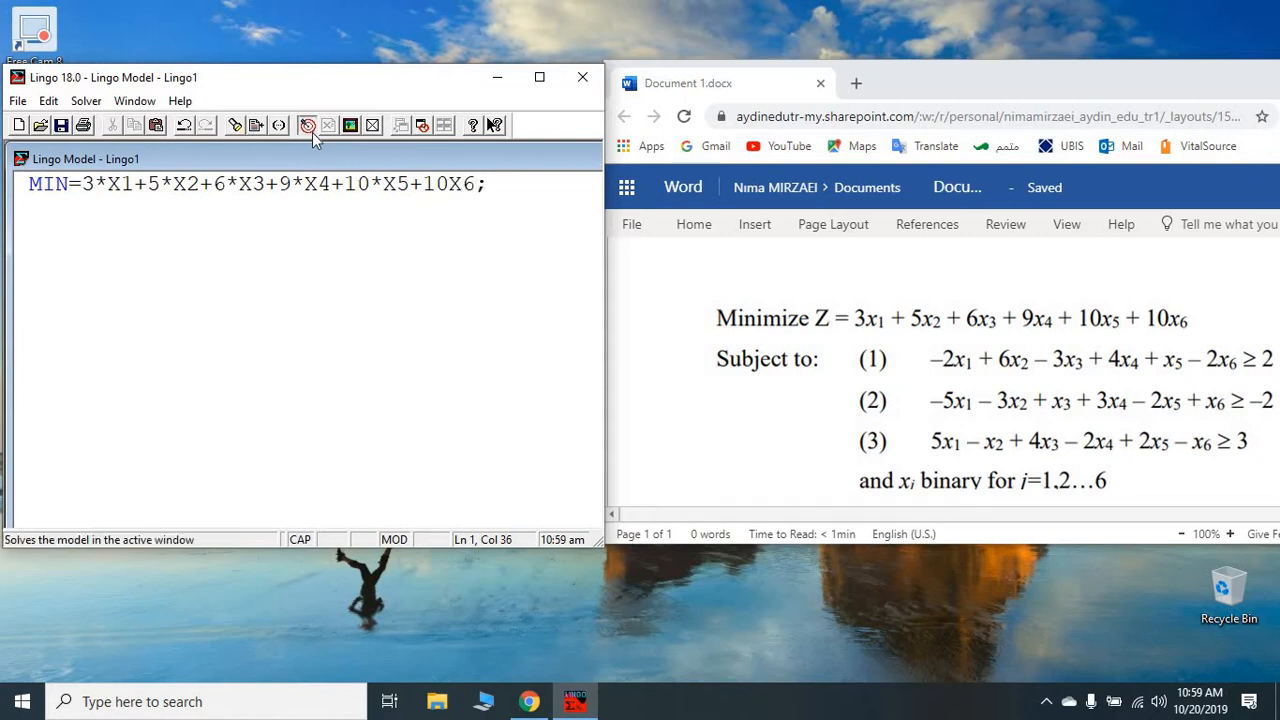
Try solving the model and dismiss the syntax error reported at 10X6
click(308, 124)
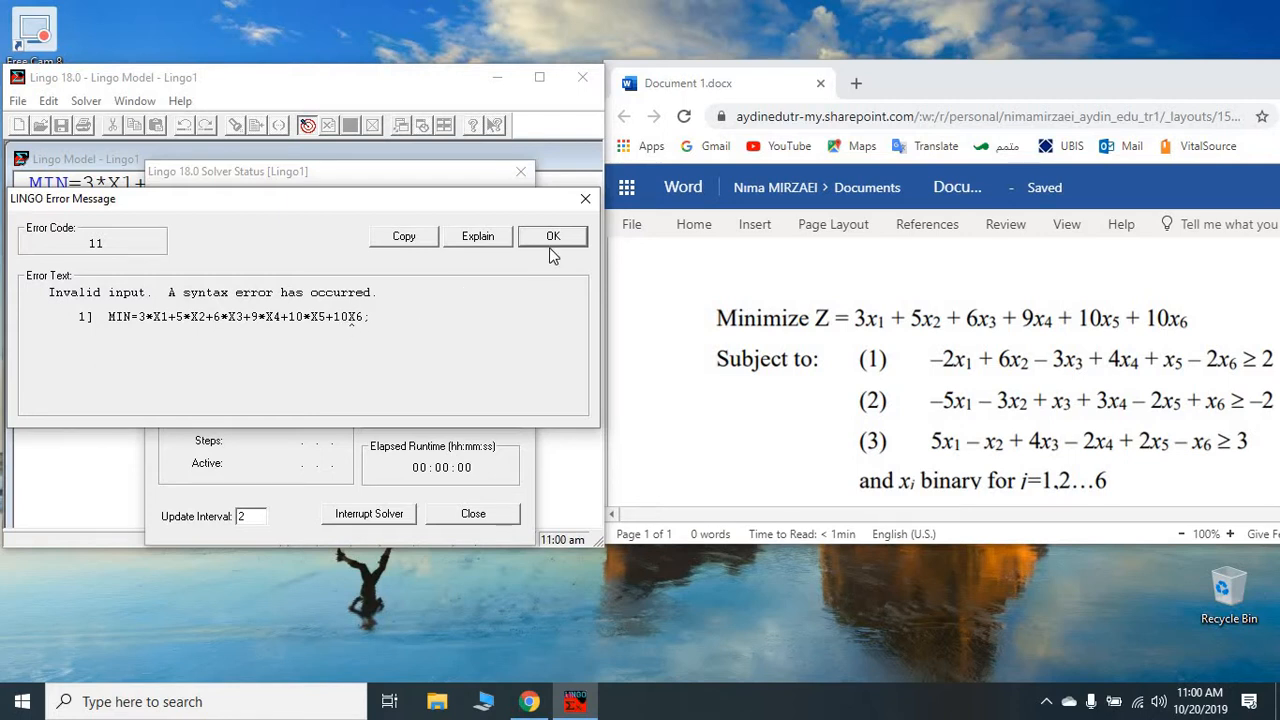
click(552, 236)
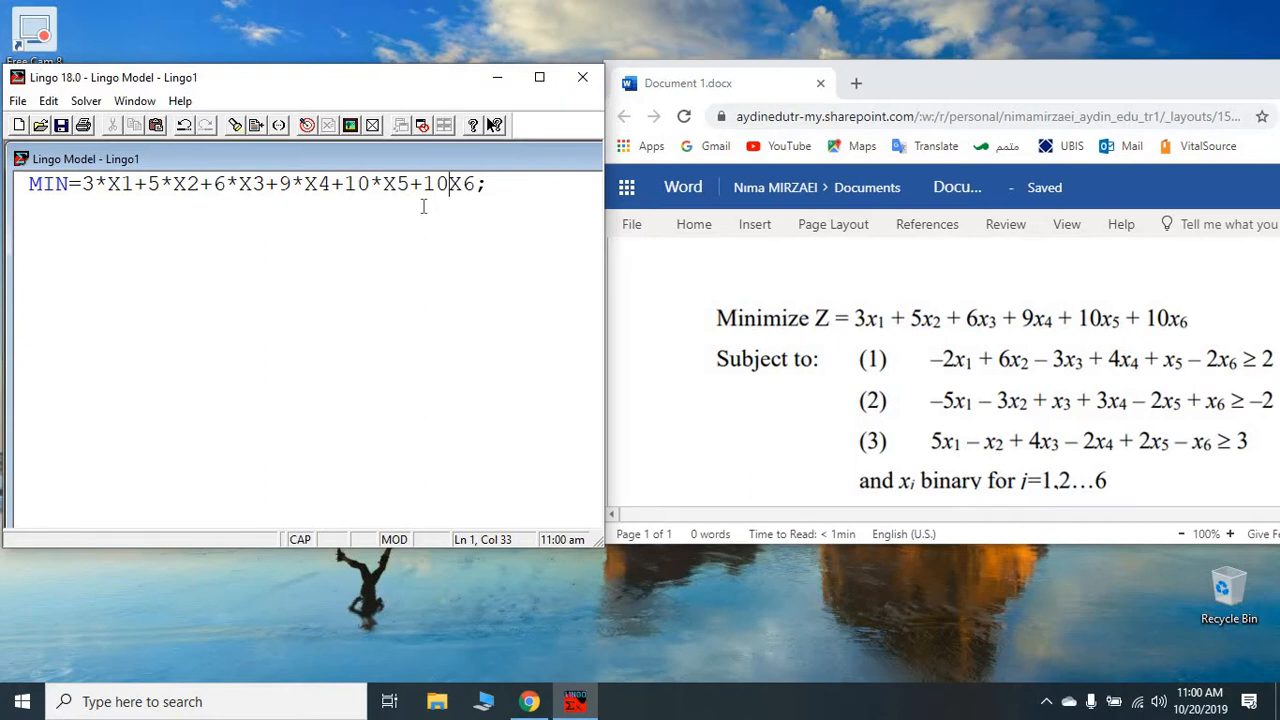
Correct the last objective term to 10*X6 and start a new line
text(*)
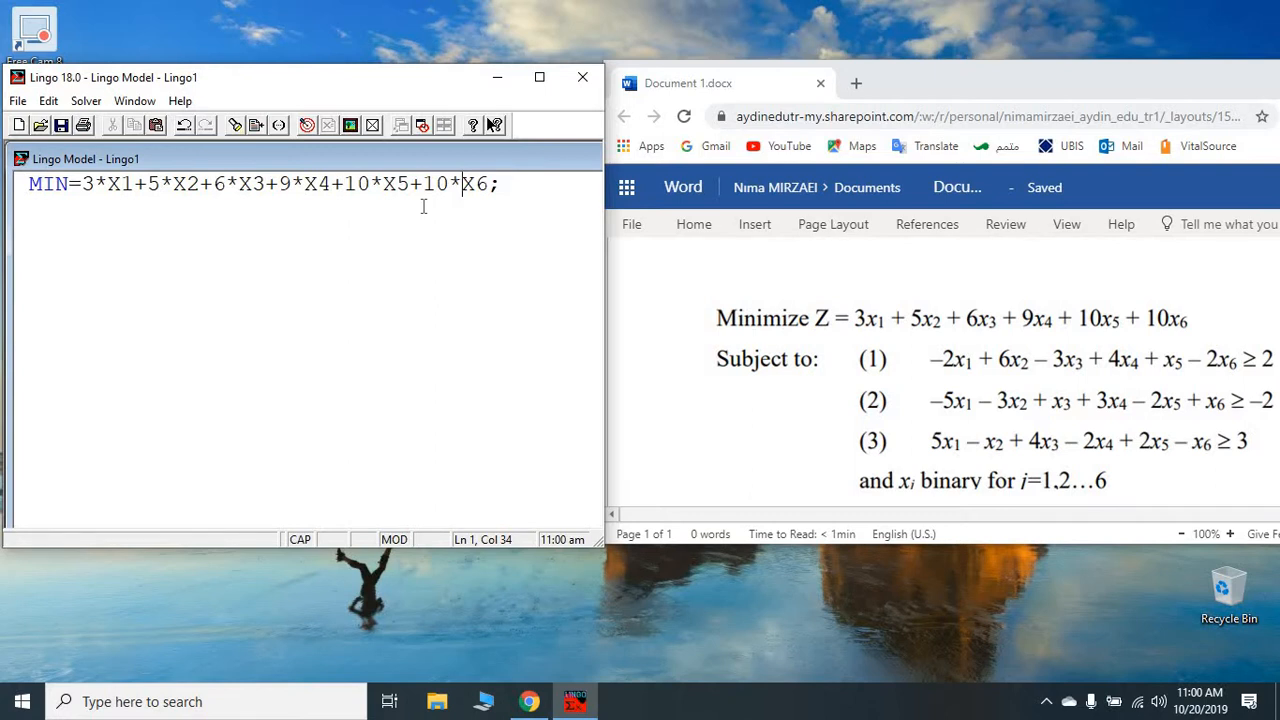
mouse_move(547, 220)
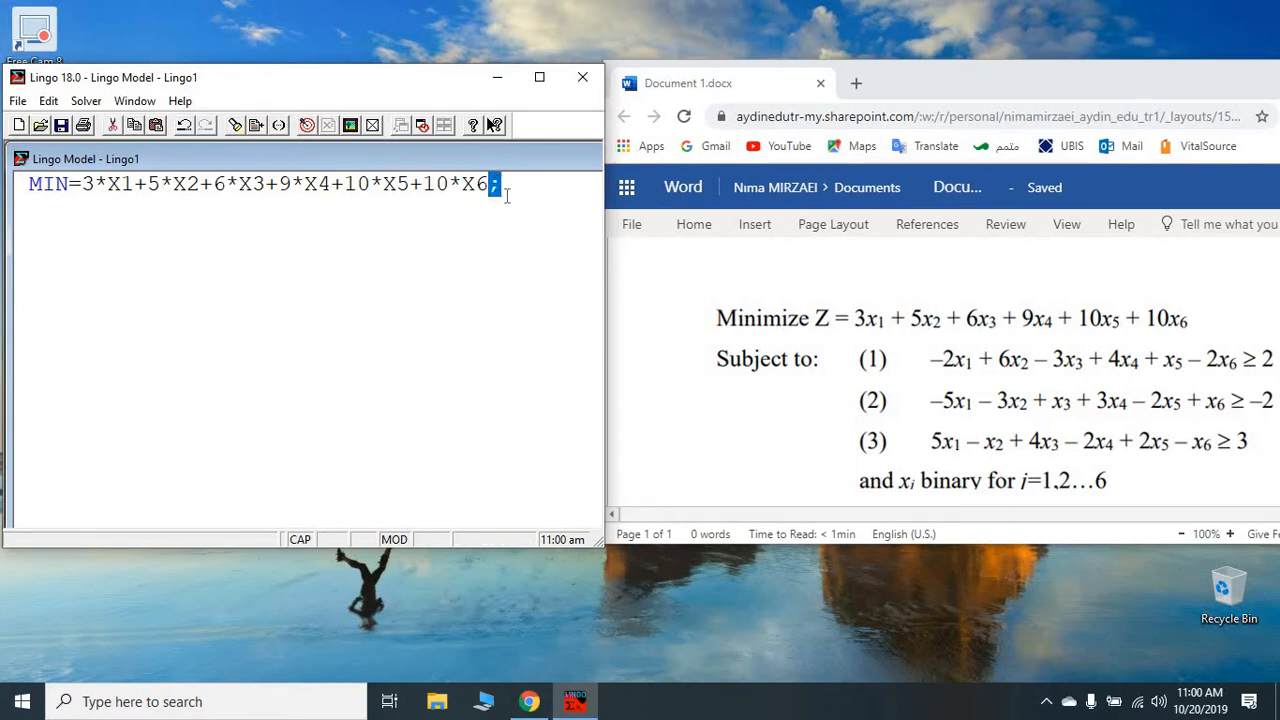
mouse_move(548, 185)
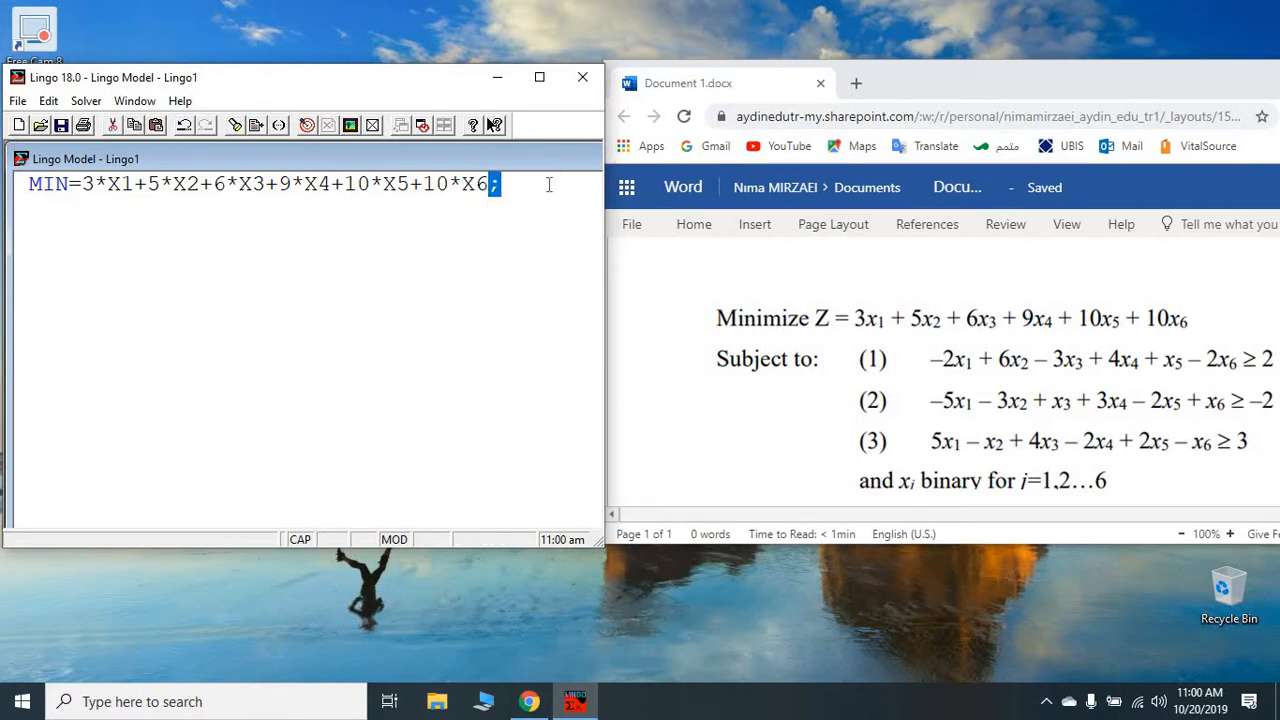
key(enter)
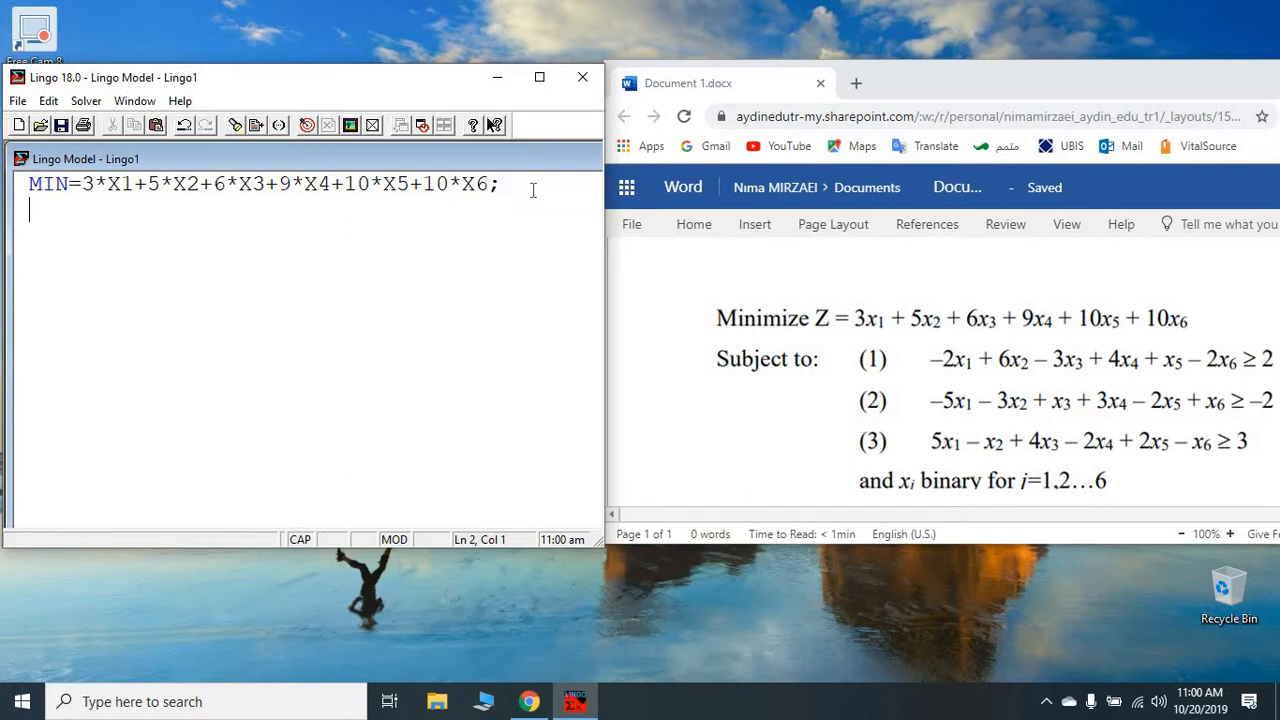
Enter constraint -2*X1+6*X2-3*X3+4*X4+X5-2*X6>=2;, fixing a mistyped lowercase x
text(-2)
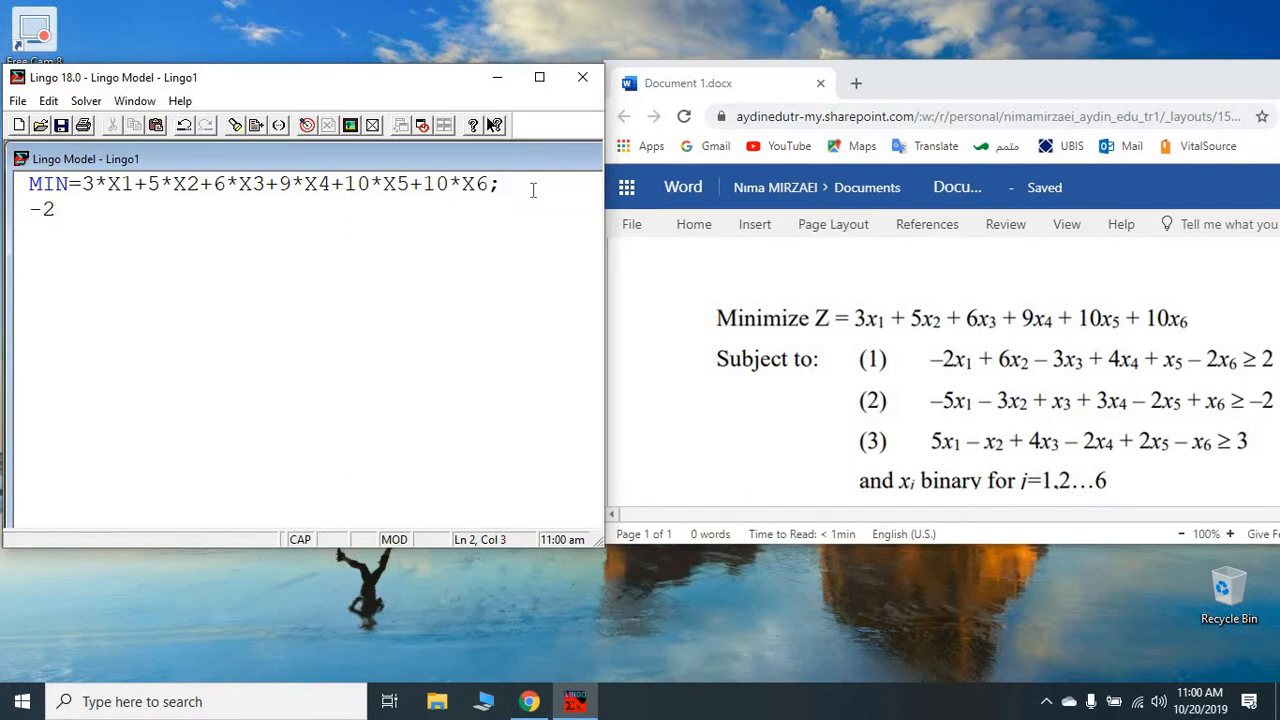
text(*X)
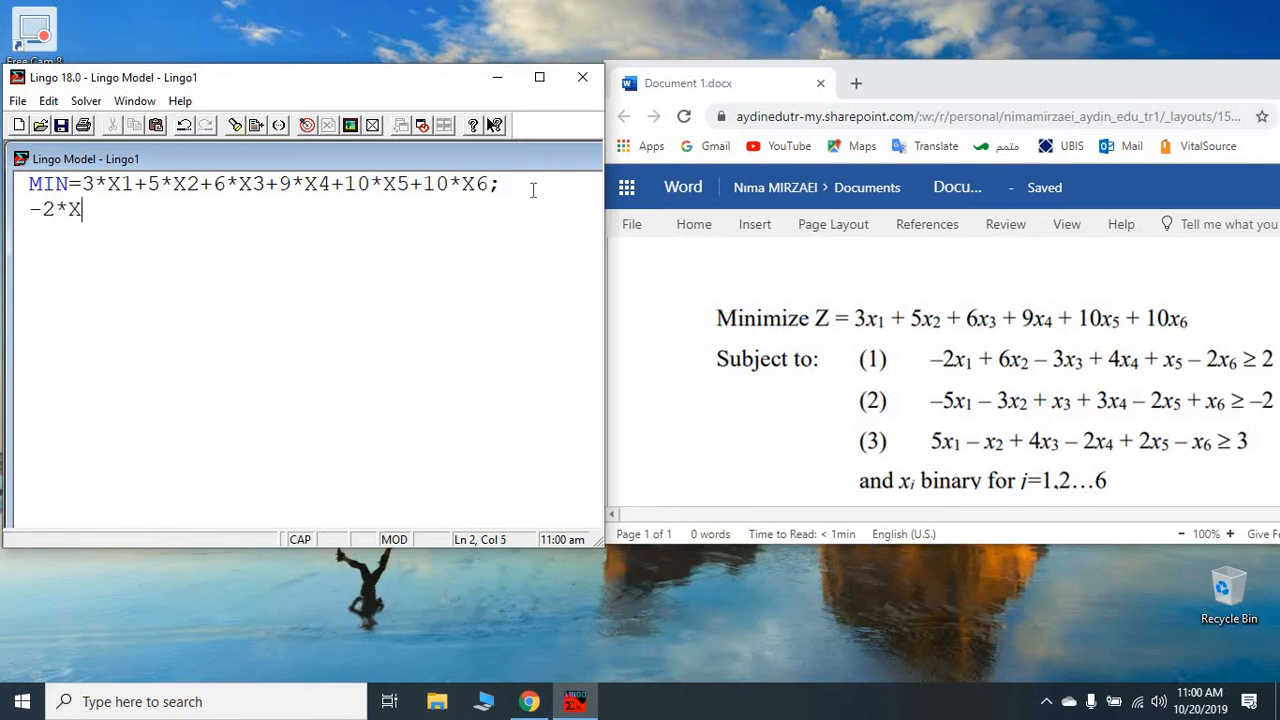
text(1+)
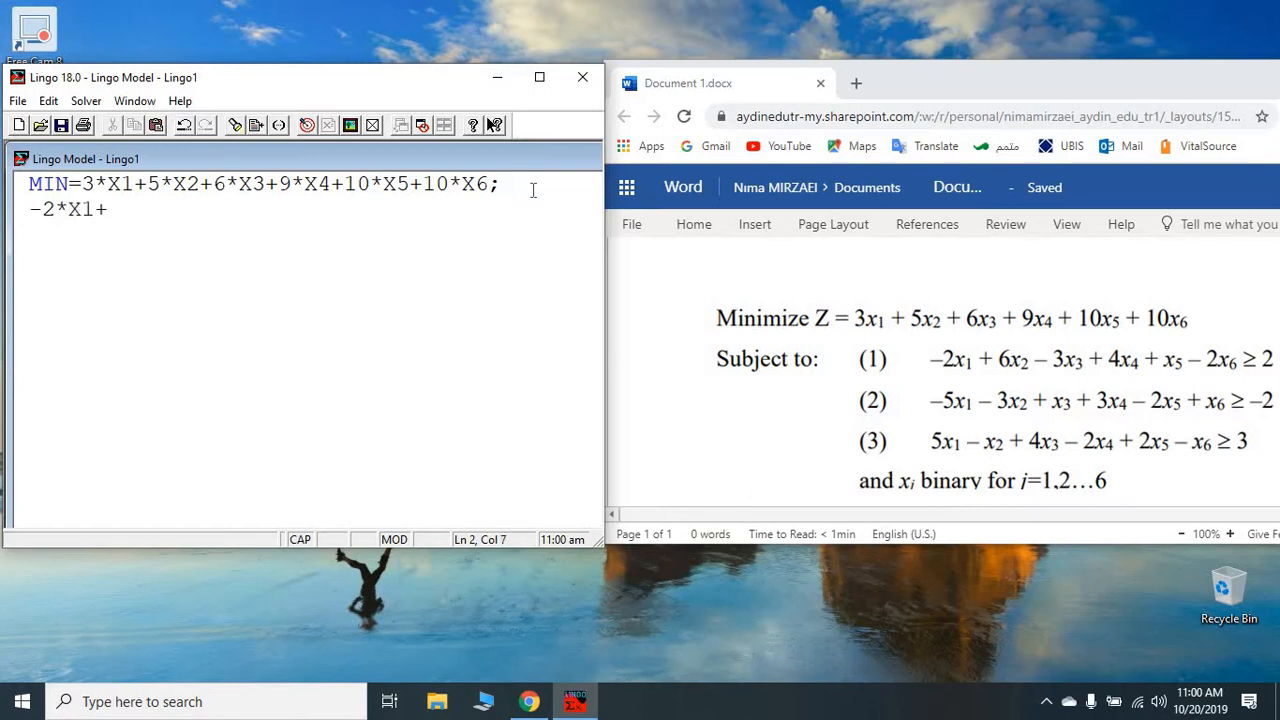
text(6)
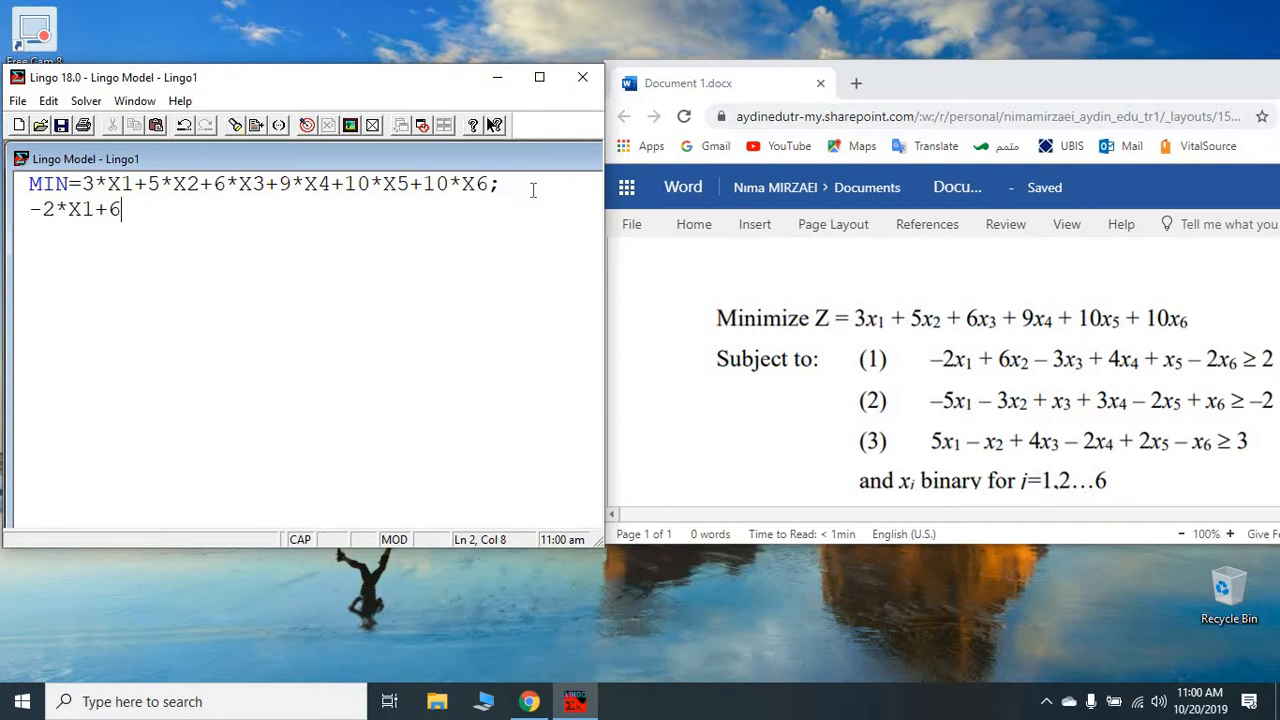
text(*X2)
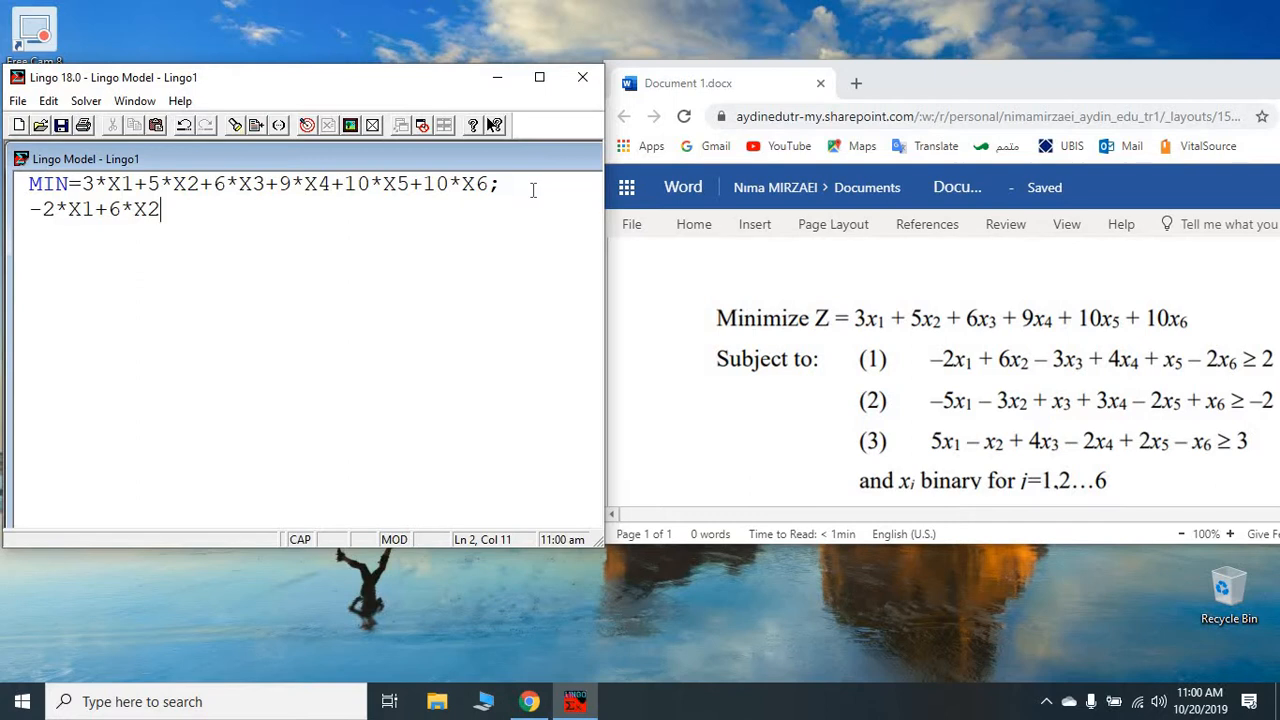
text(-3)
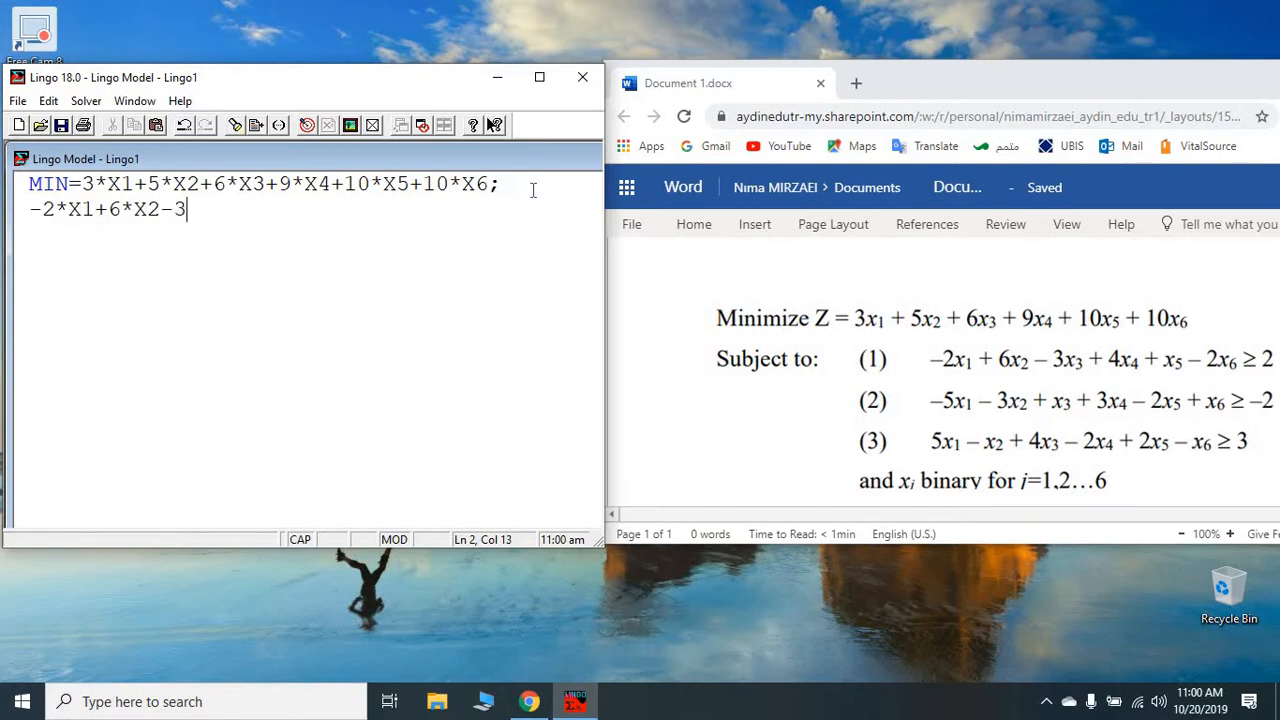
text(*)
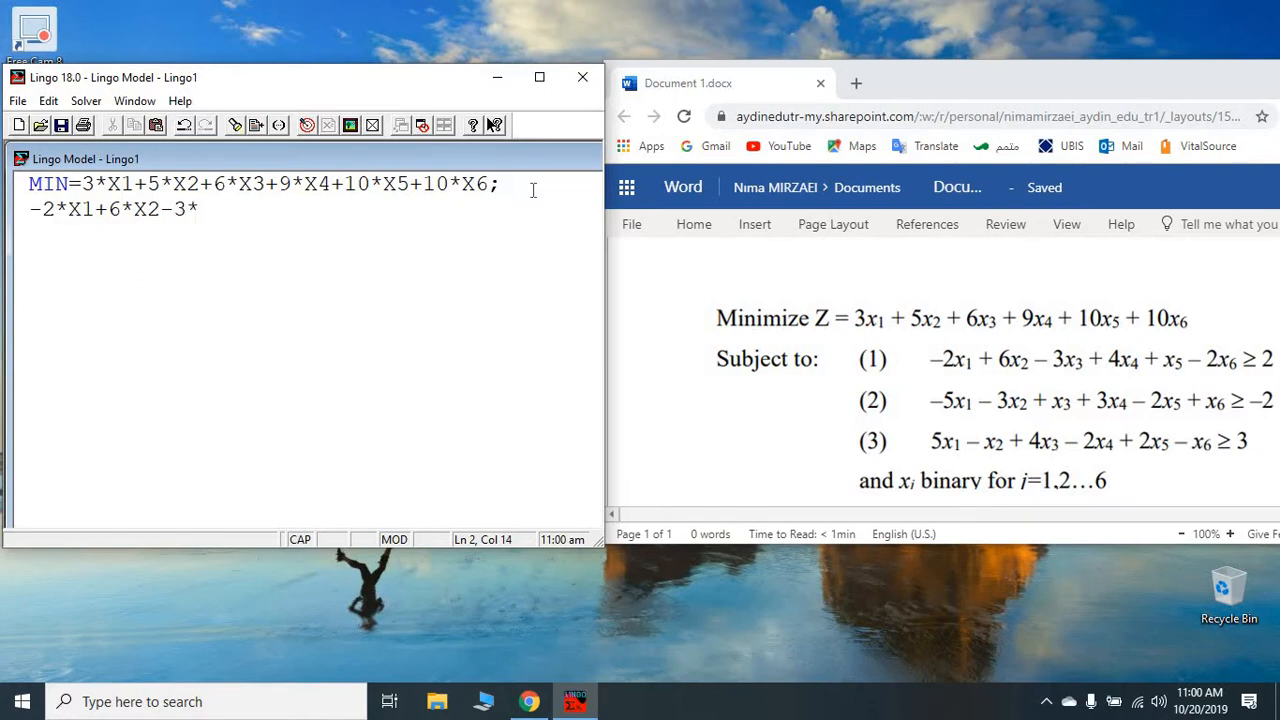
text(X3+)
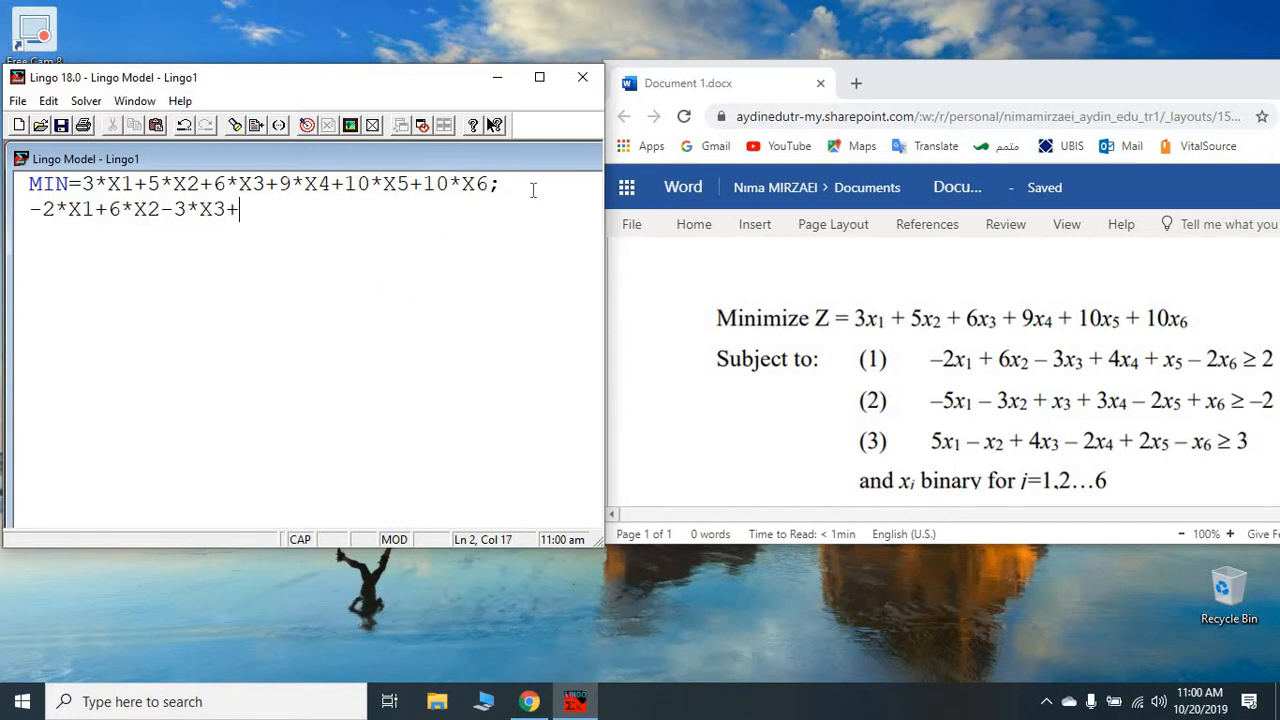
text(4)
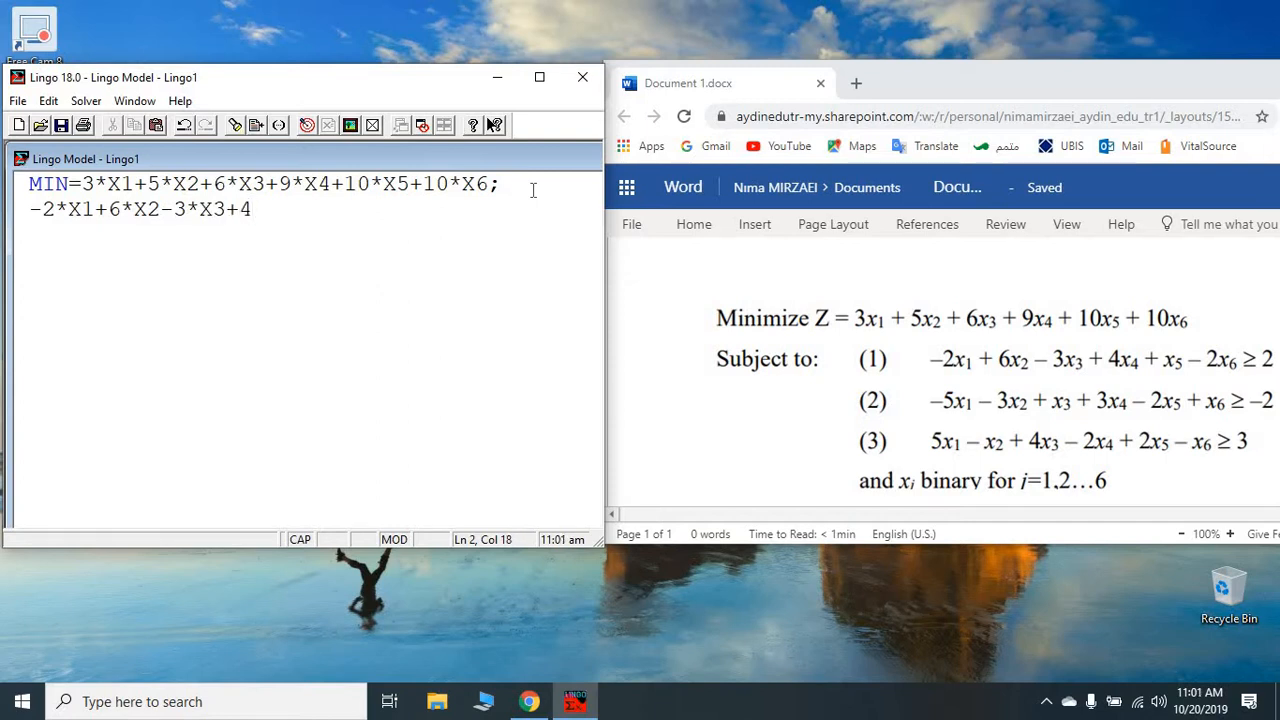
text(*X4)
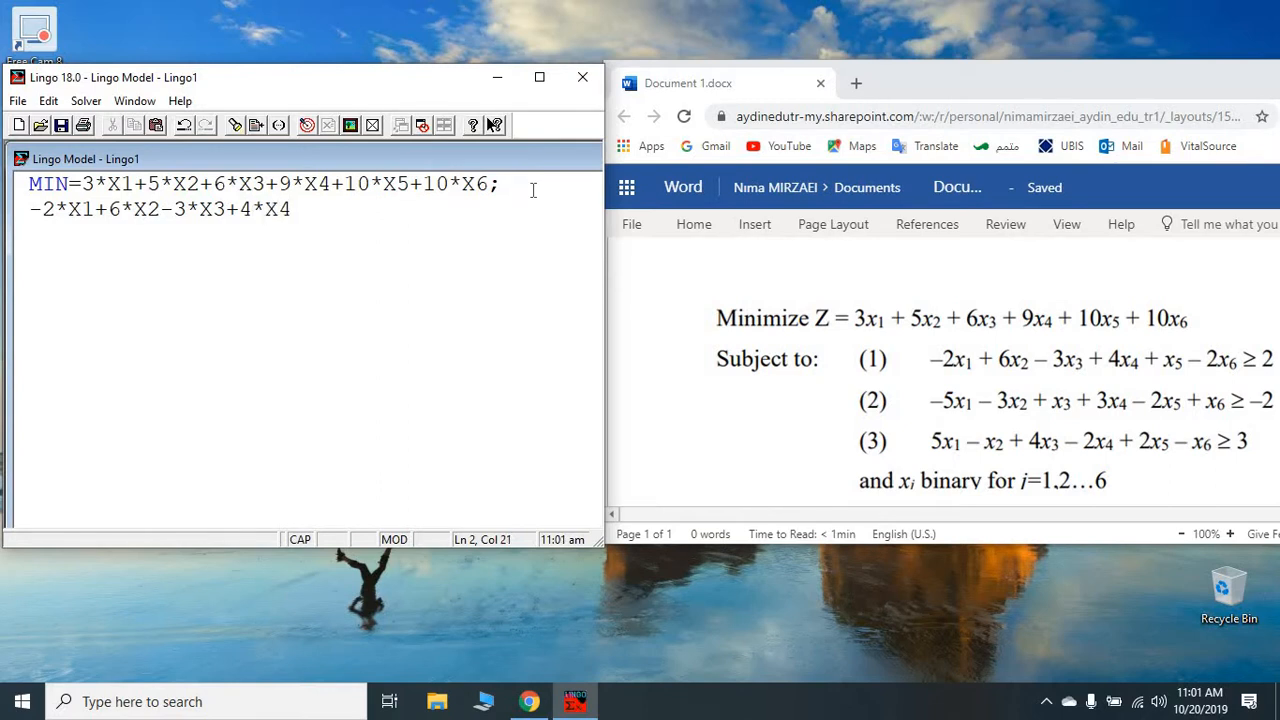
text(+)
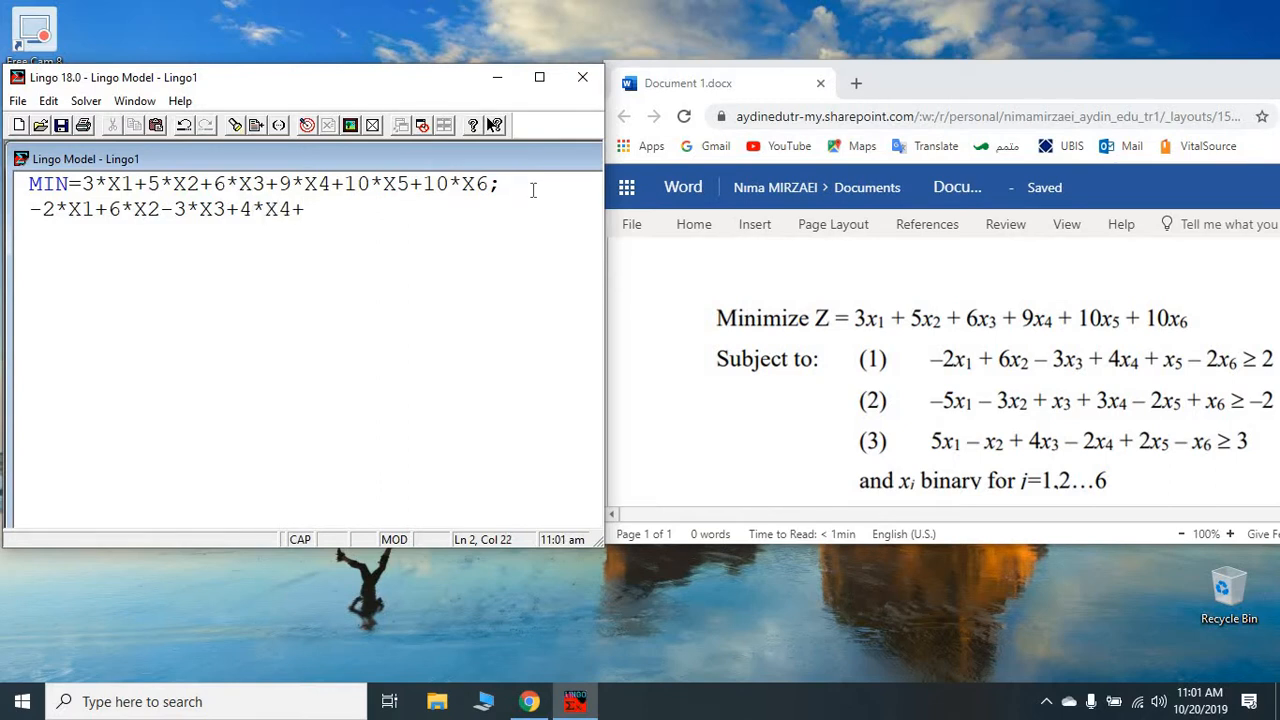
text(X5)
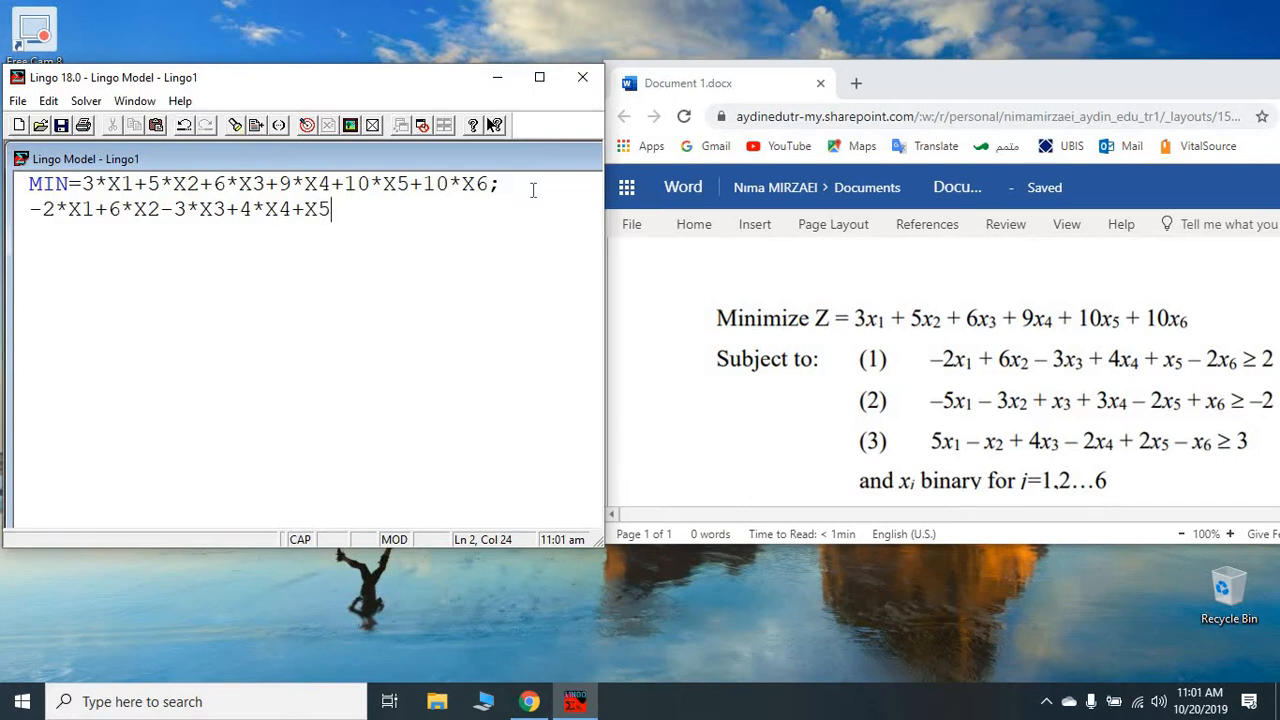
text(-2)
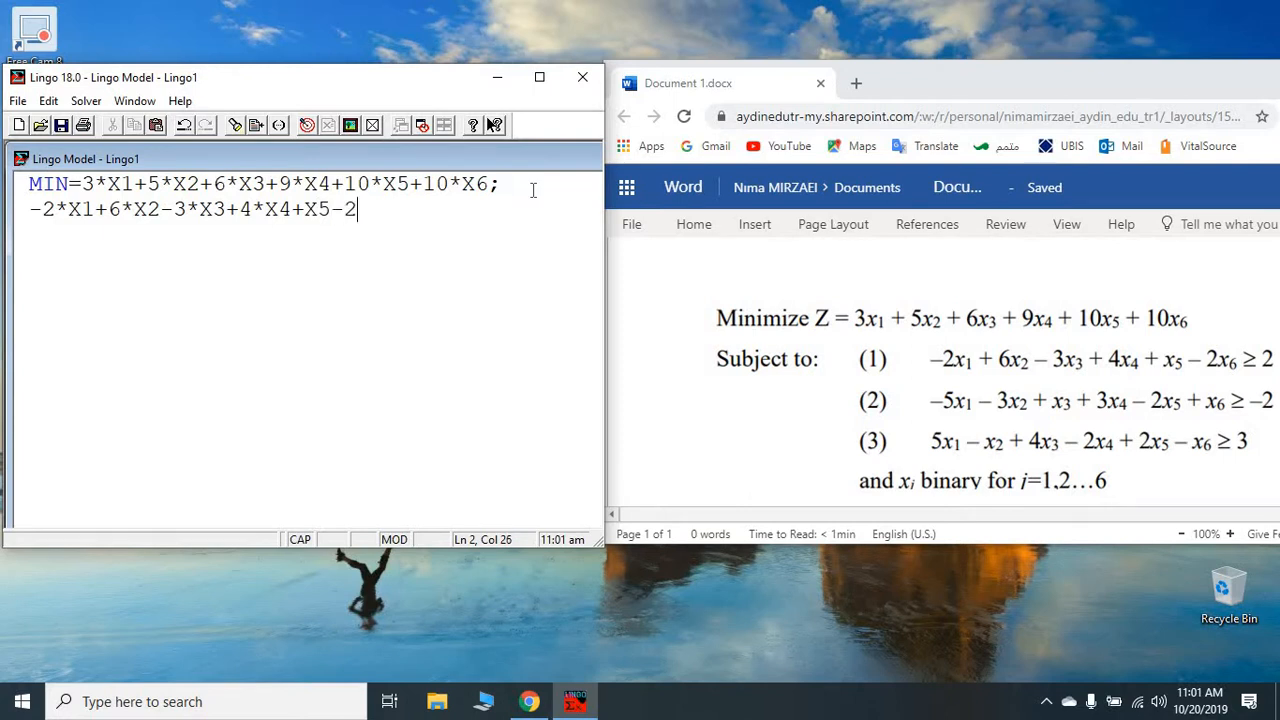
text(x)
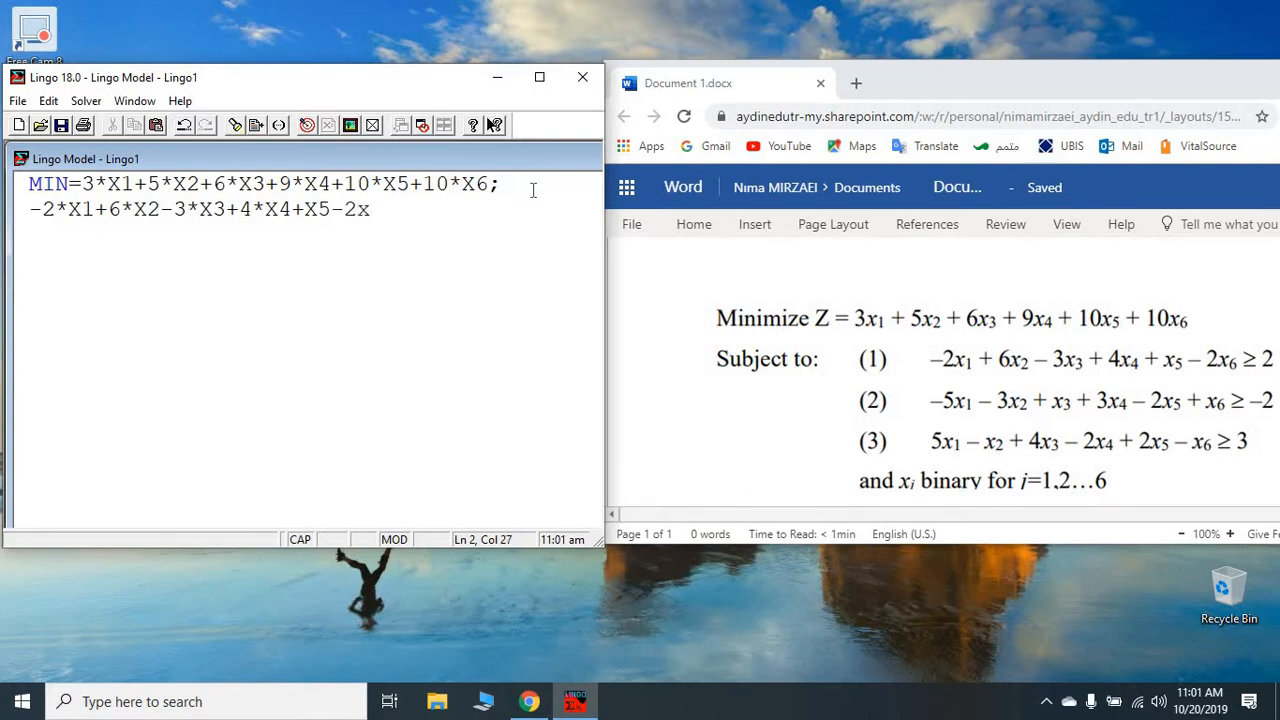
key(Backspace)
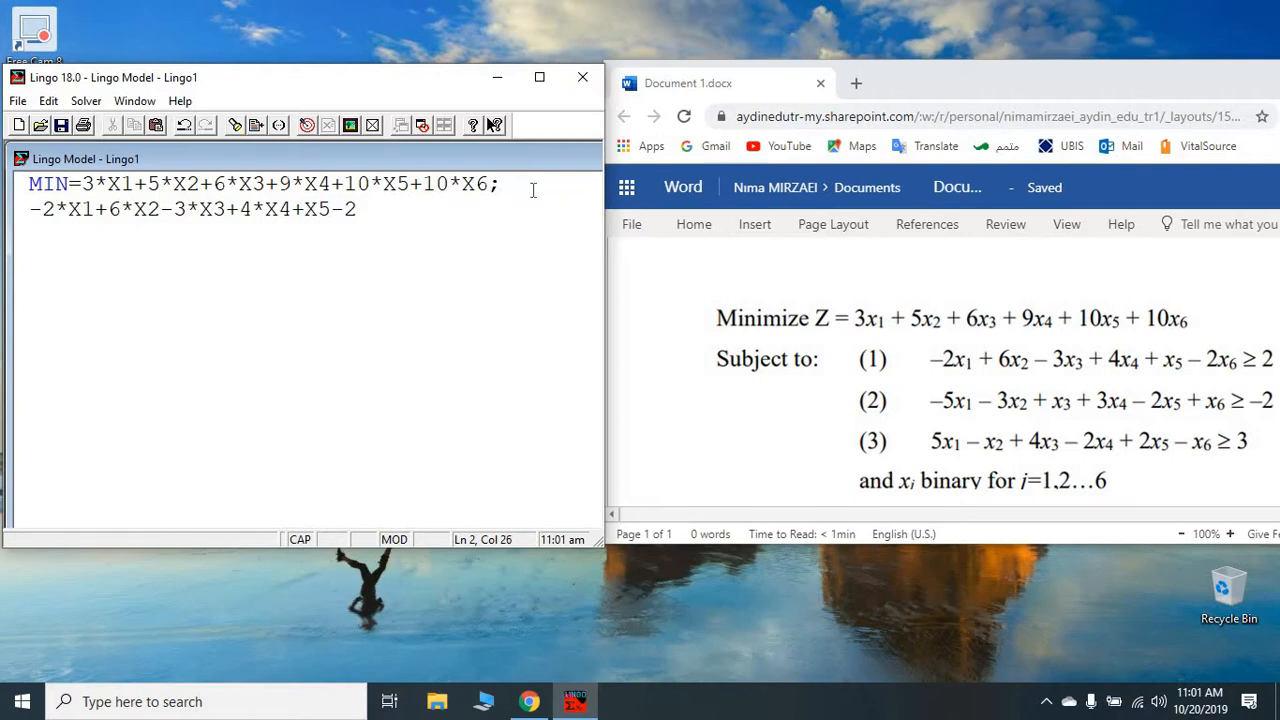
text(*X)
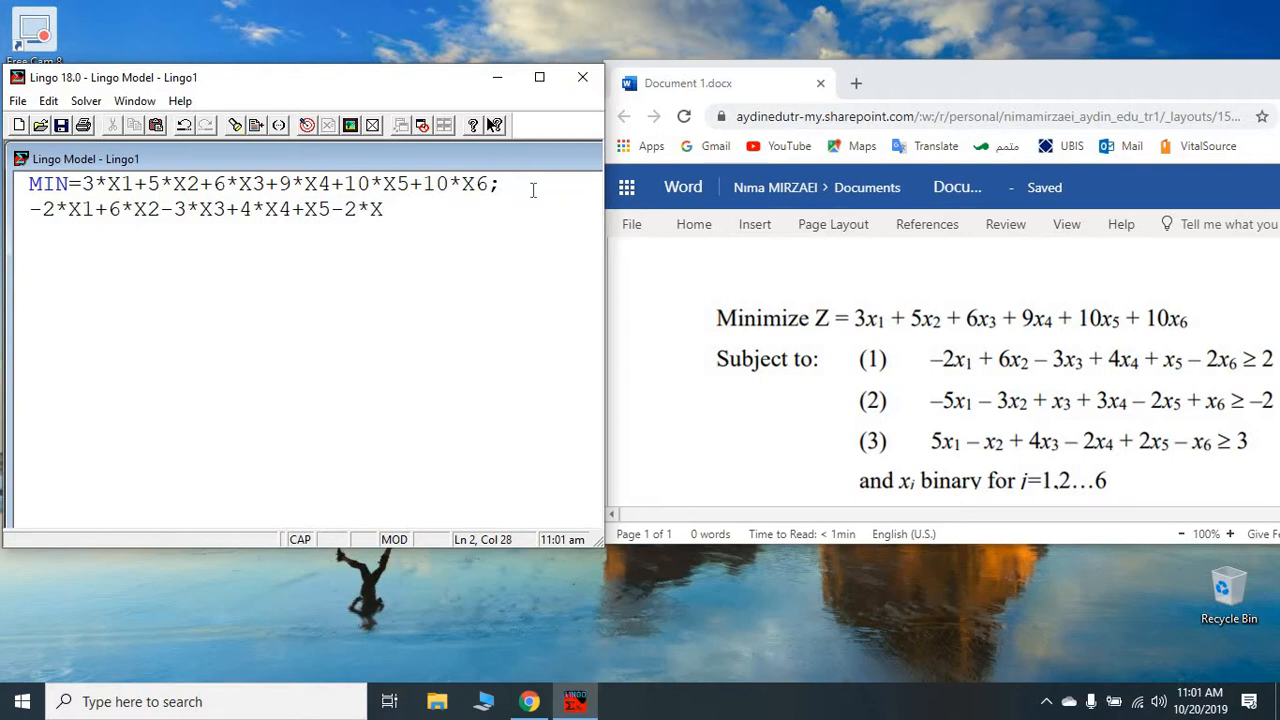
text(6)
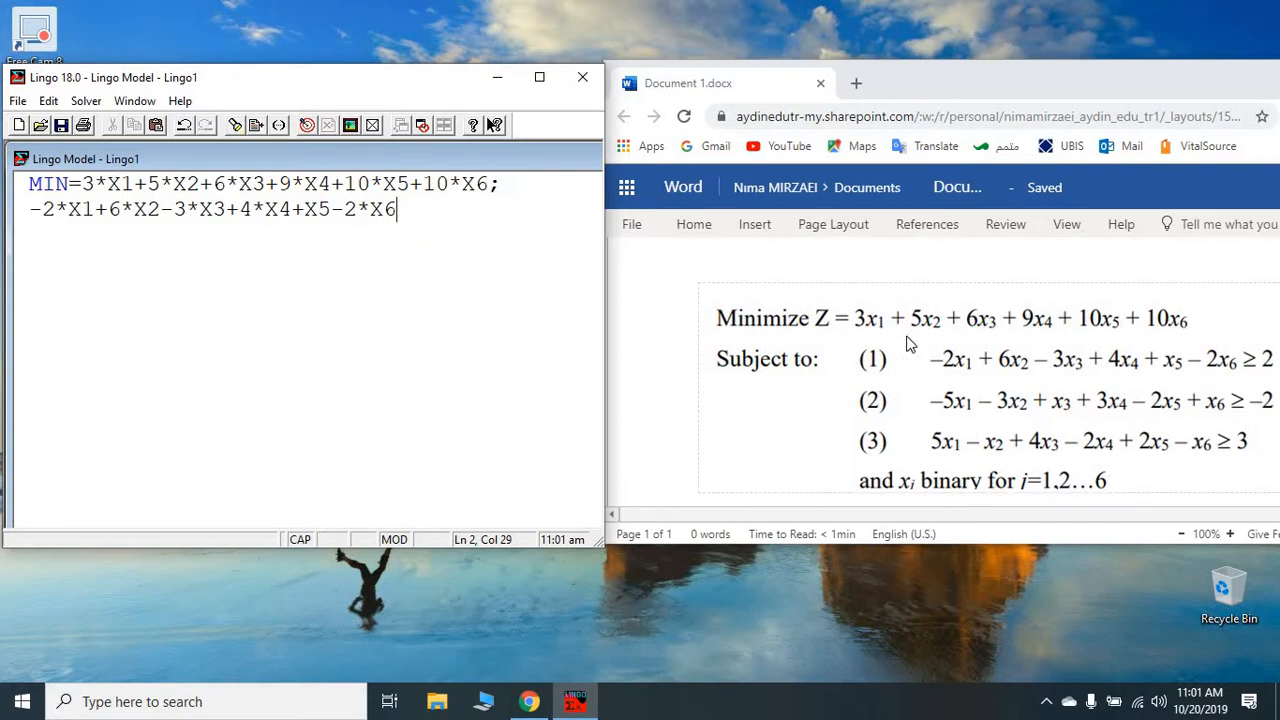
mouse_move(1205, 384)
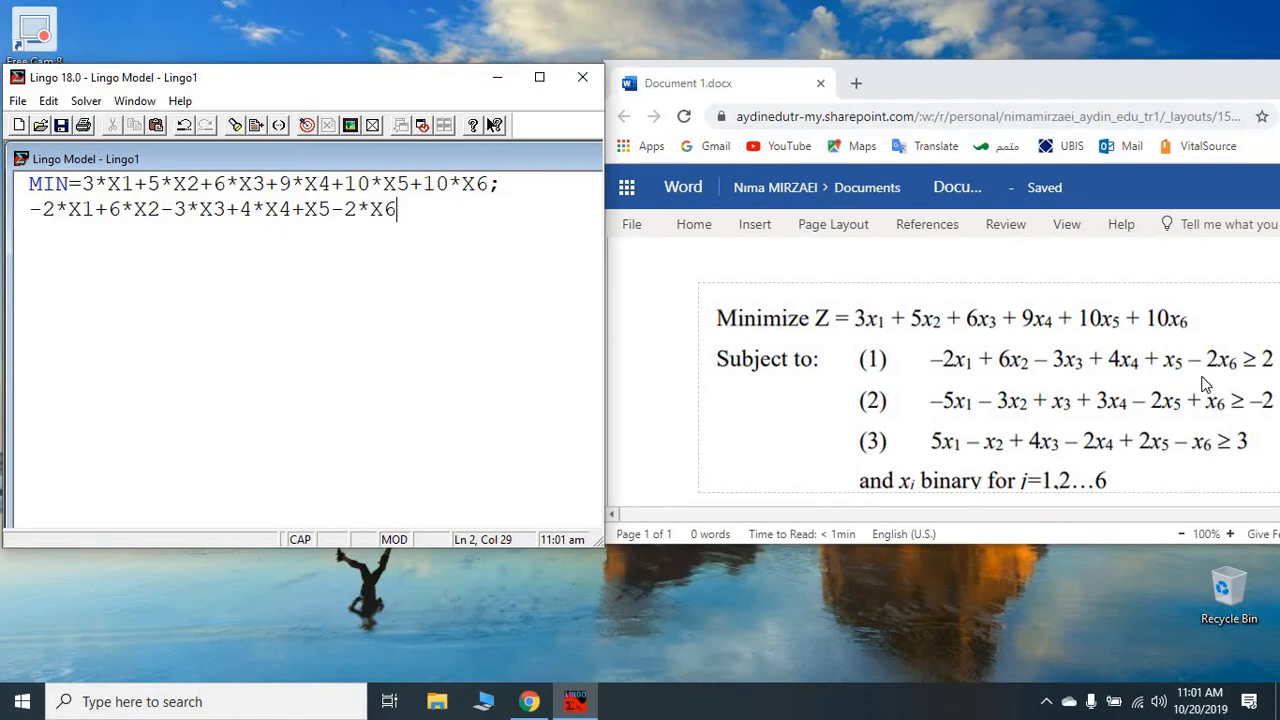
text(>)
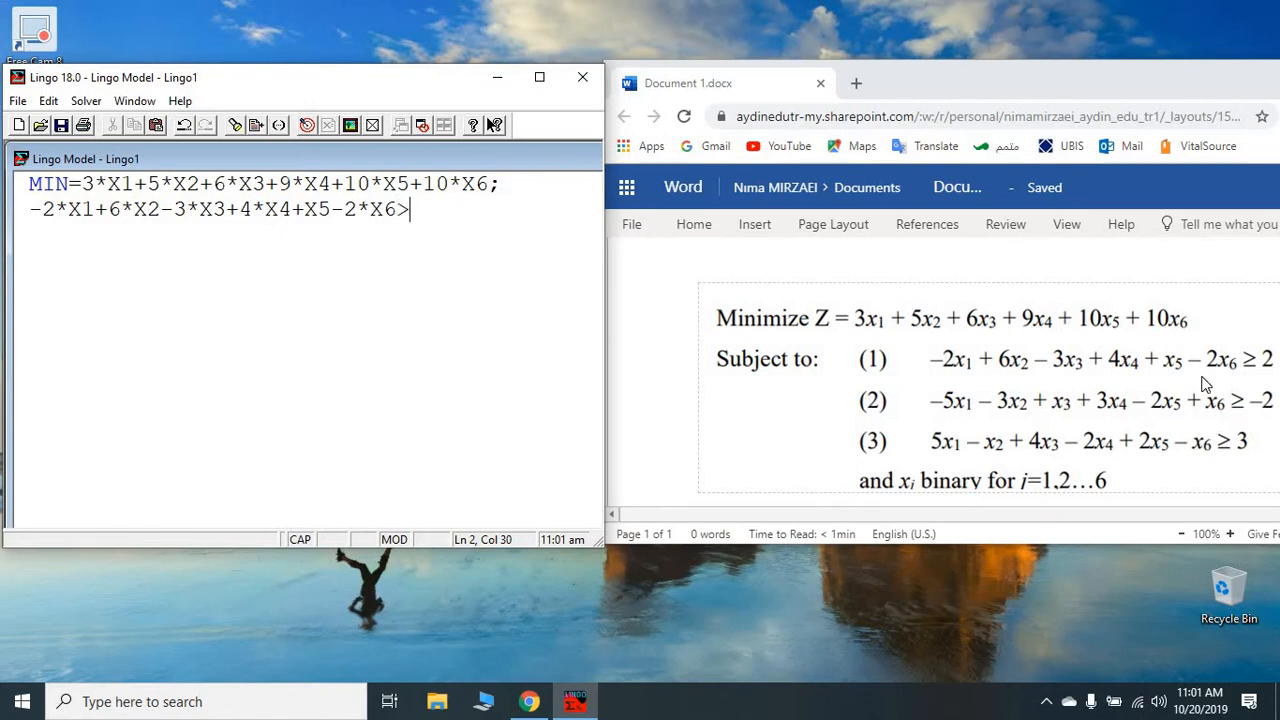
text(=)
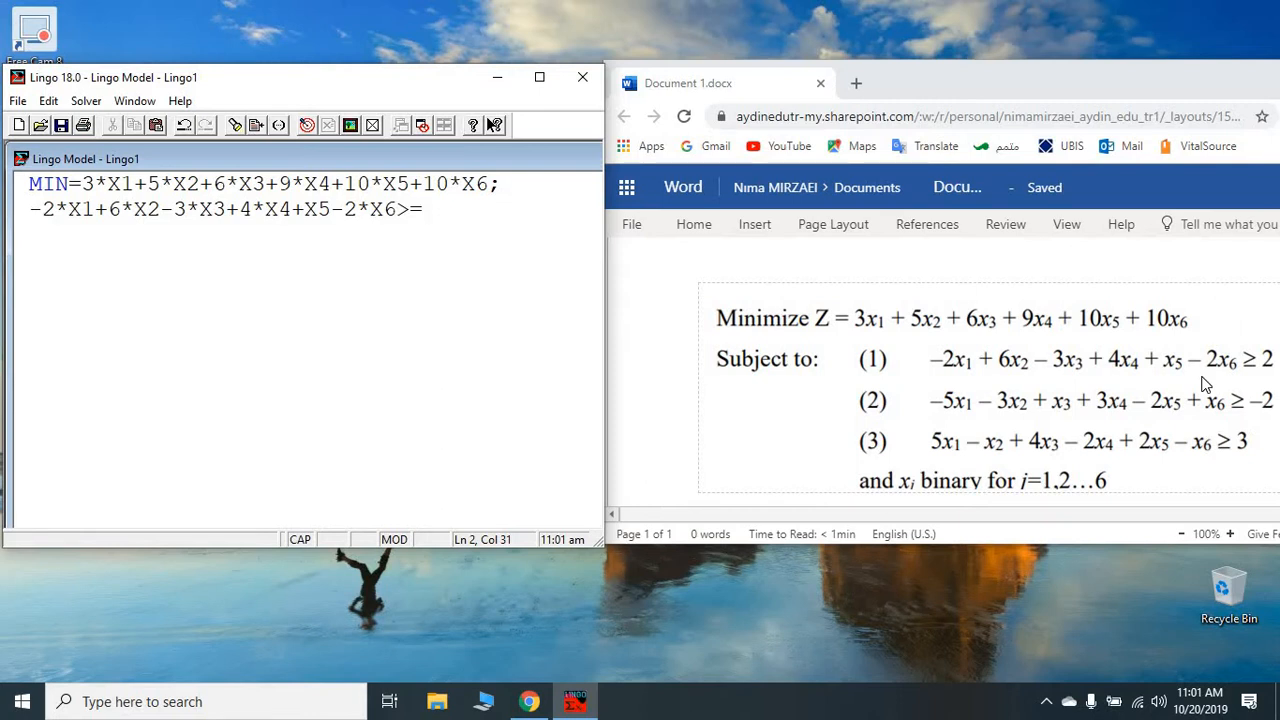
text(2)
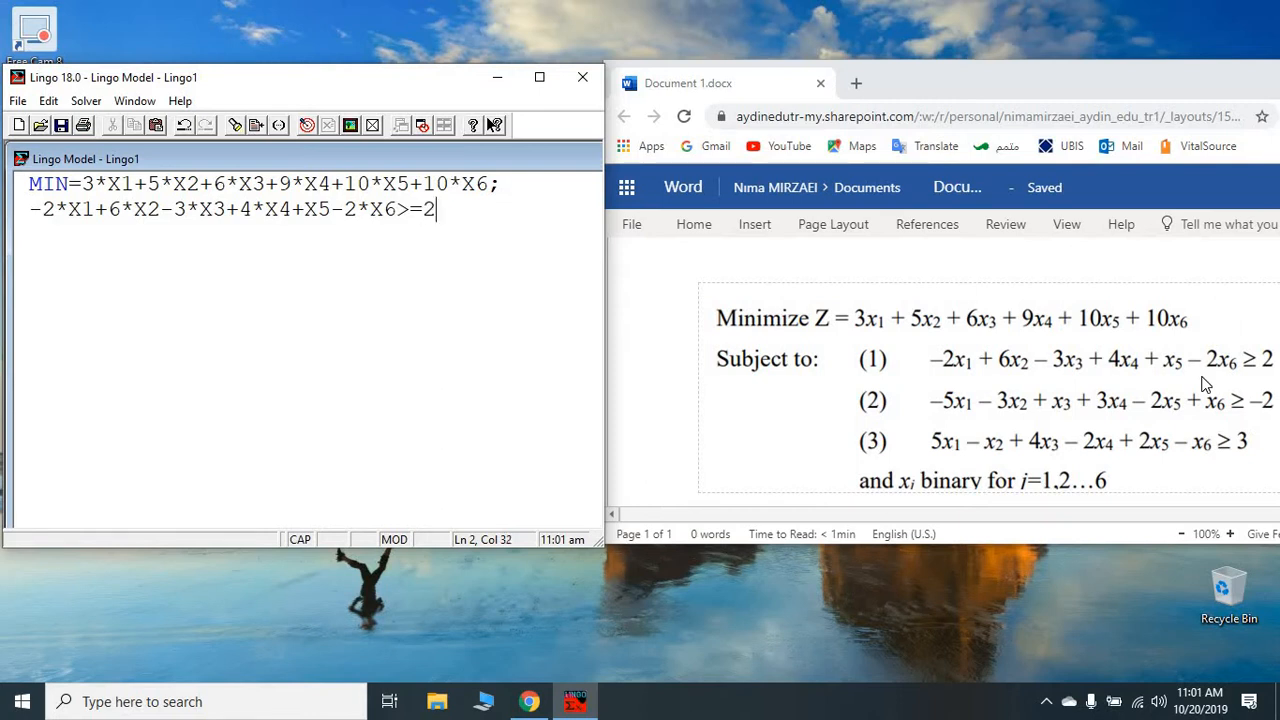
text(;)
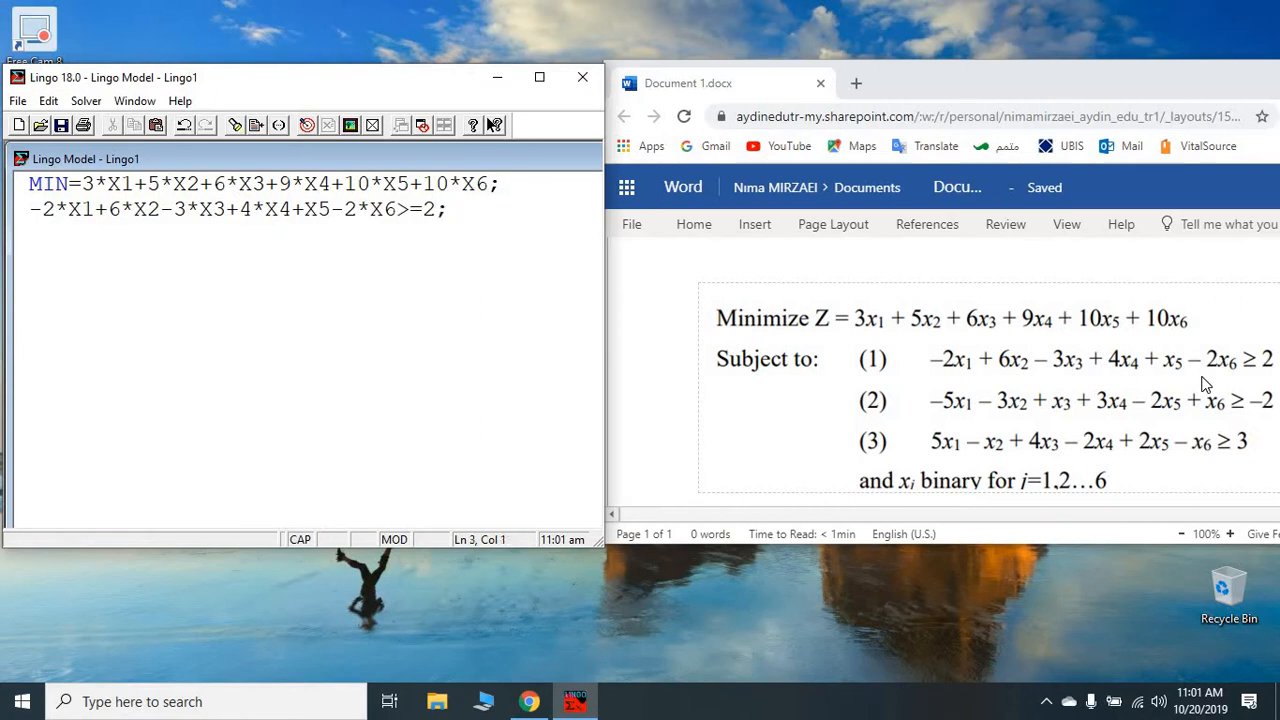
Enter the second constraint -5*X1-3*X2+X3+3*X4-2*X5+X6>=-2 on line three
text(-)
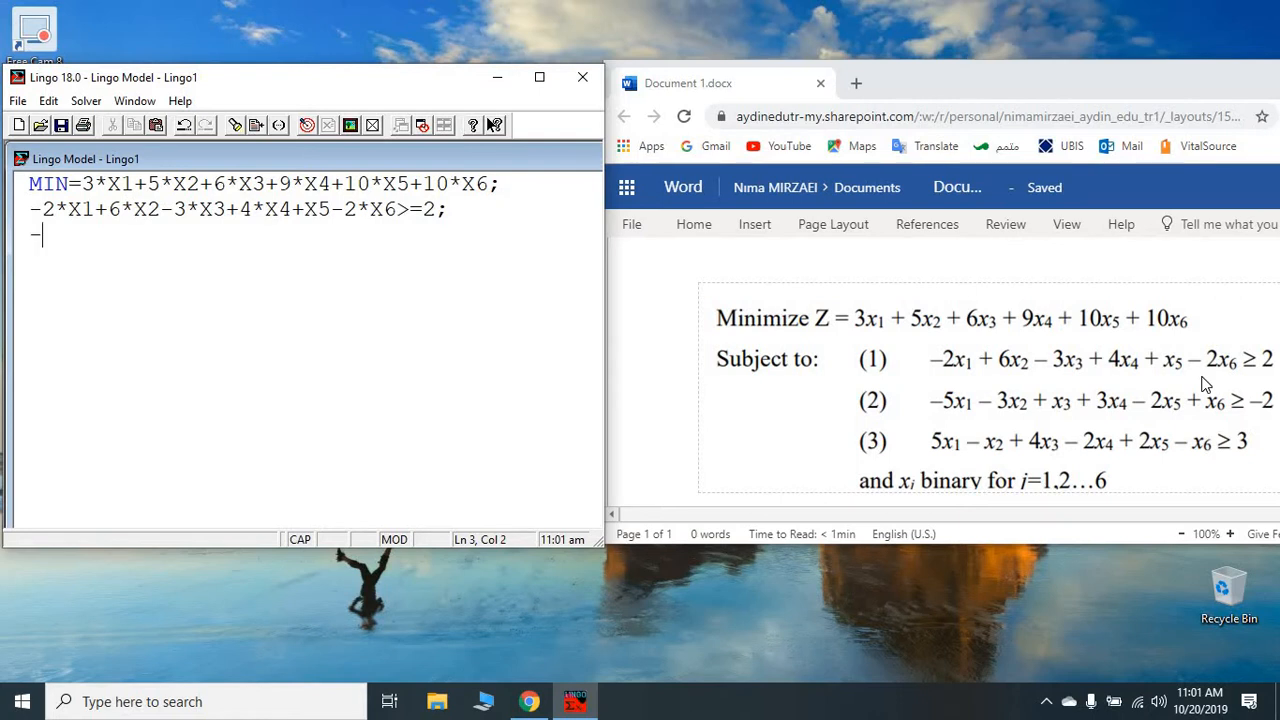
text(5*)
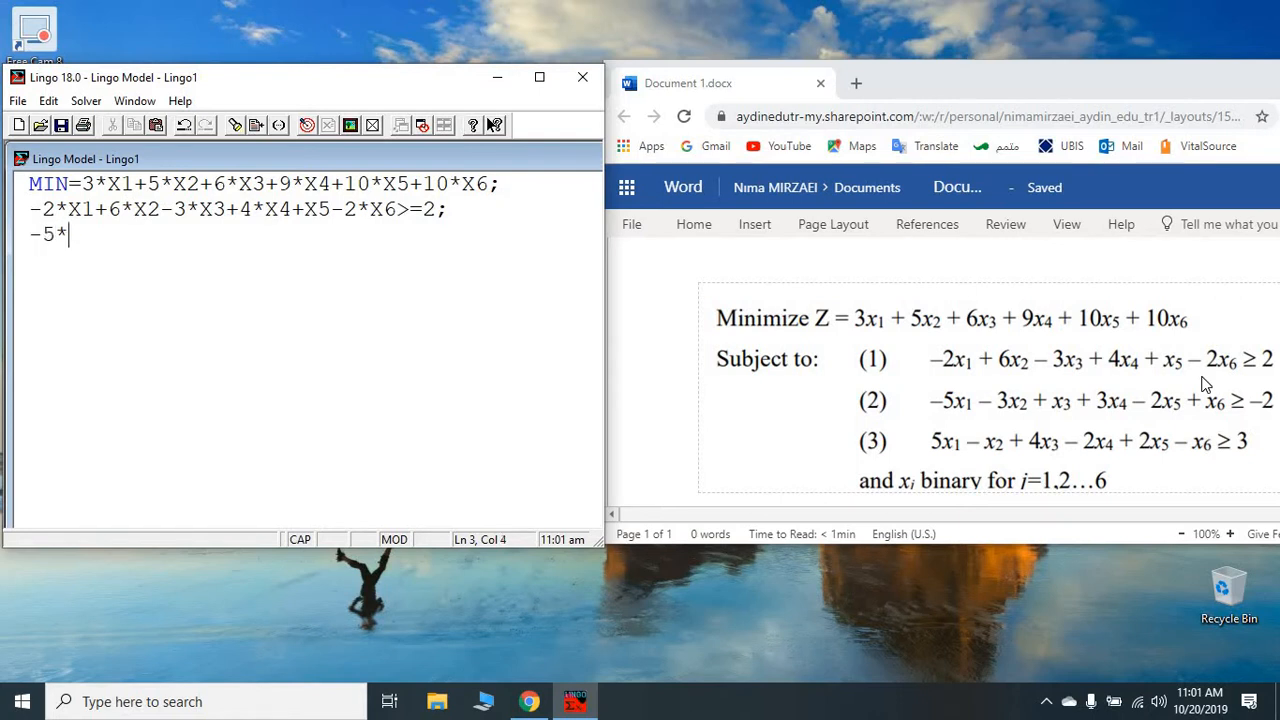
text(X)
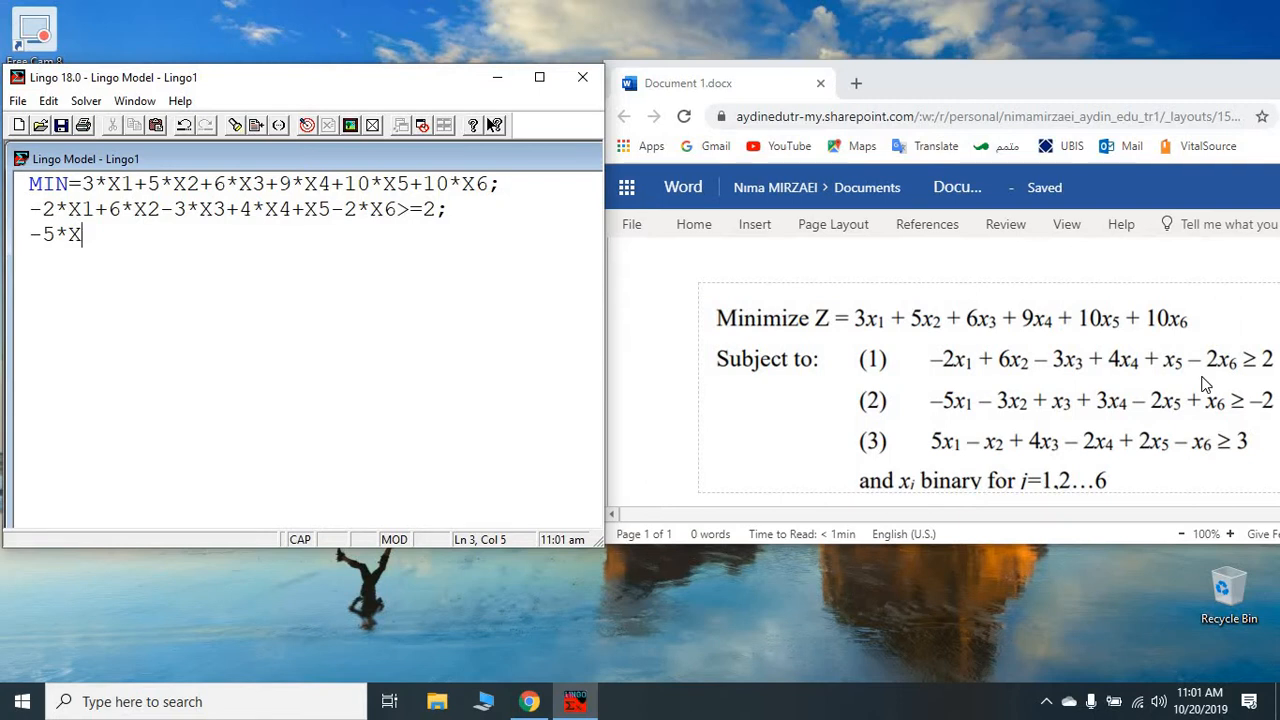
text(1)
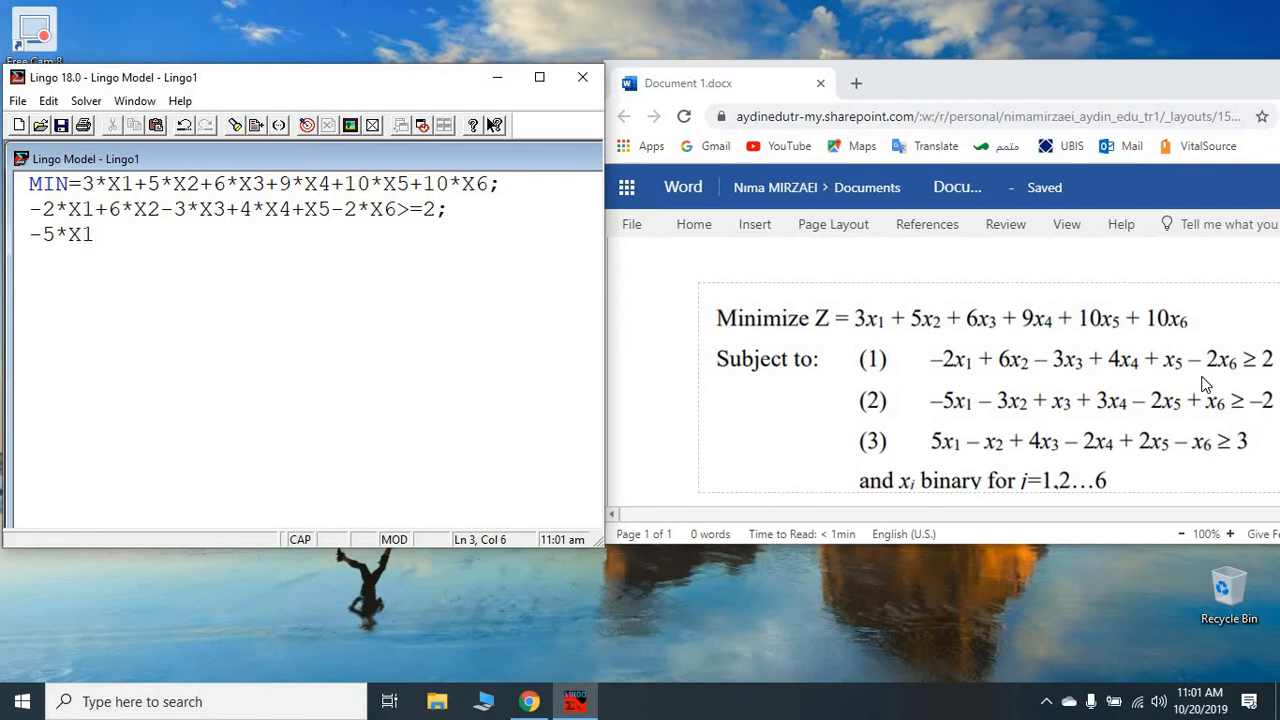
text(+)
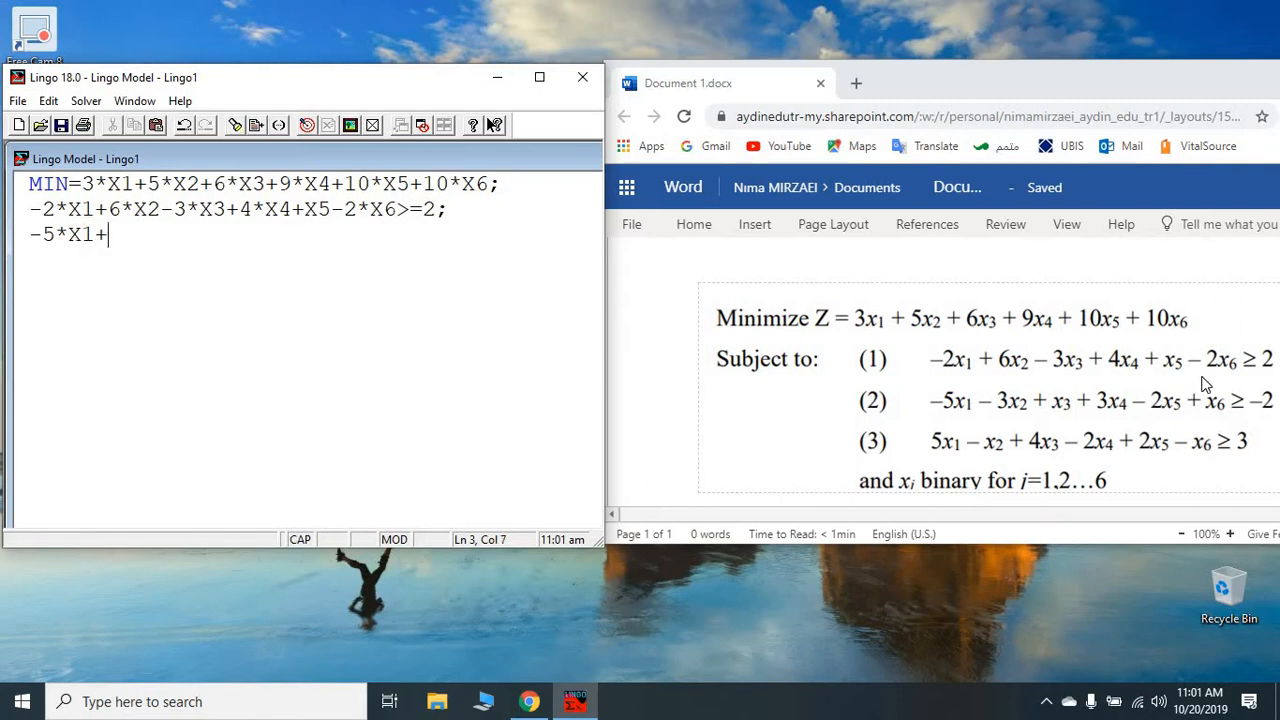
text(-3)
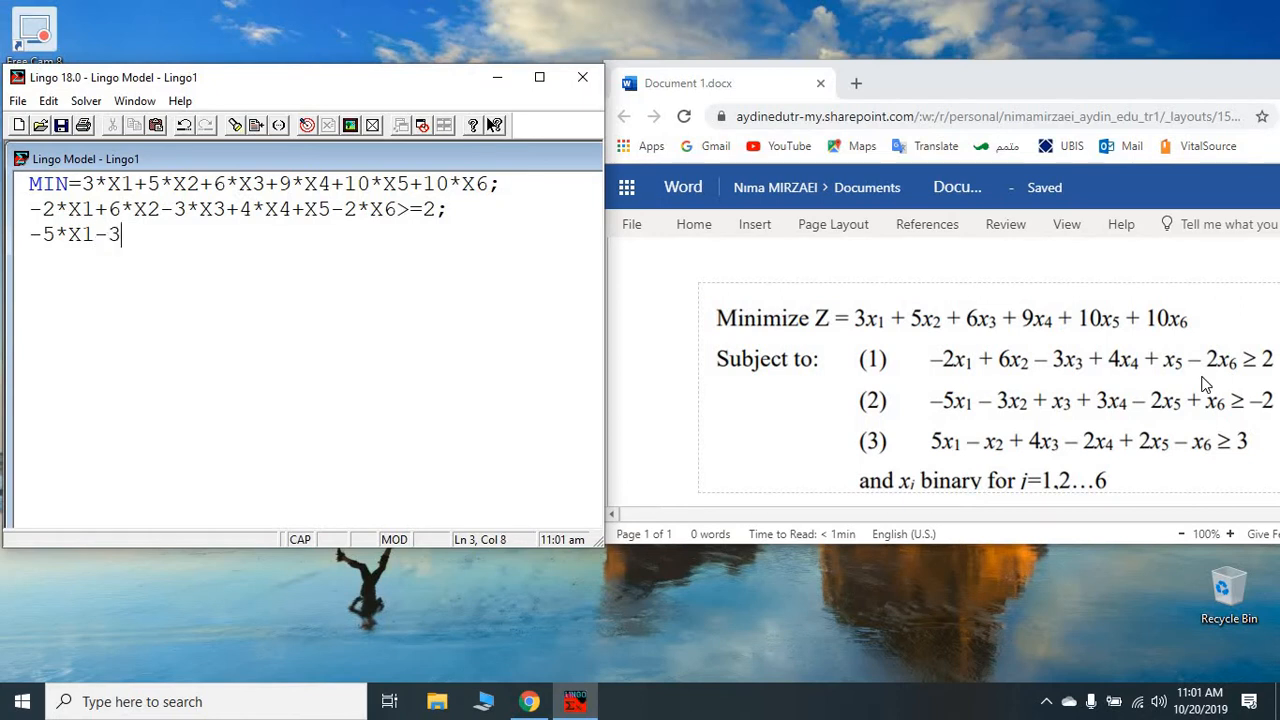
text(*X2)
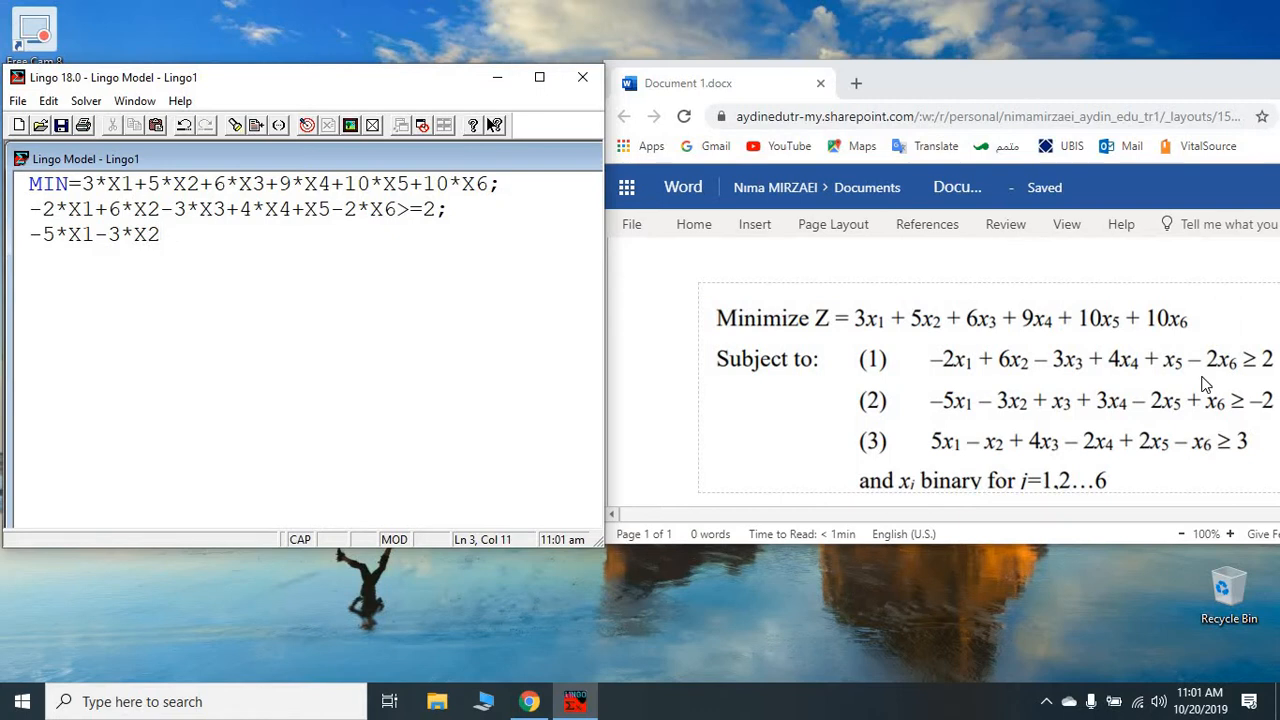
text(+X3)
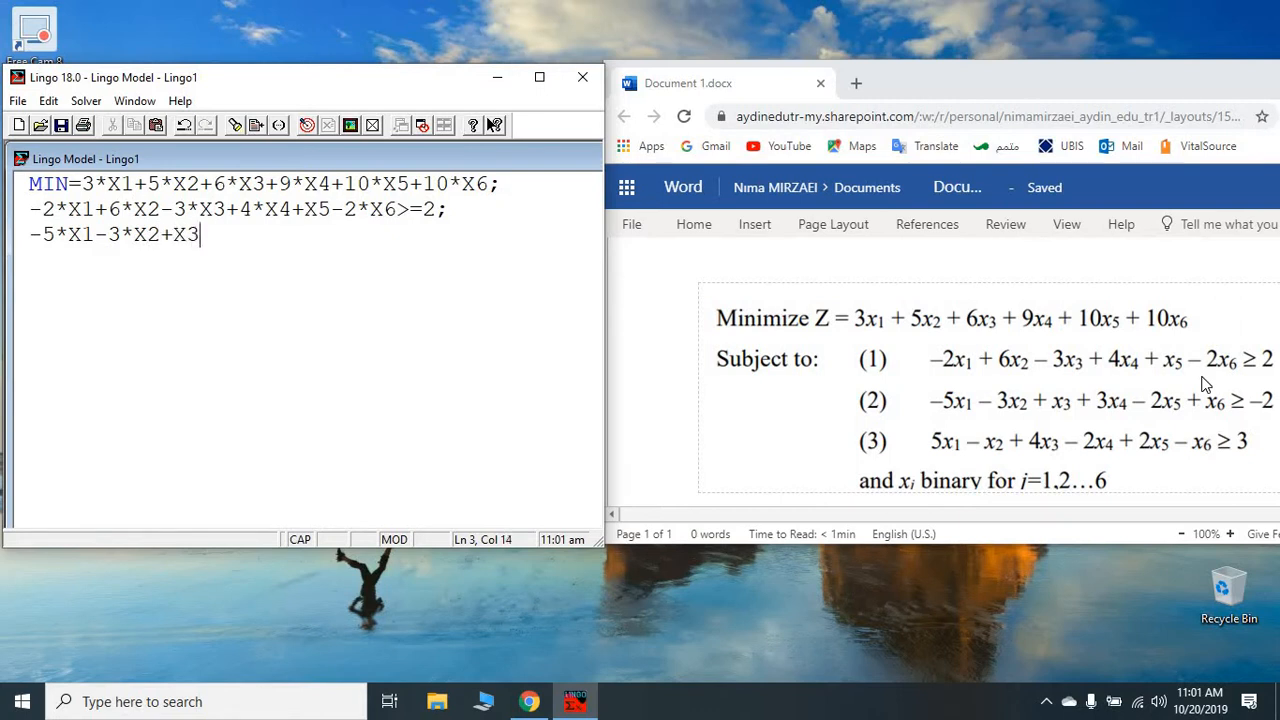
text(+)
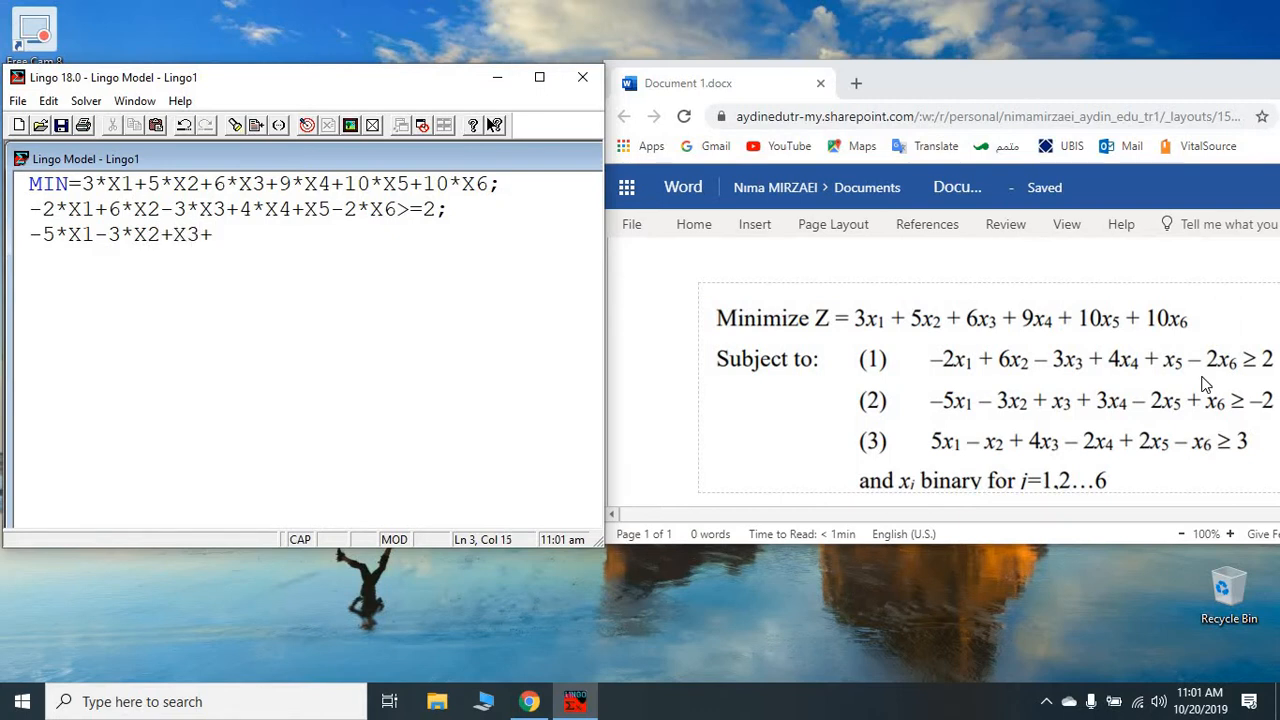
text(3X)
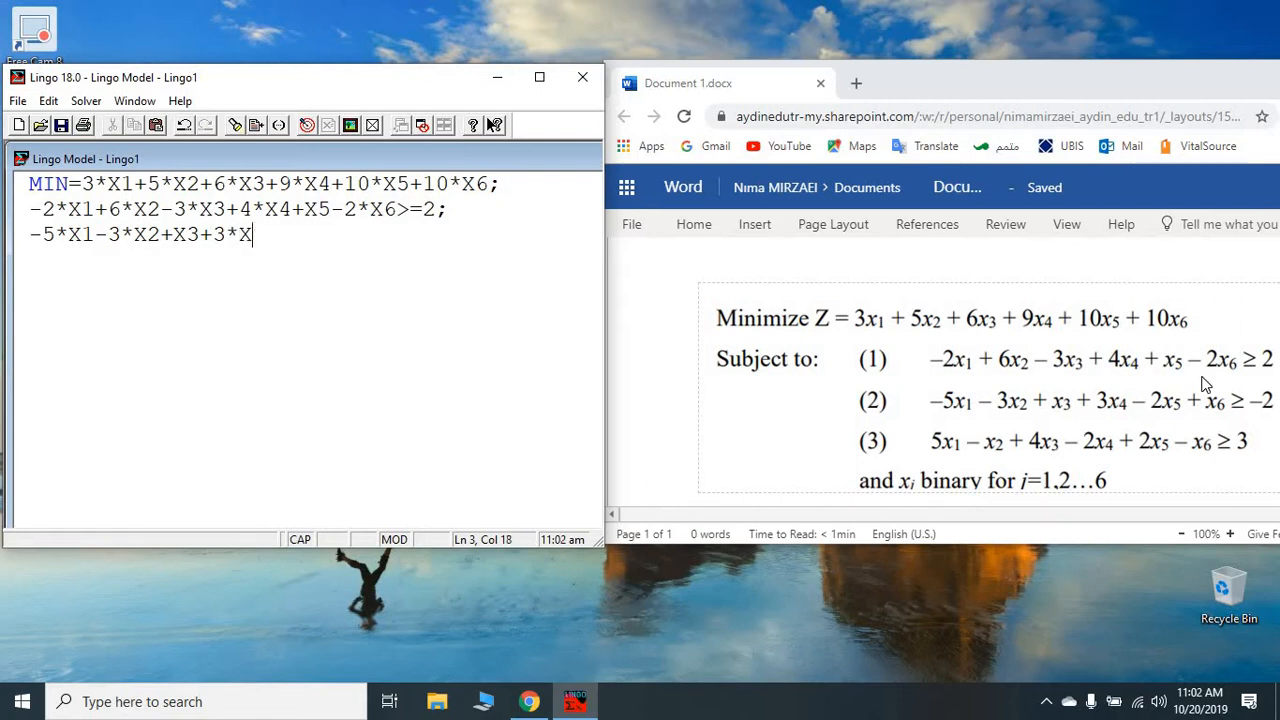
text(4)
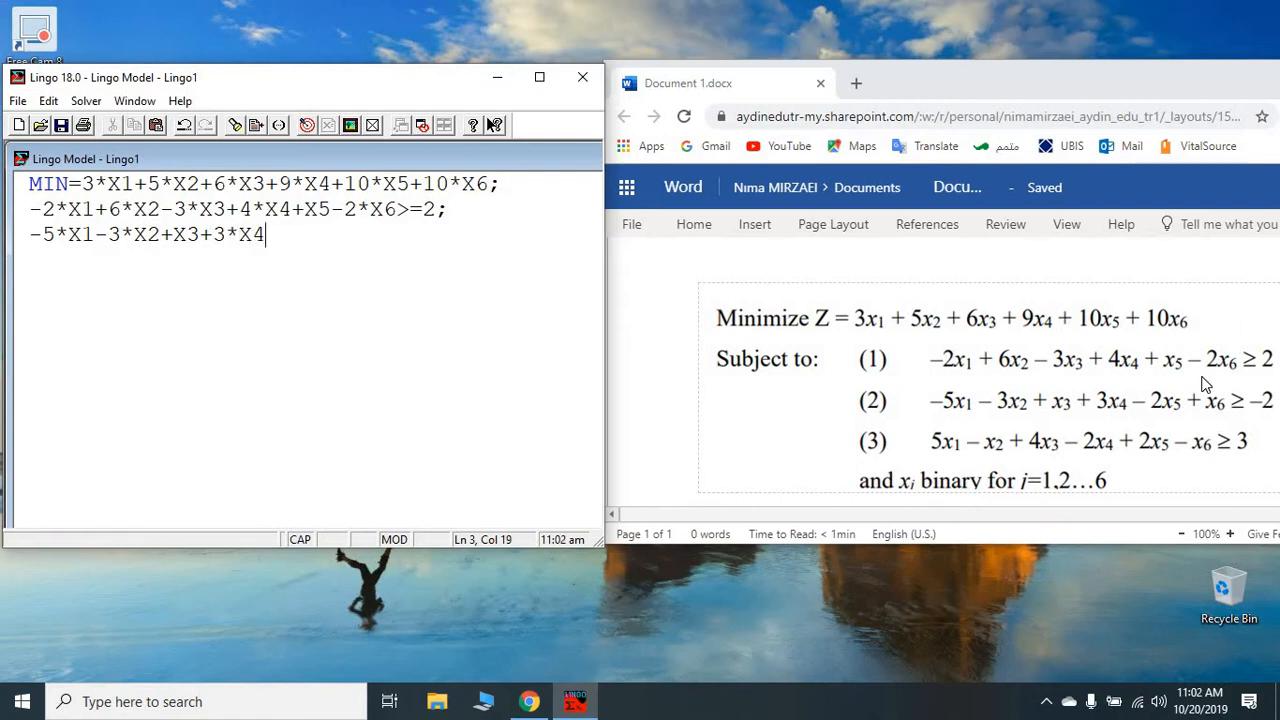
text(=)
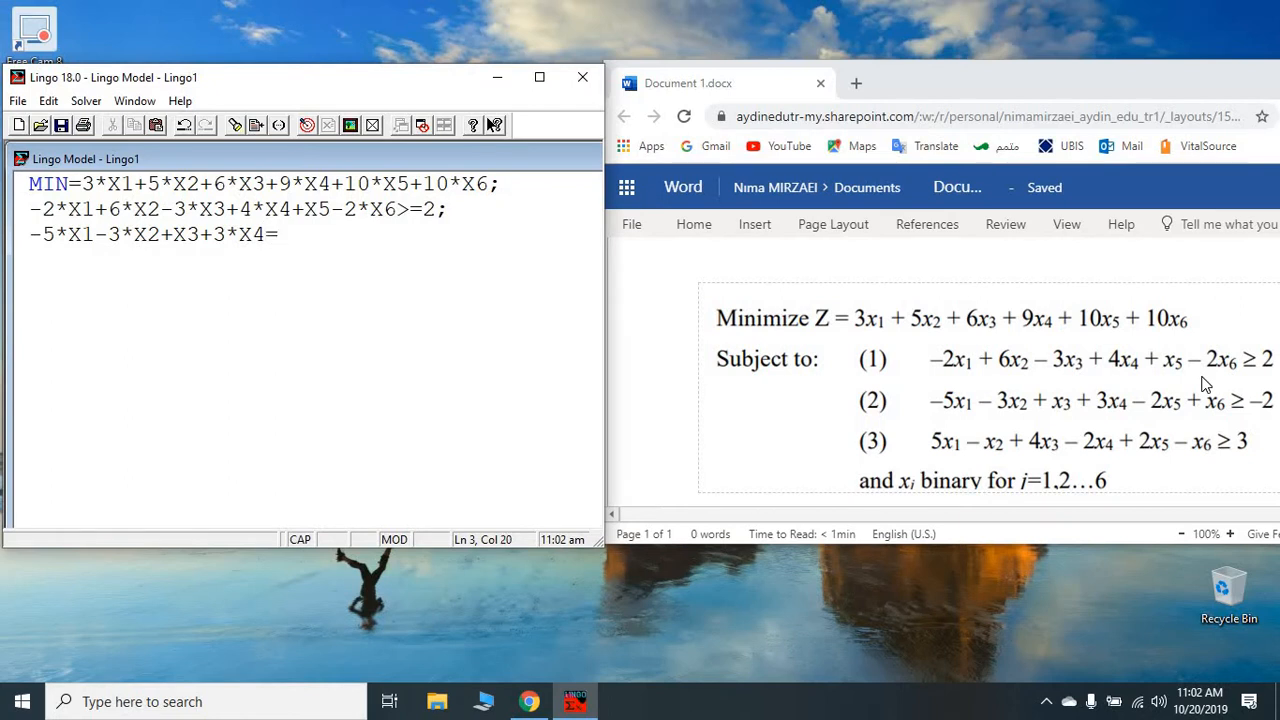
text(-)
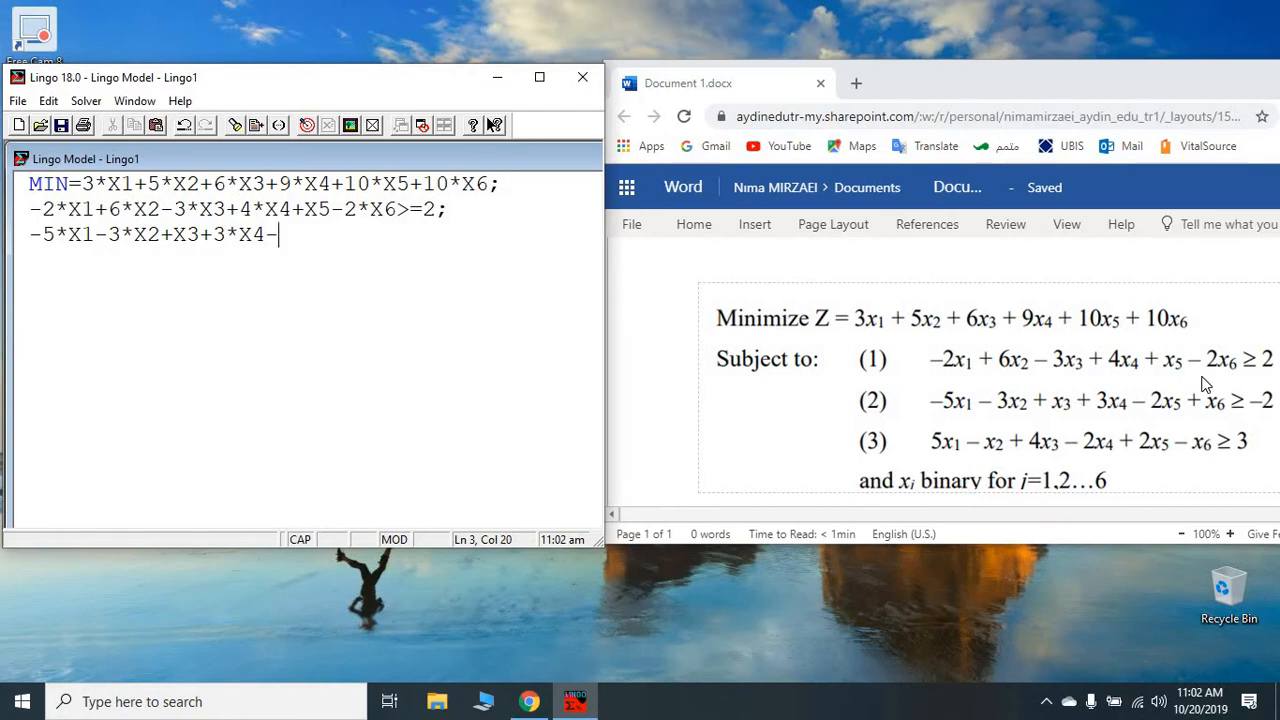
text(2)
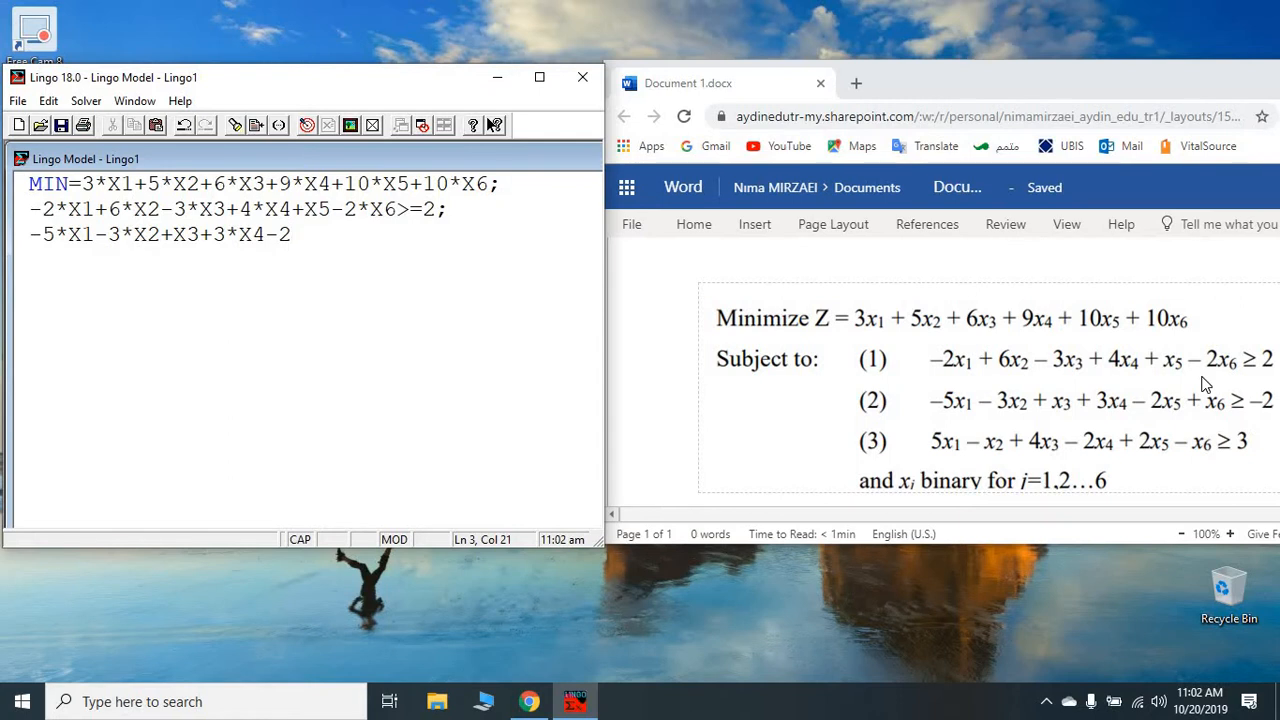
text(*X)
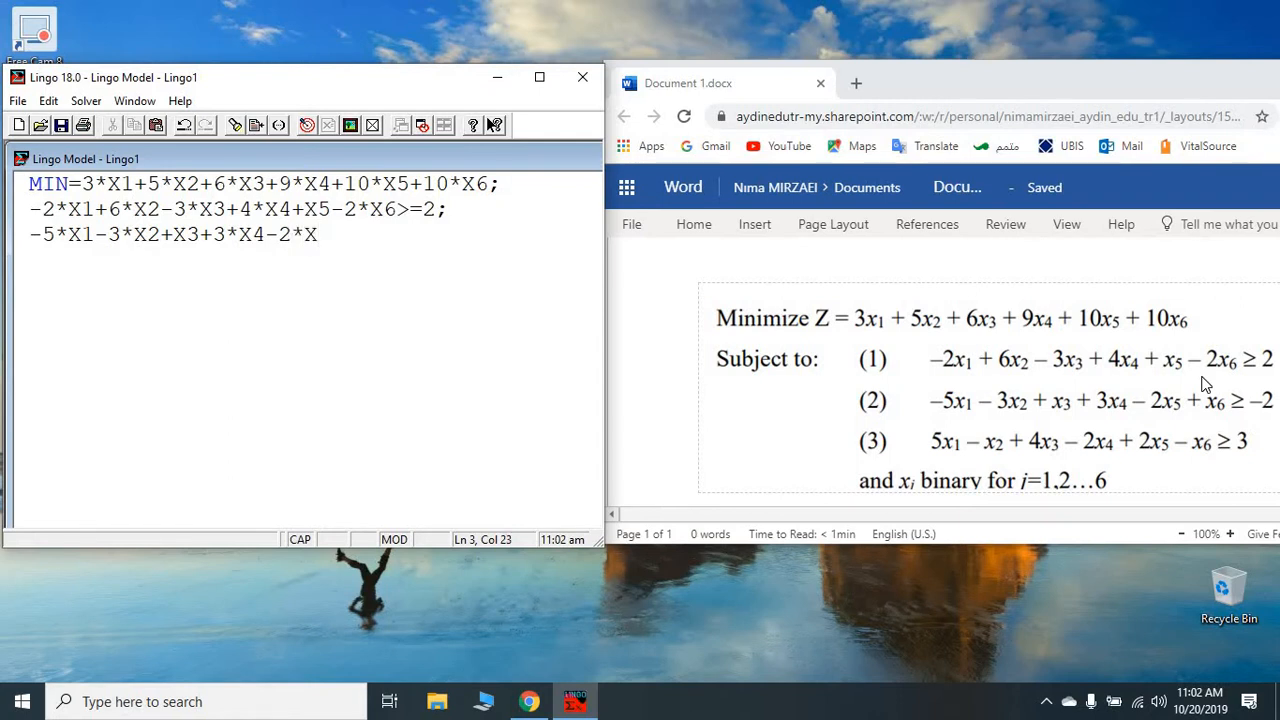
text(5)
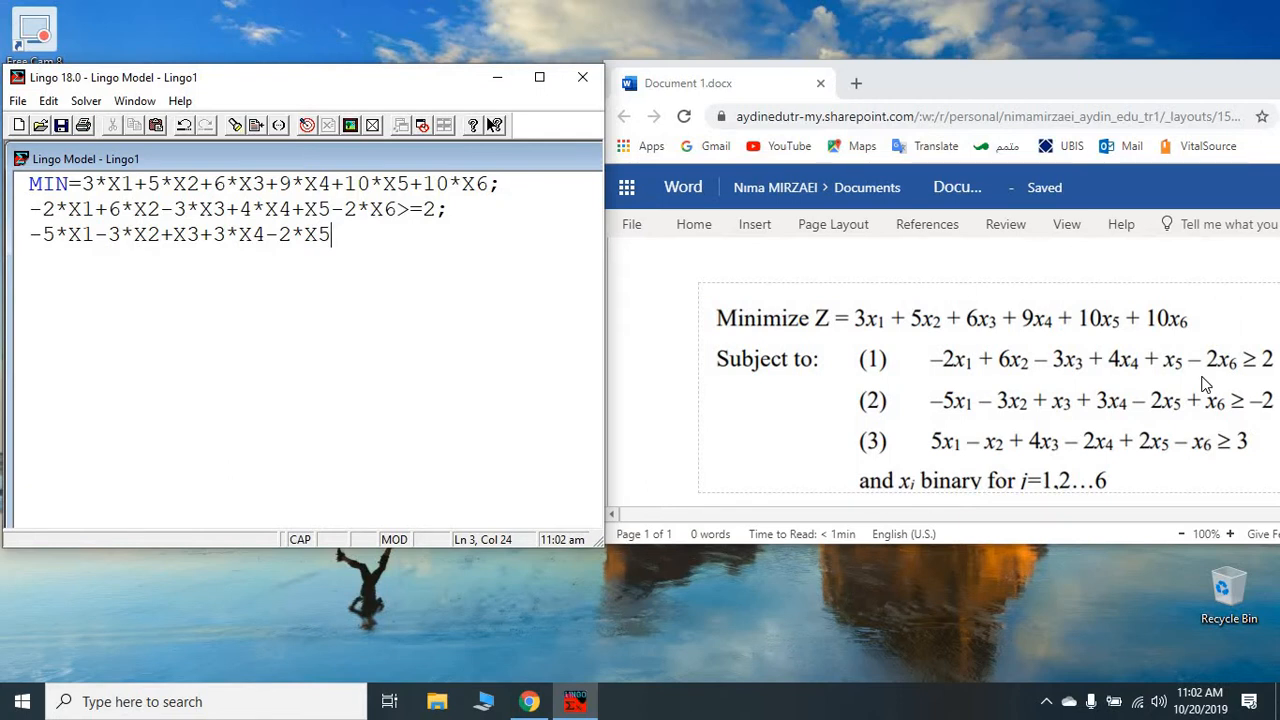
text(+X)
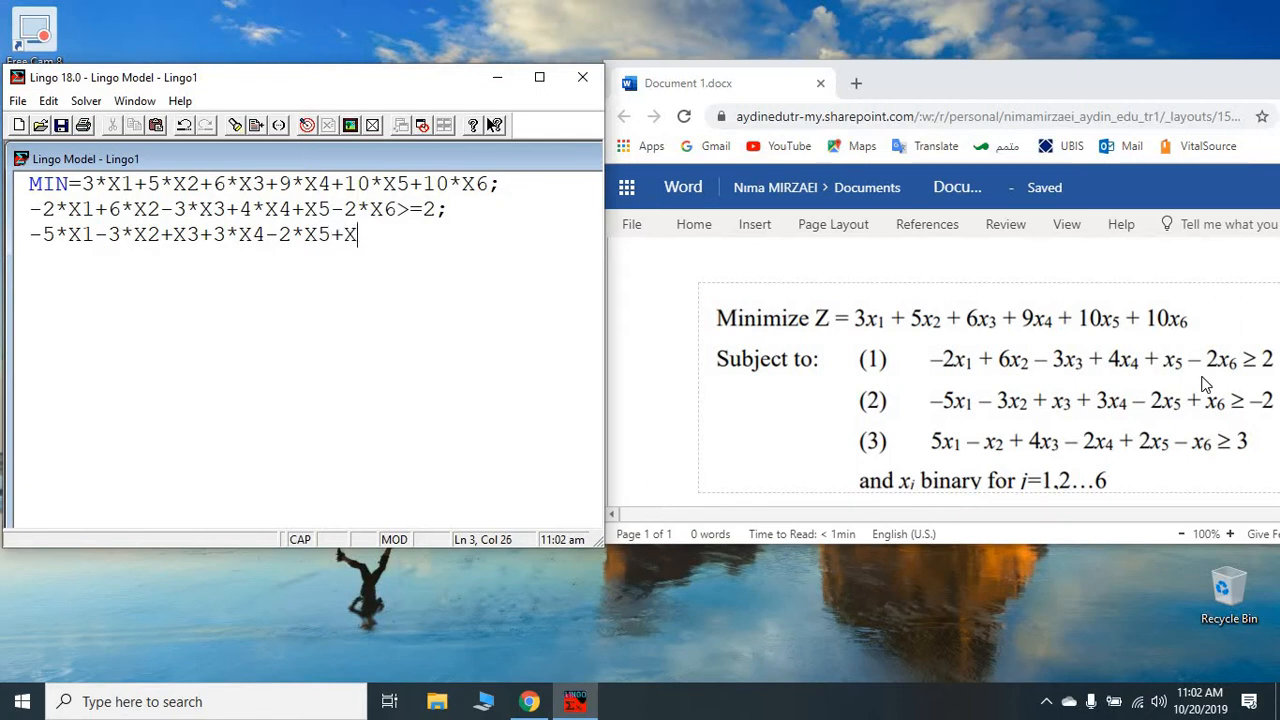
text(6)
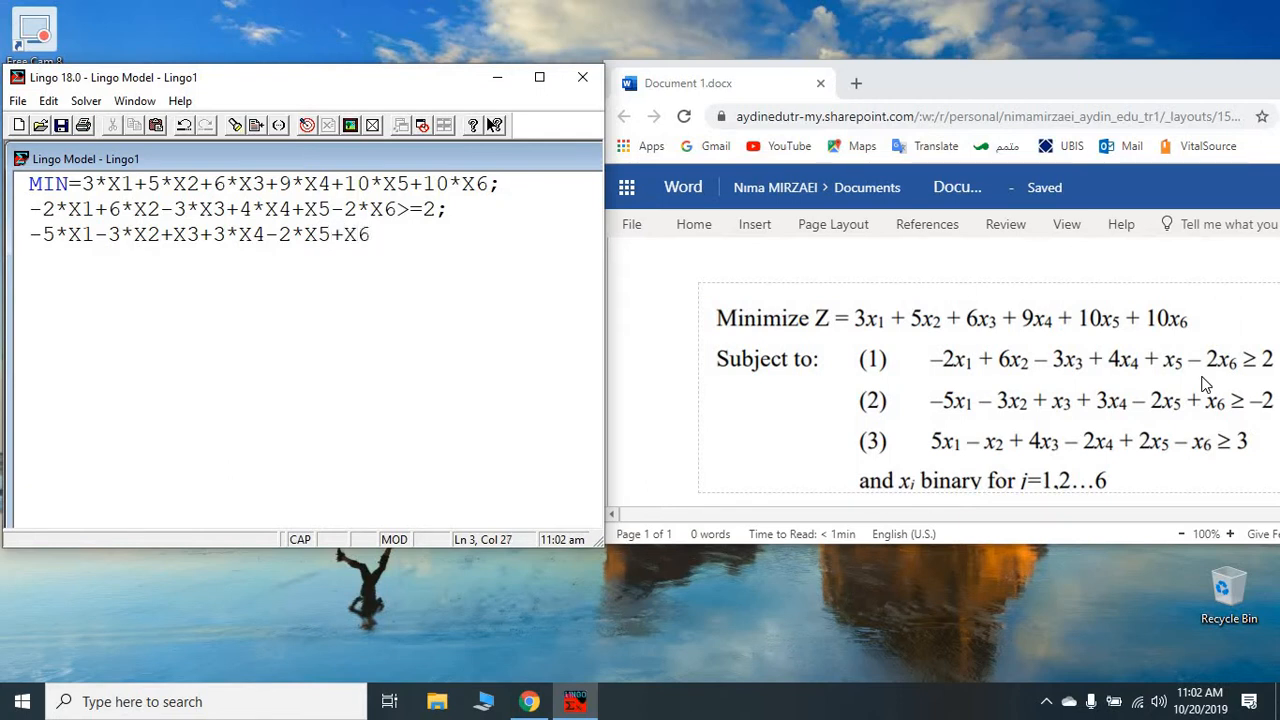
text(>=)
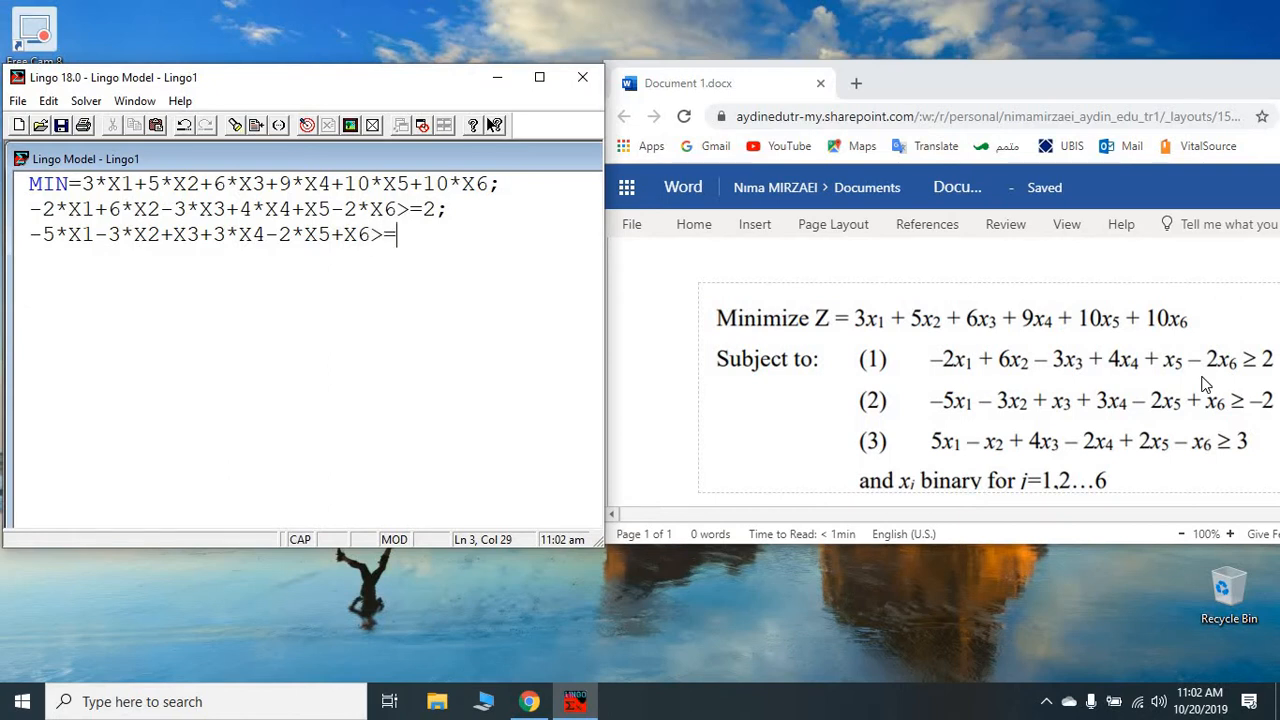
text(-2;)
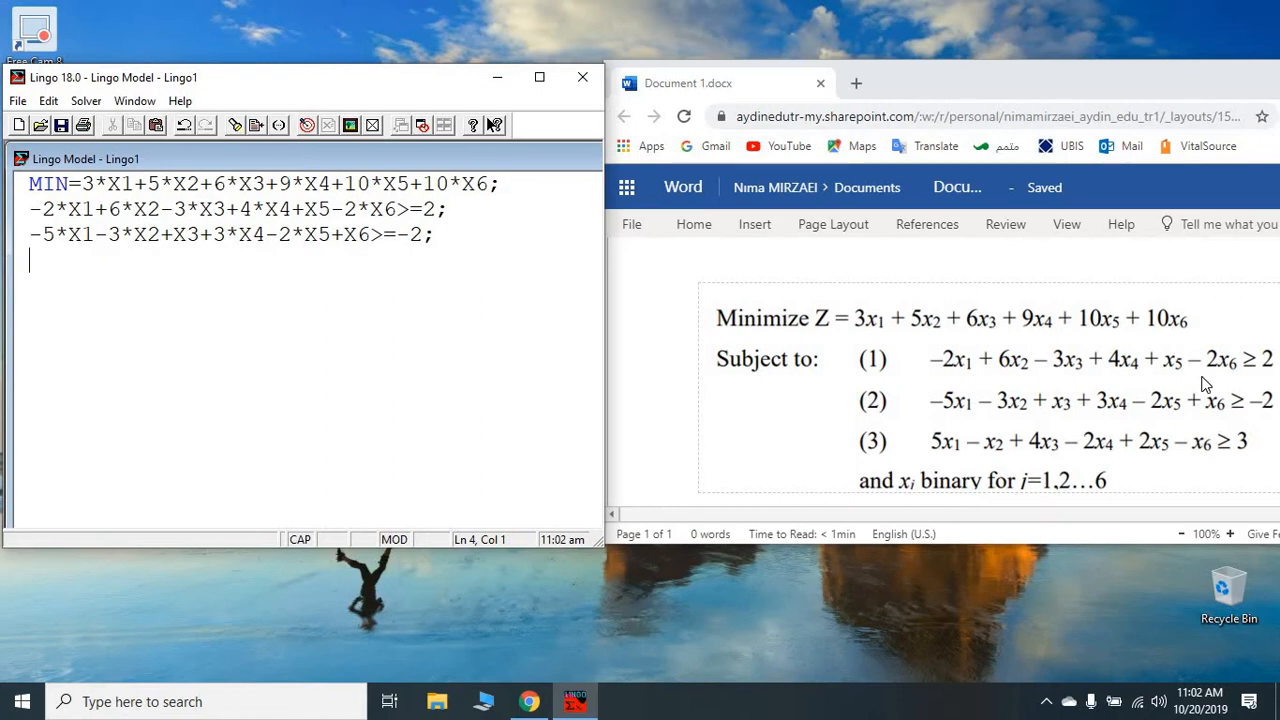
Enter the third constraint 5*X1-X2+4*X3-2*X4+2*X5-X6>=3;, correcting a wrong subscript
text(5)
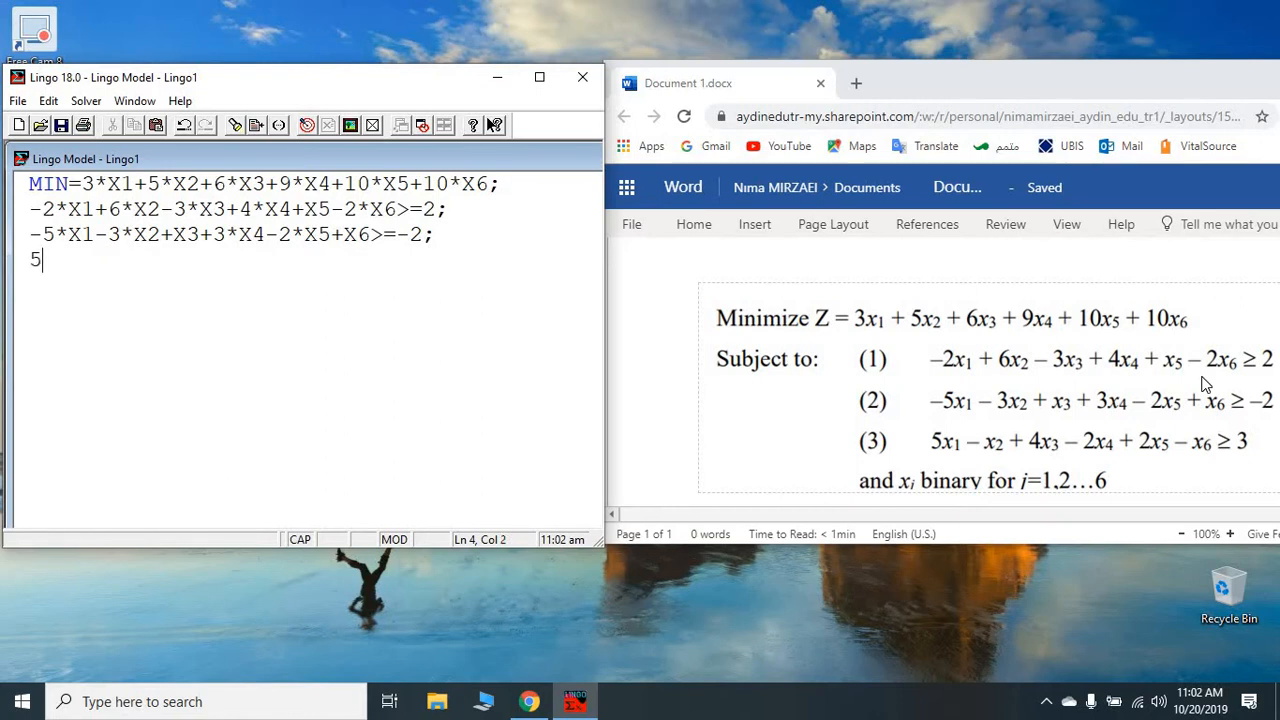
text(*X)
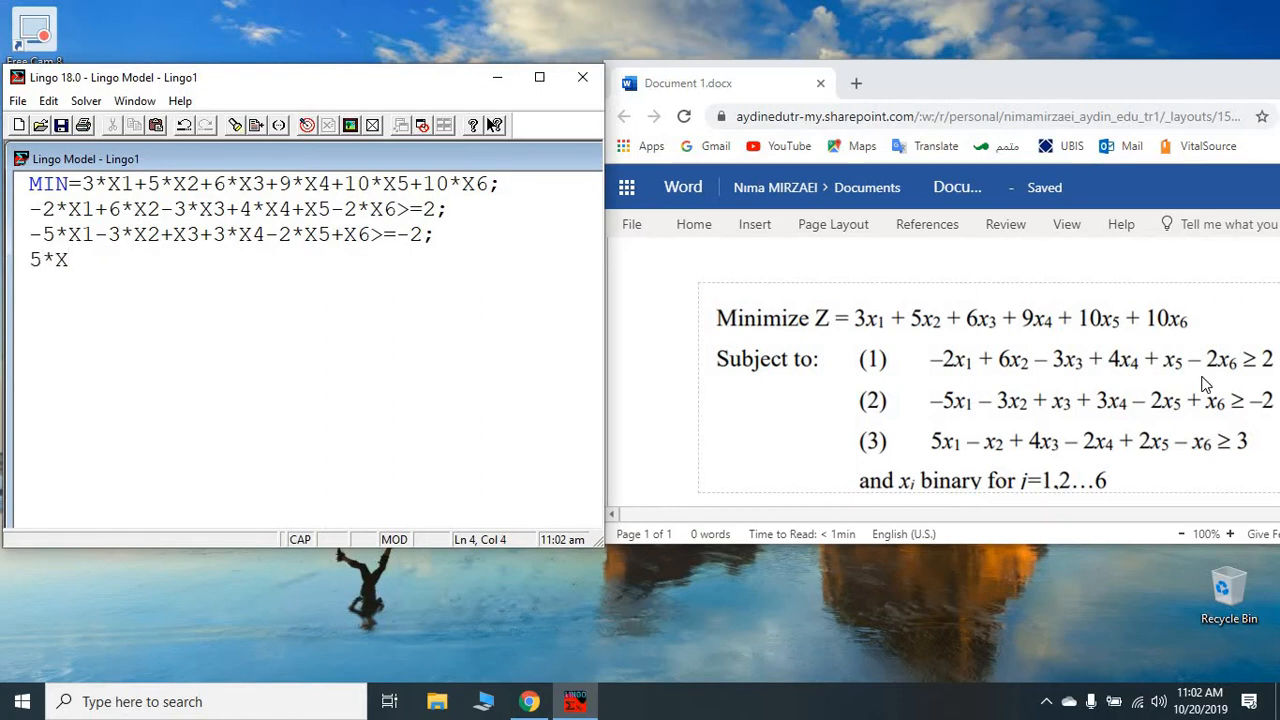
text(1)
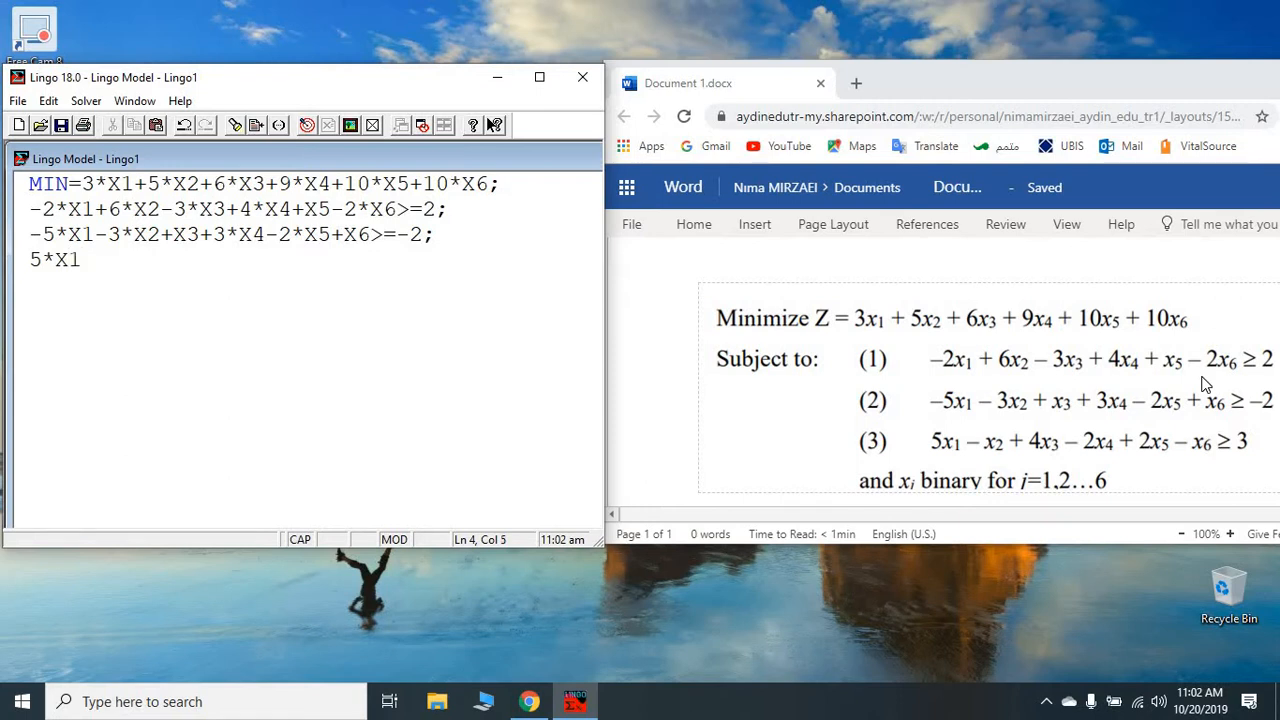
text(-)
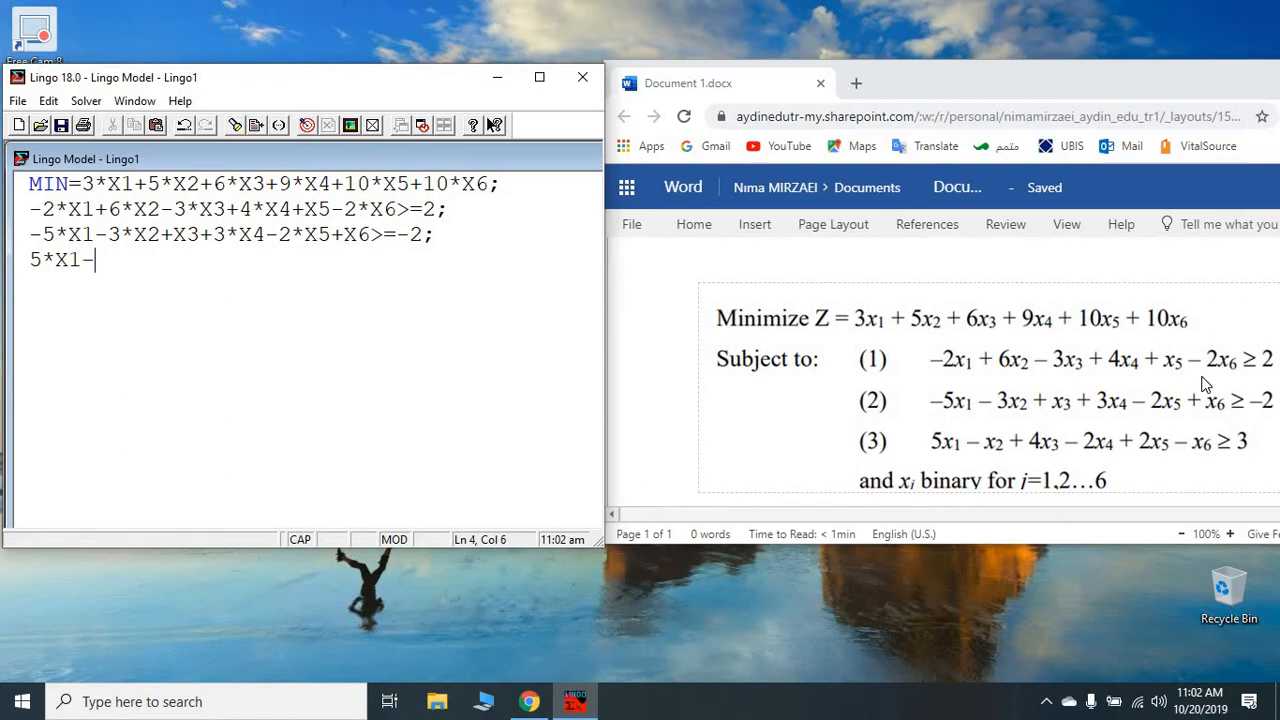
text(X2)
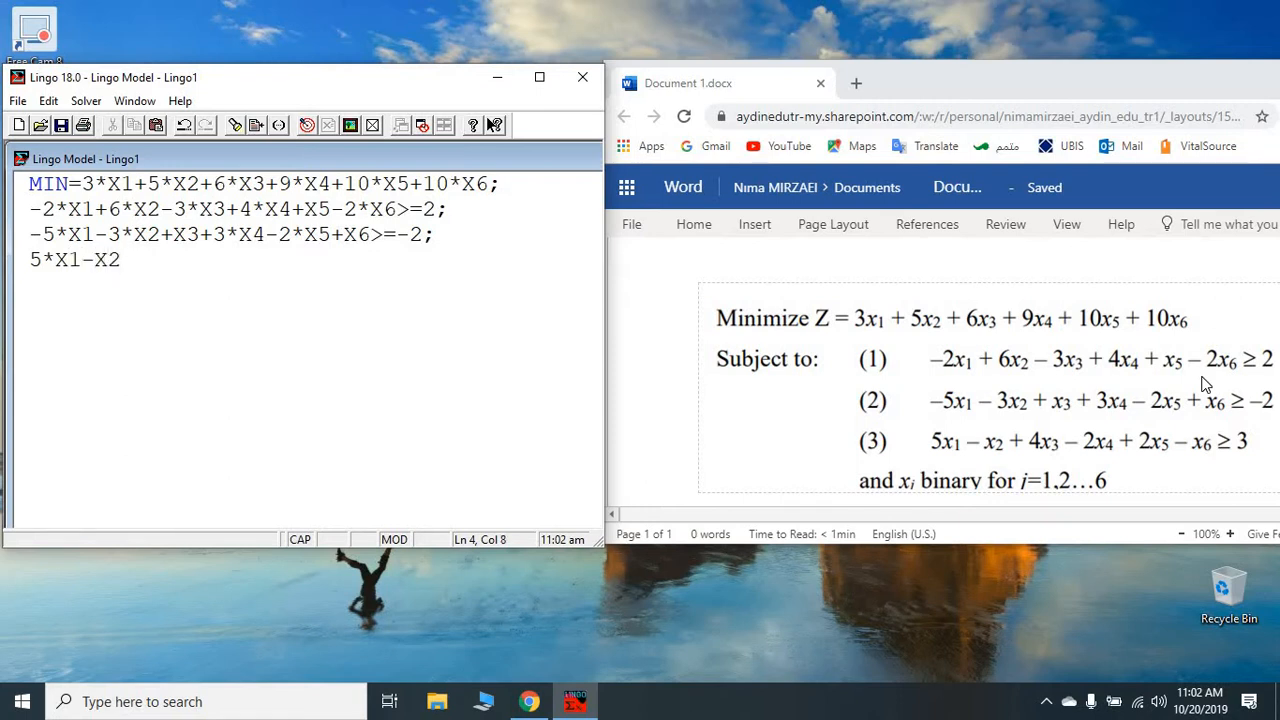
text(+)
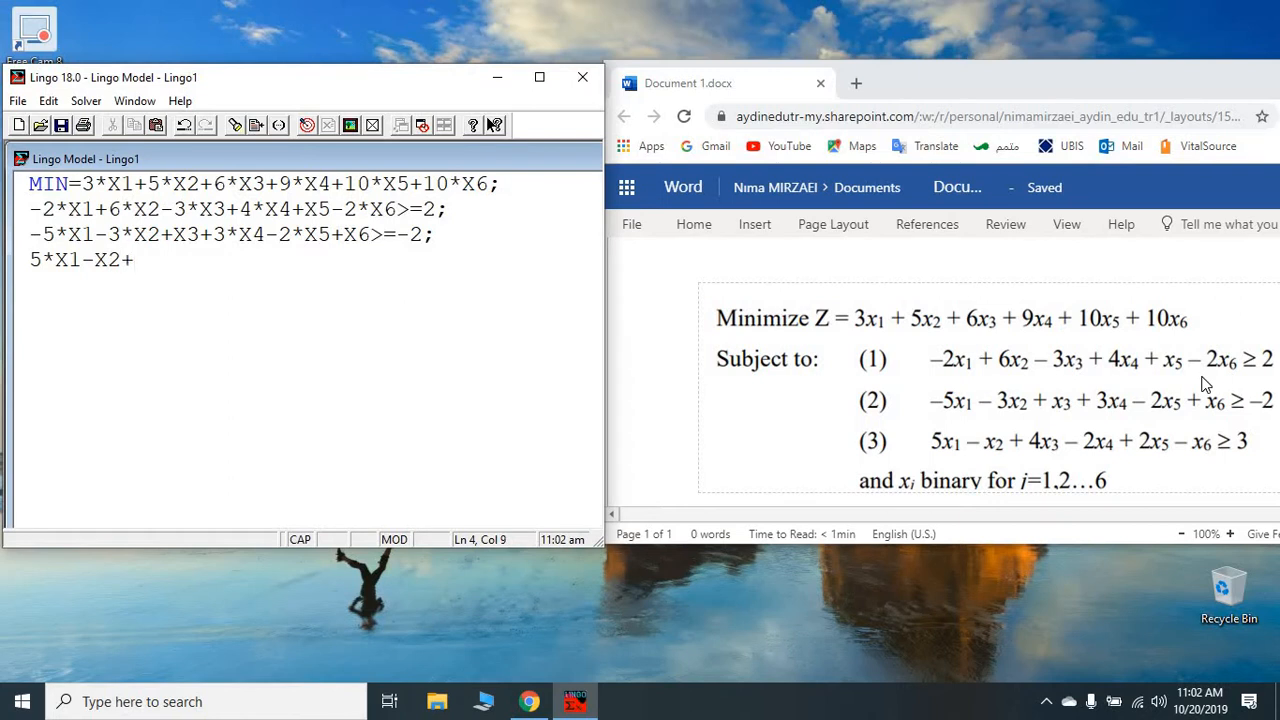
text(4)
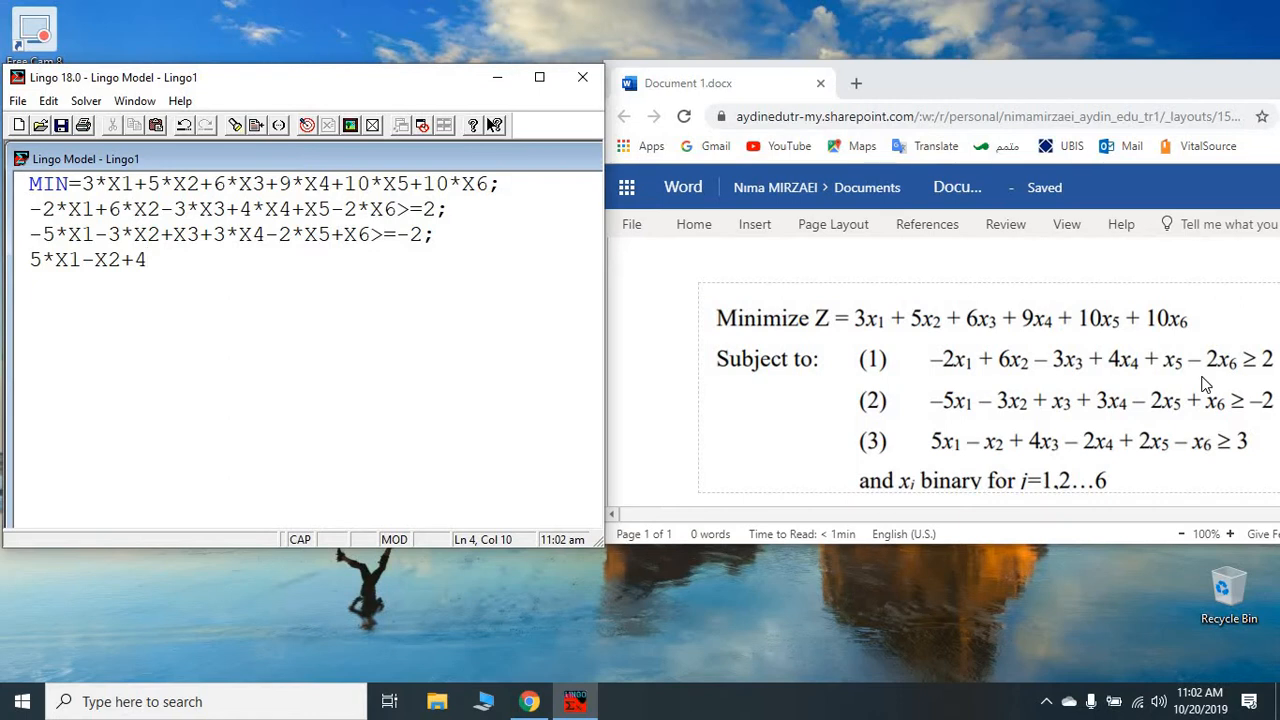
text(X4)
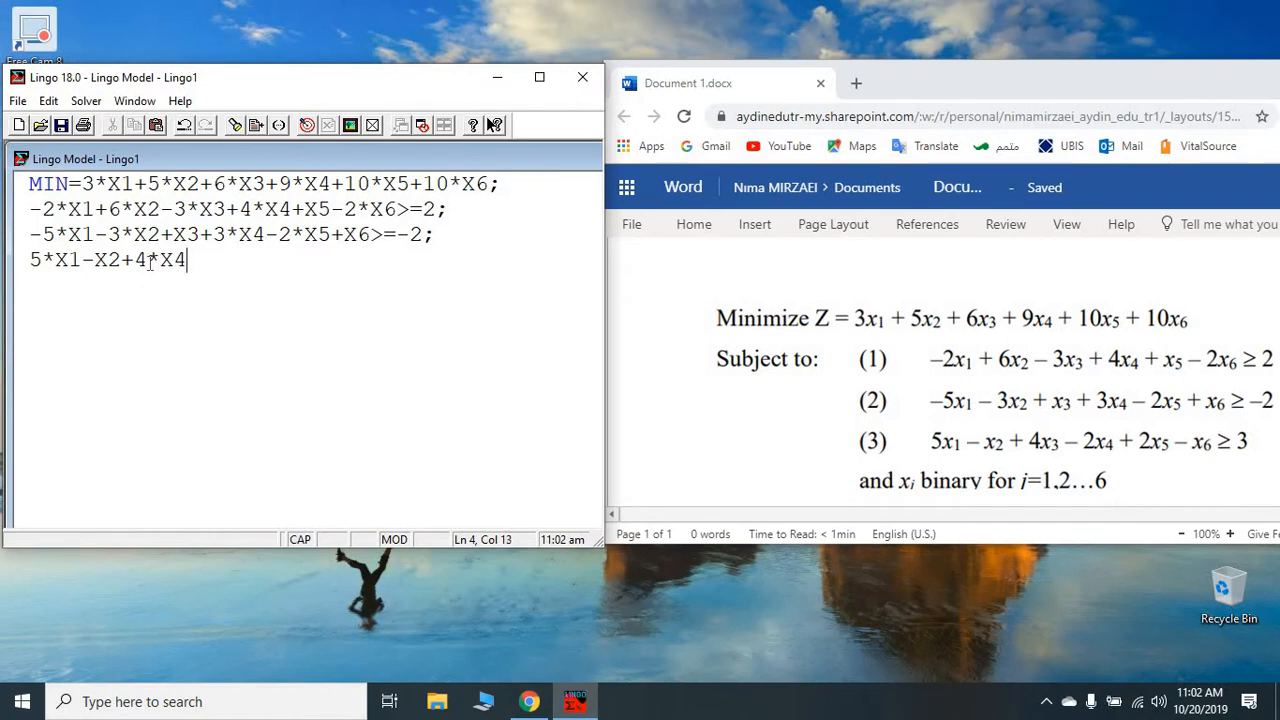
key(Backspace)
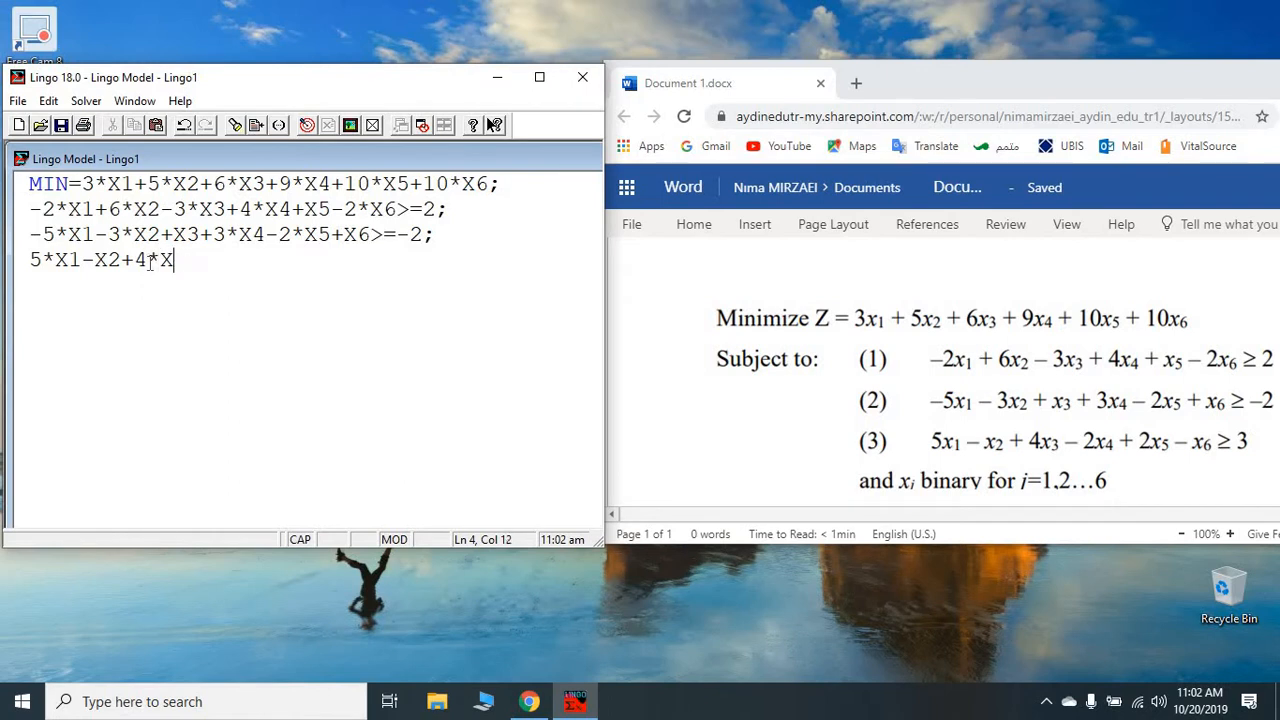
text(3)
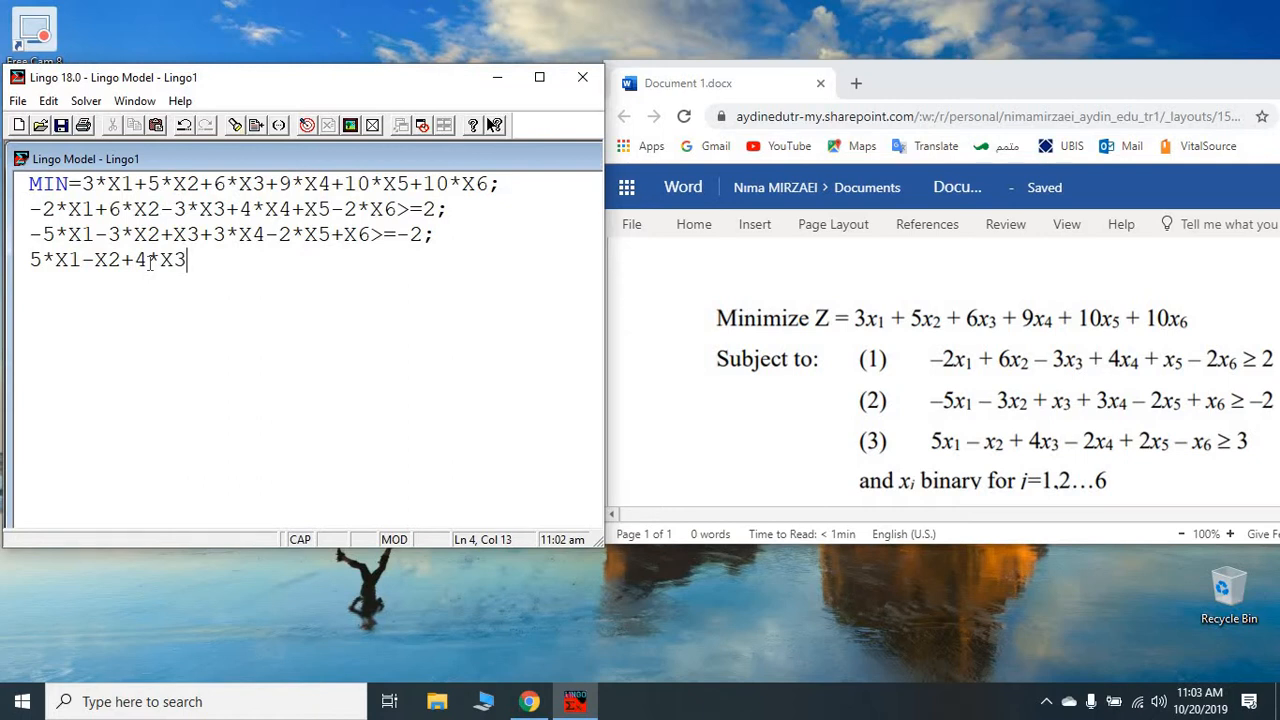
text(-2)
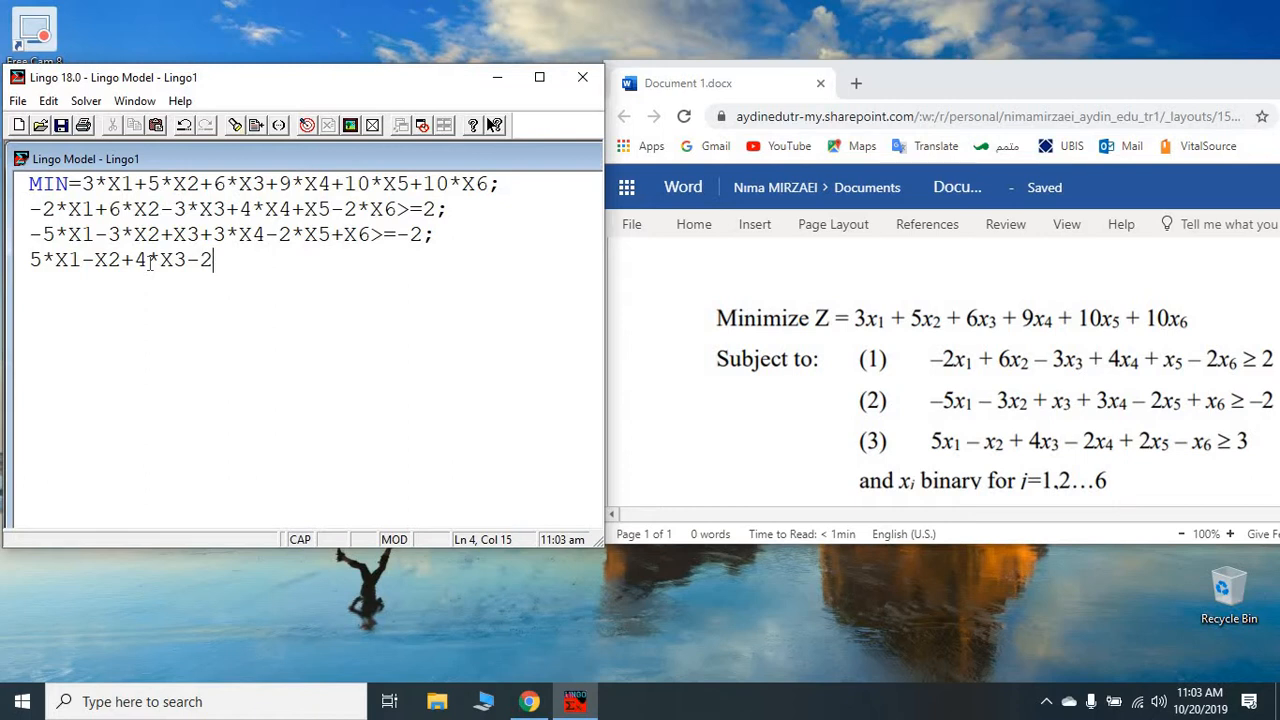
text(*X4)
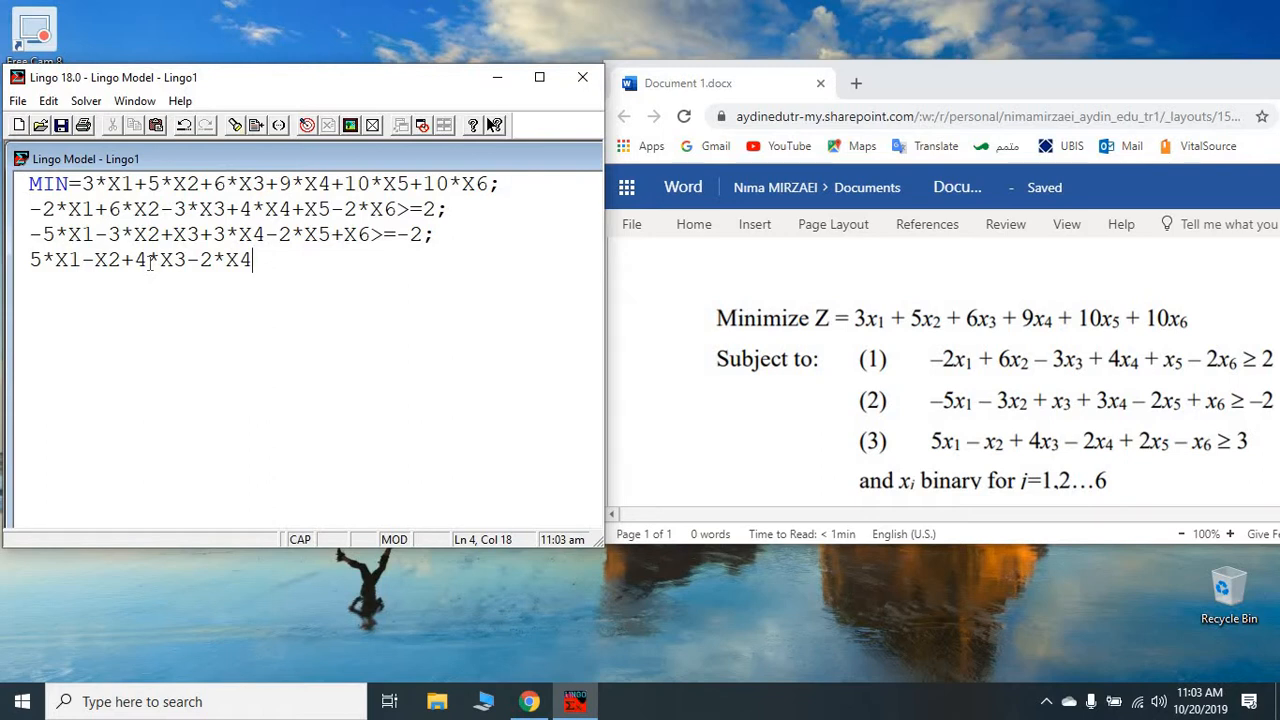
text(+2)
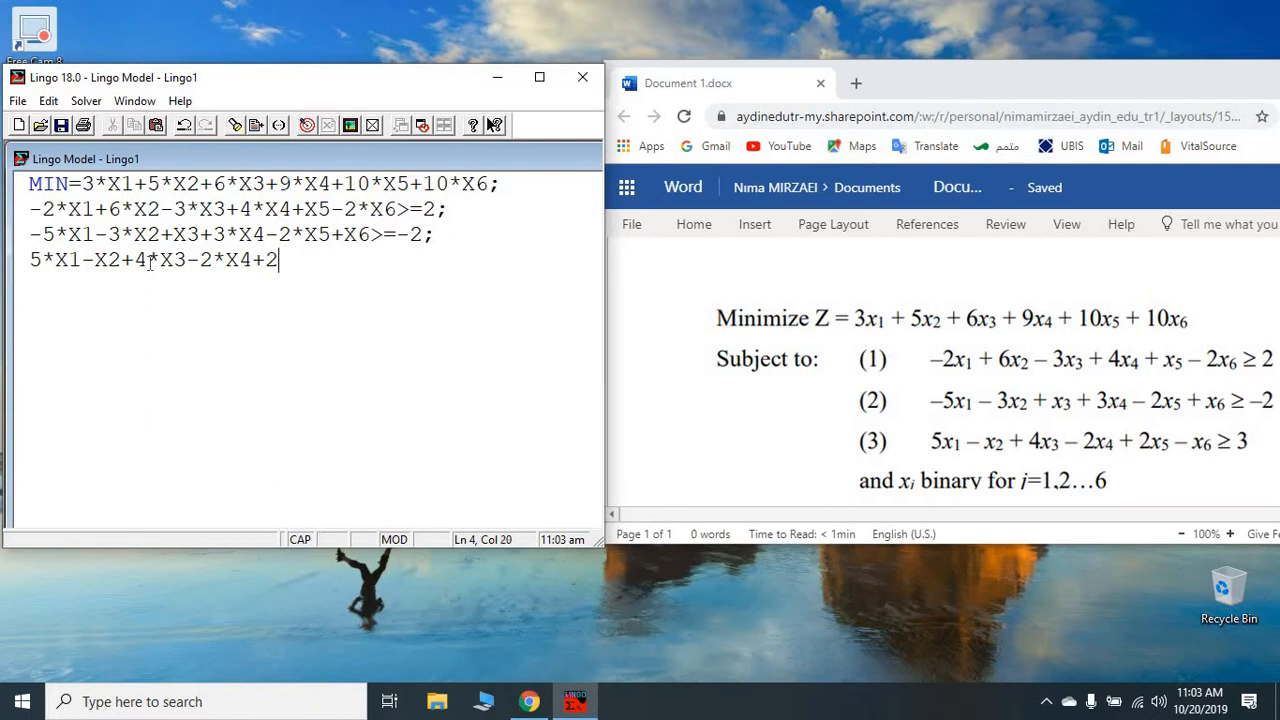
text(*X5)
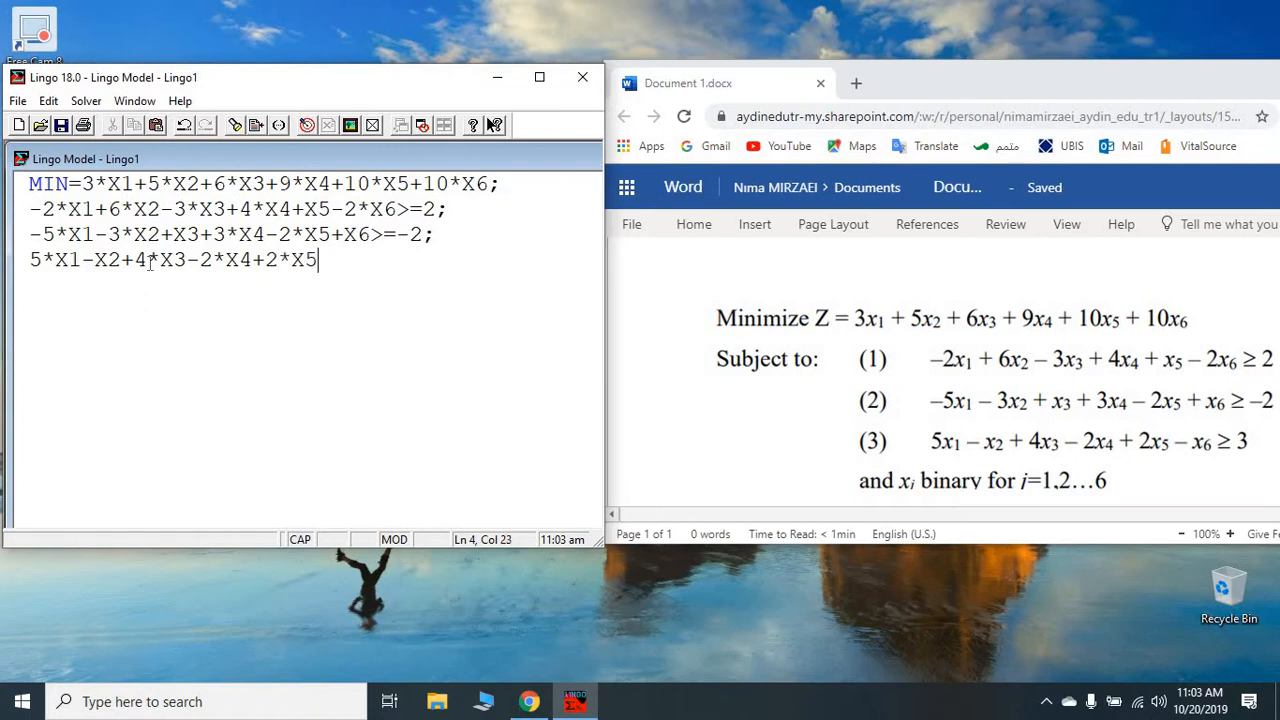
text(-)
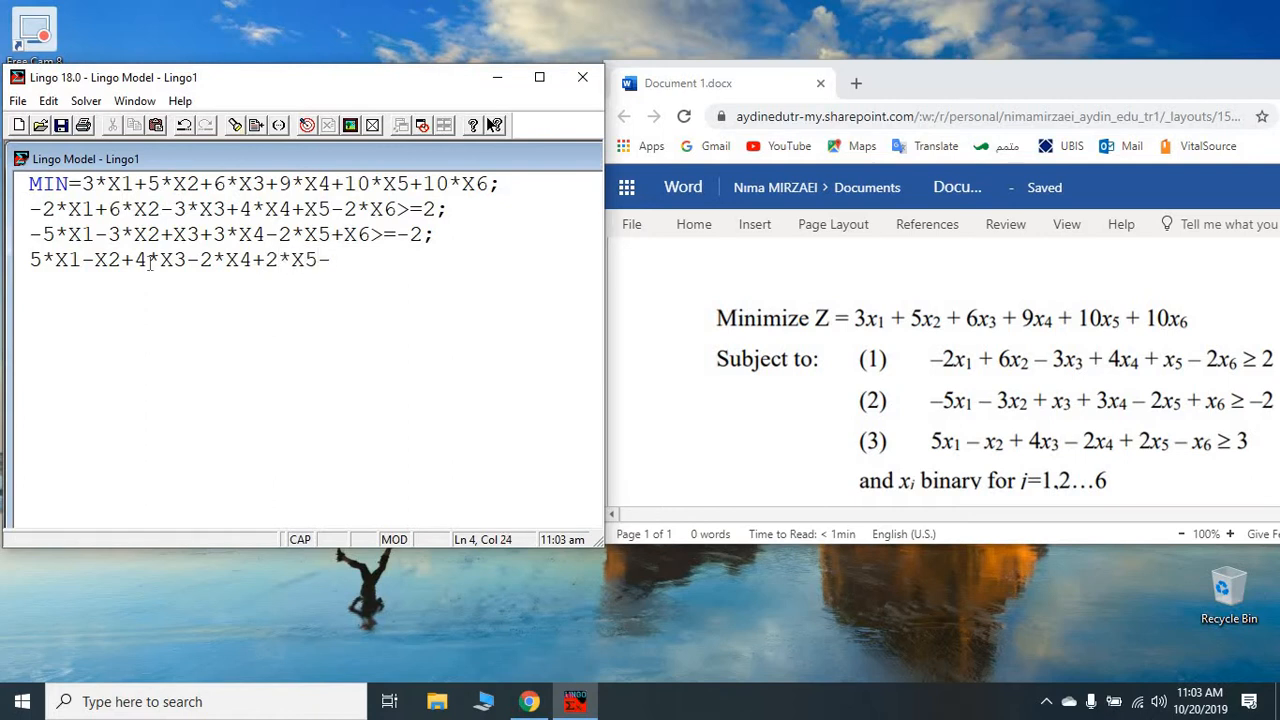
text(X6)
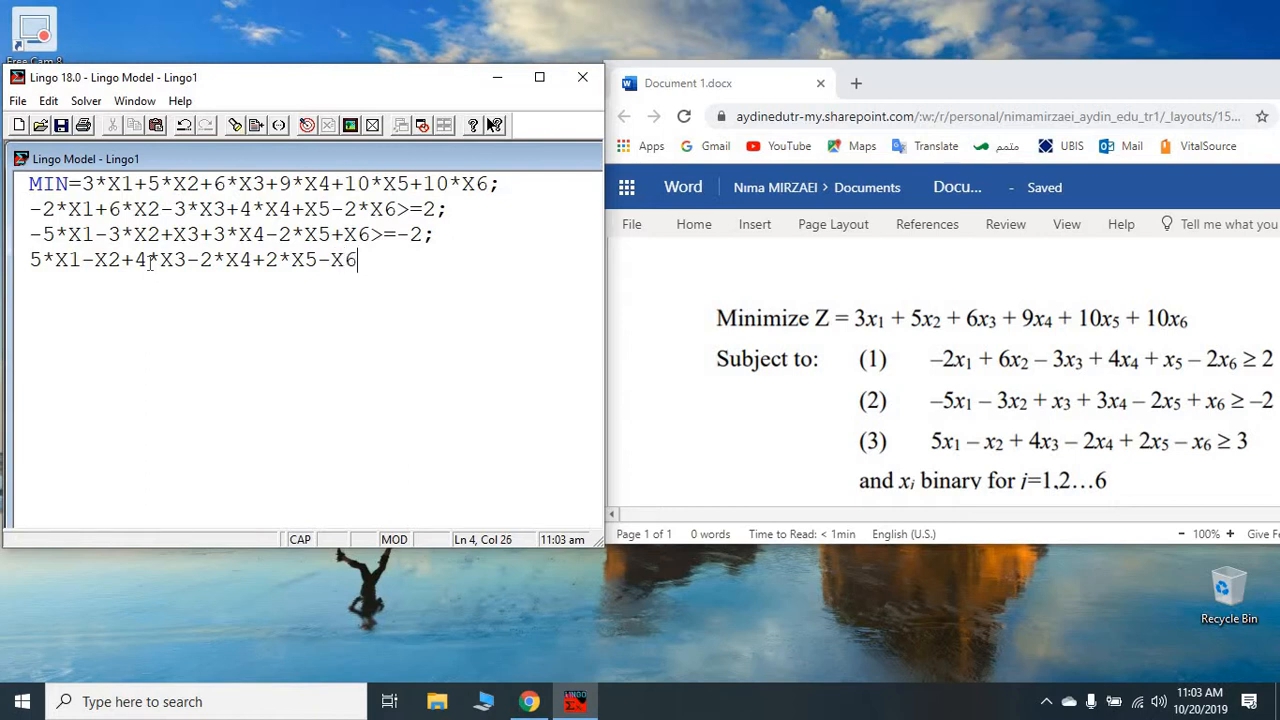
text(>=3)
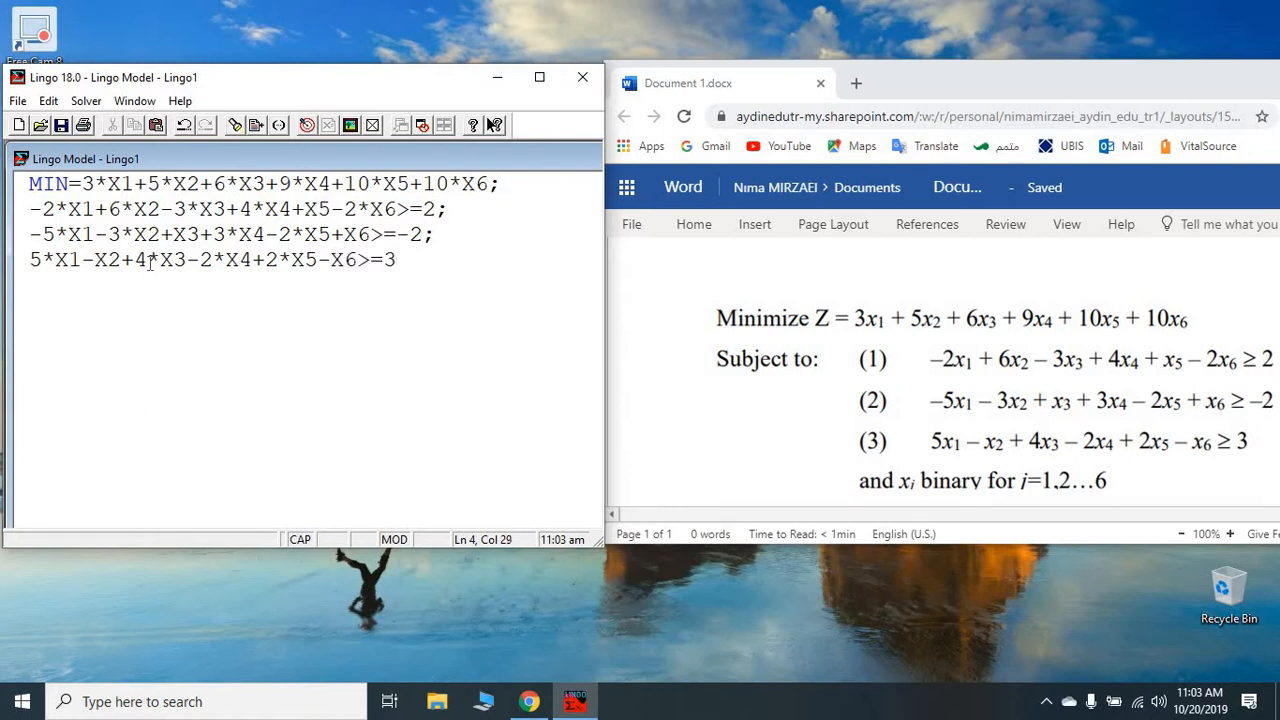
text(;)
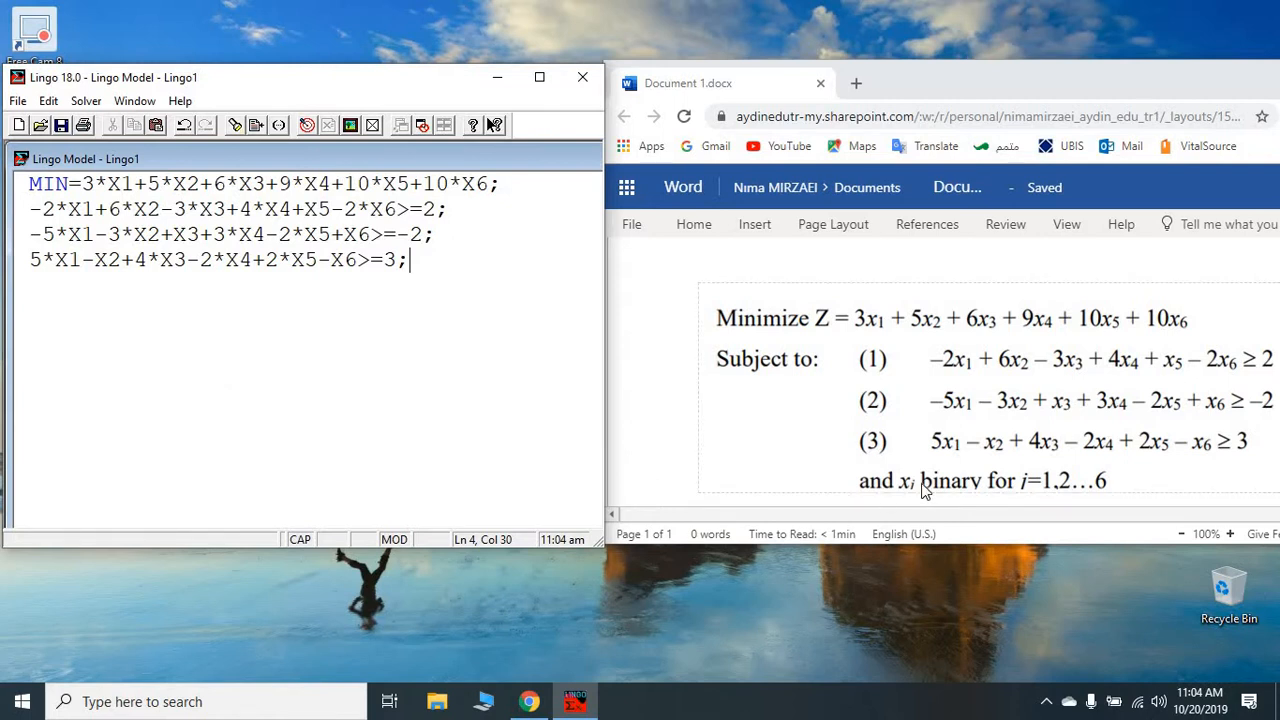
mouse_move(1008, 491)
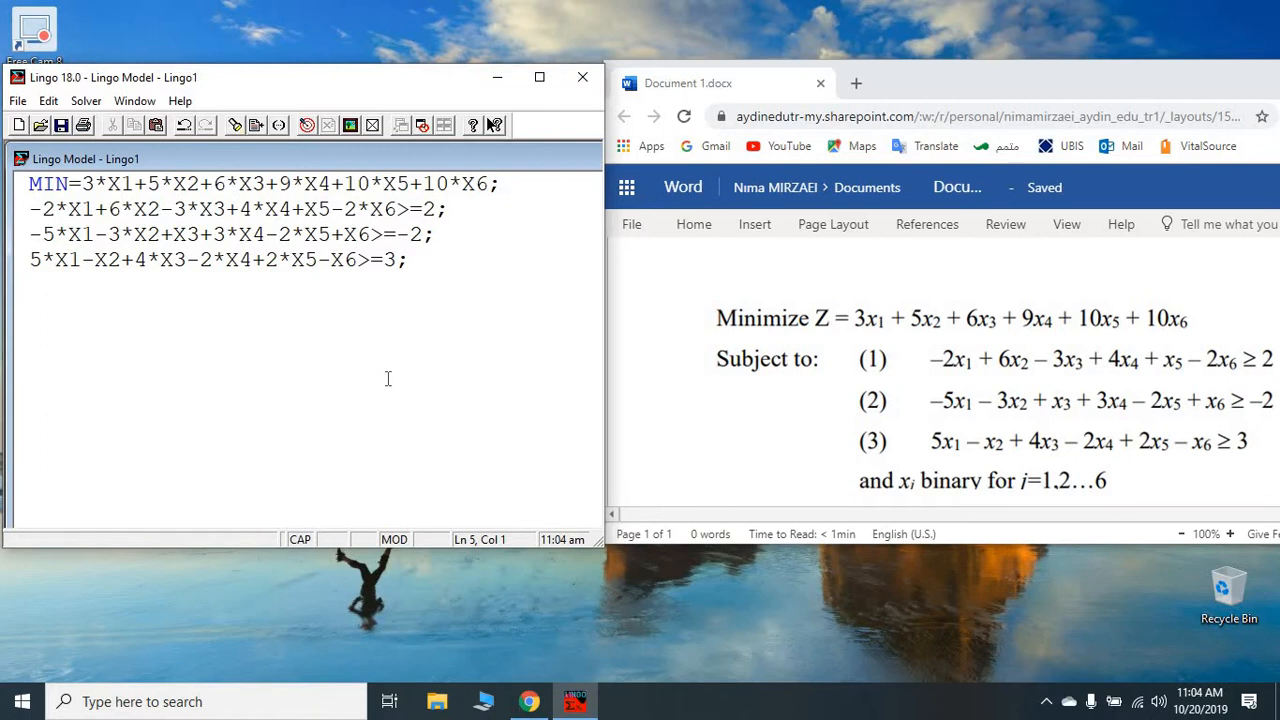
key(enter)
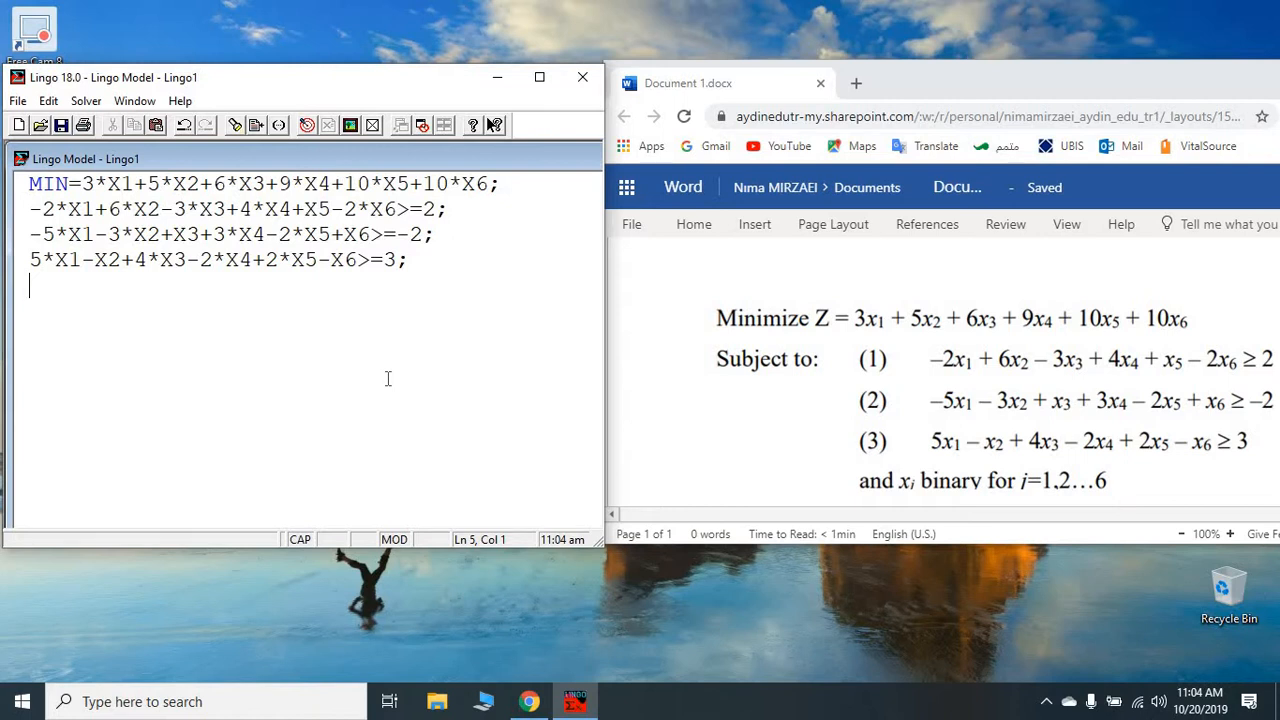
text(@)
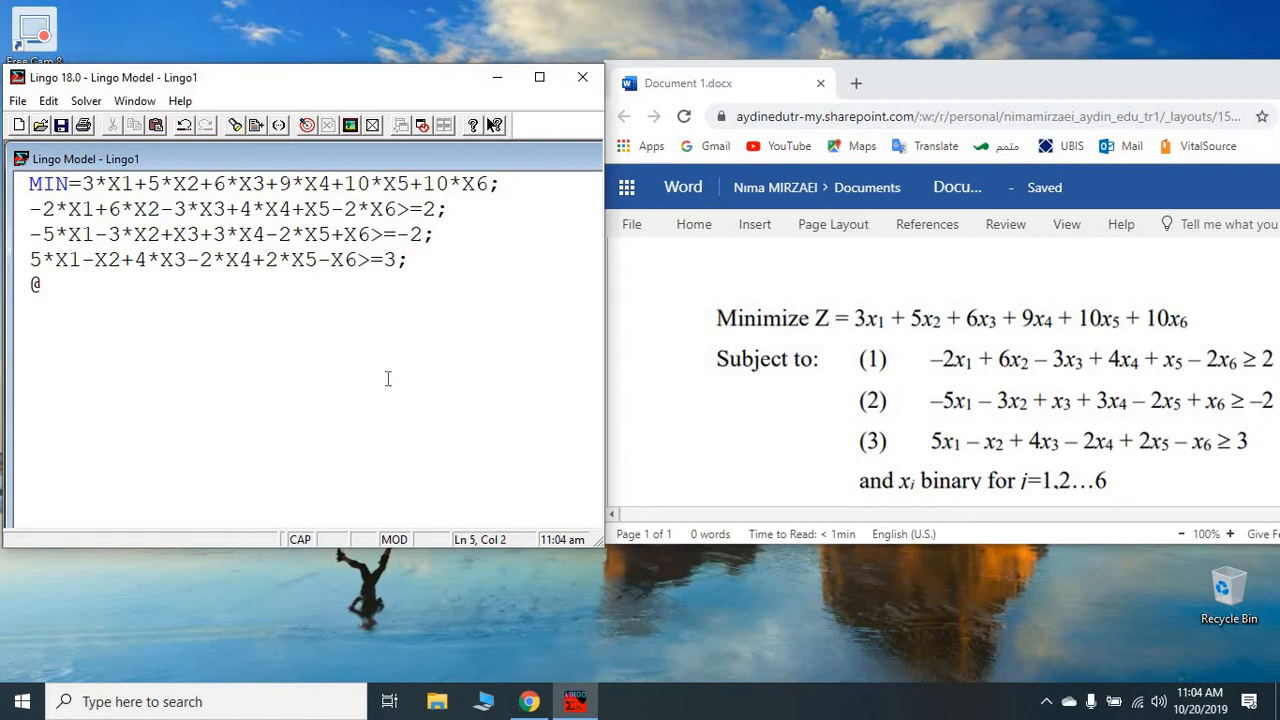
text(BIN)
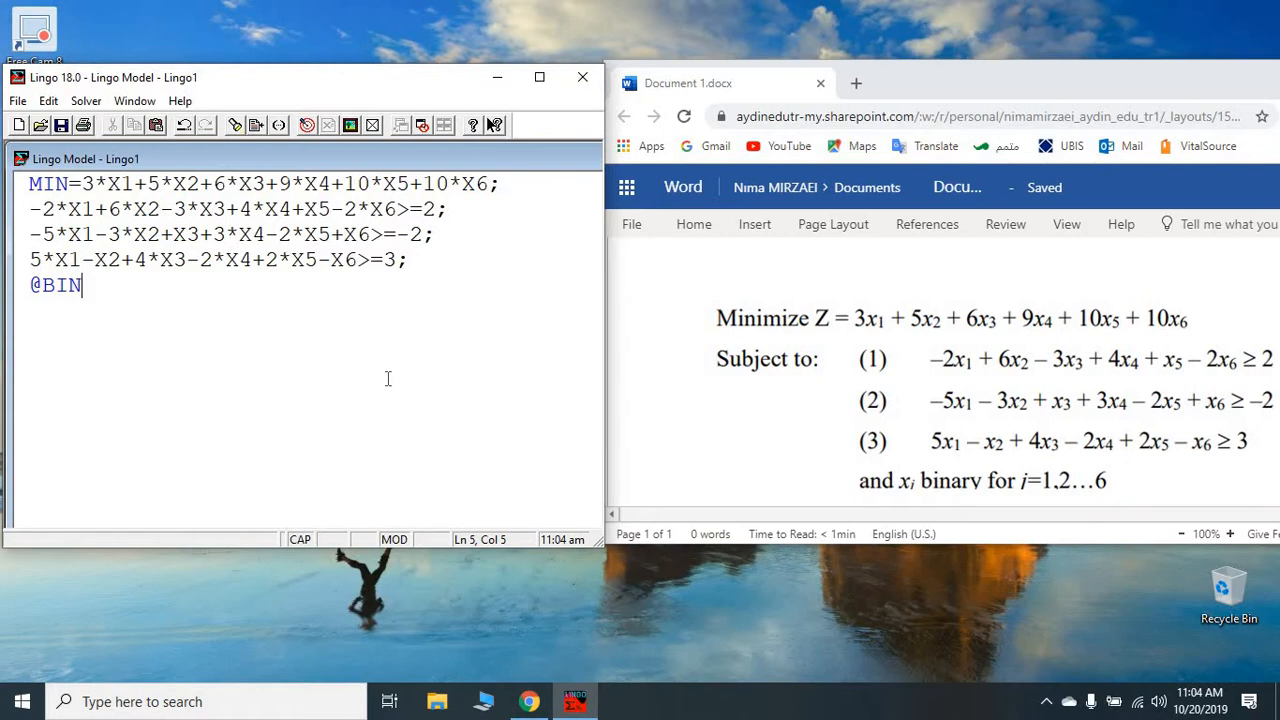
text(()
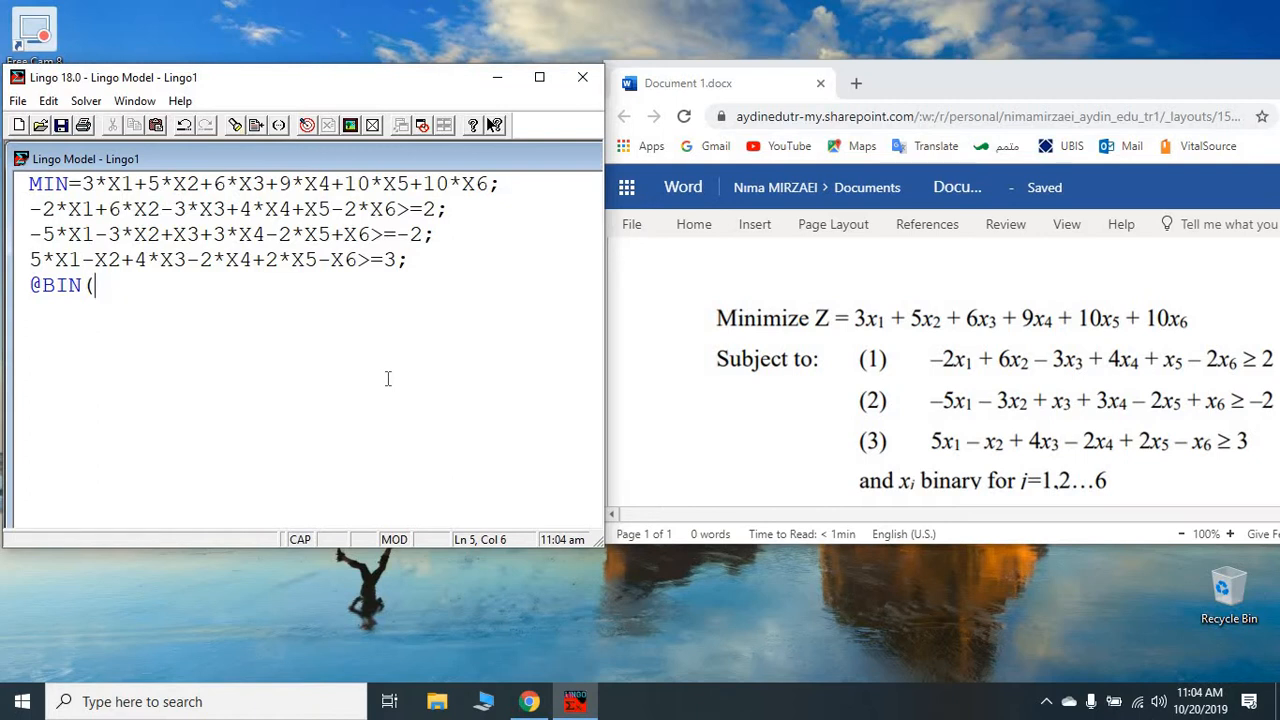
text(X1)
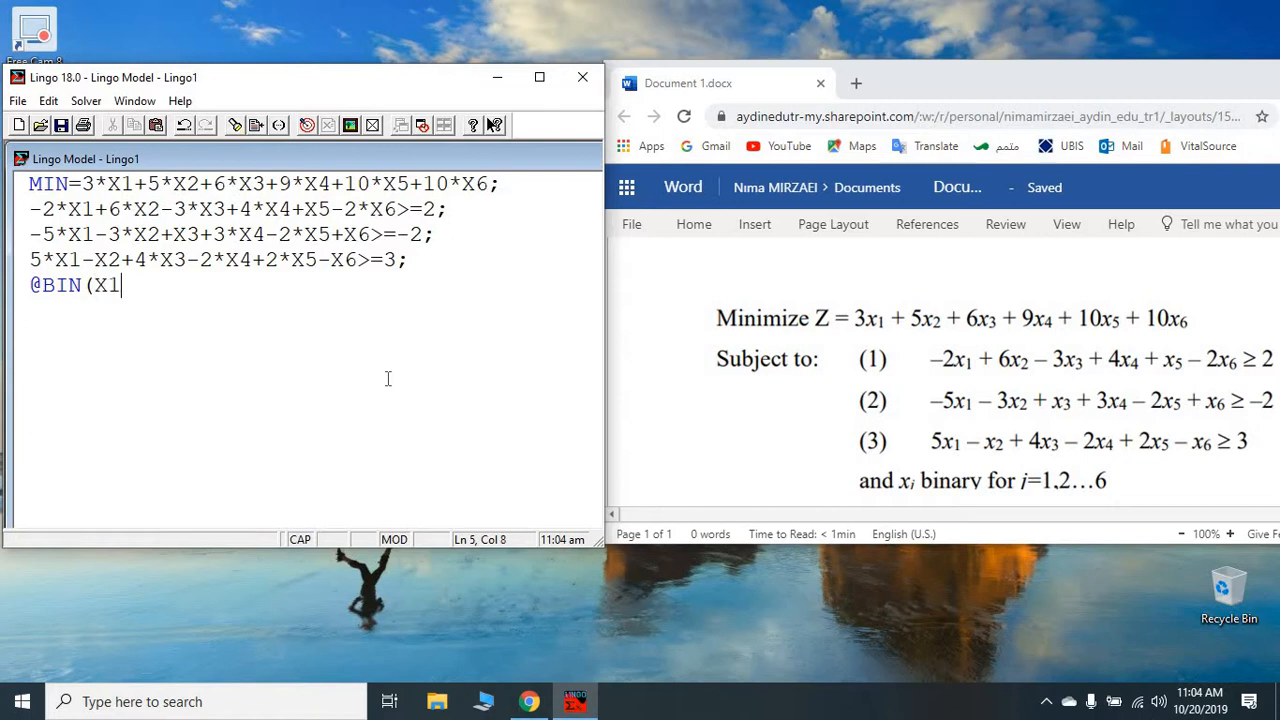
text())
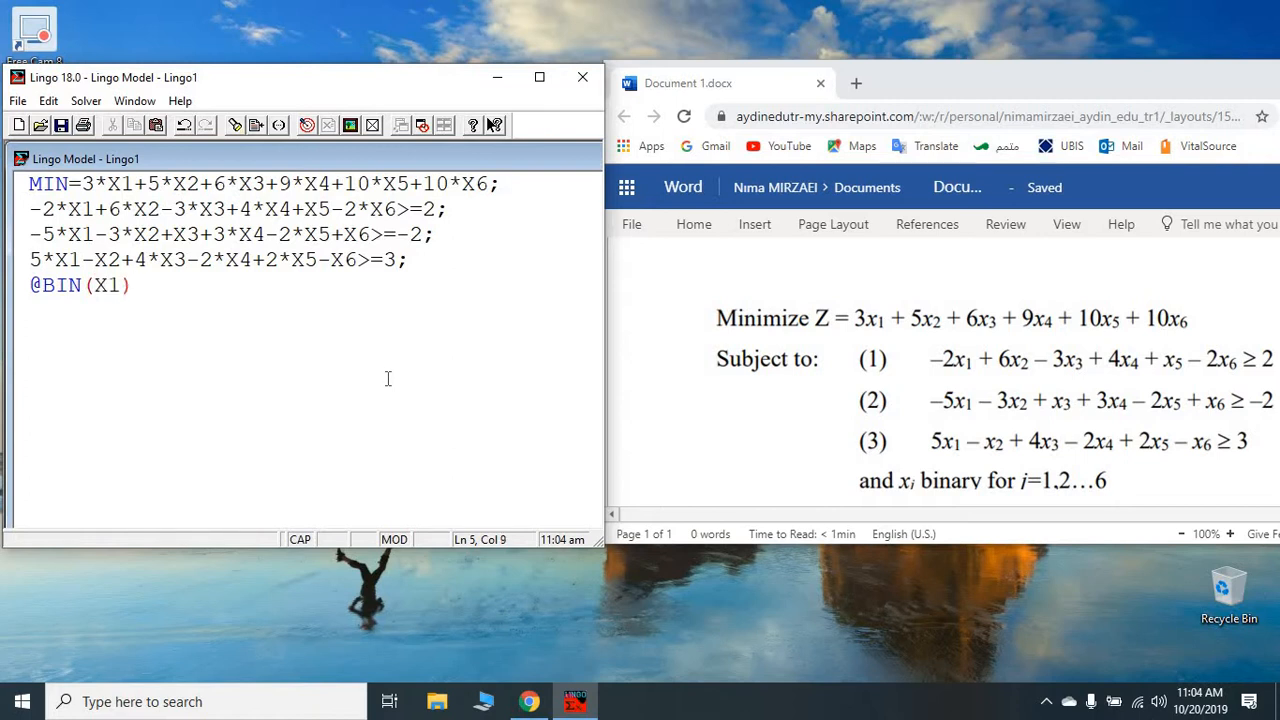
text(;)
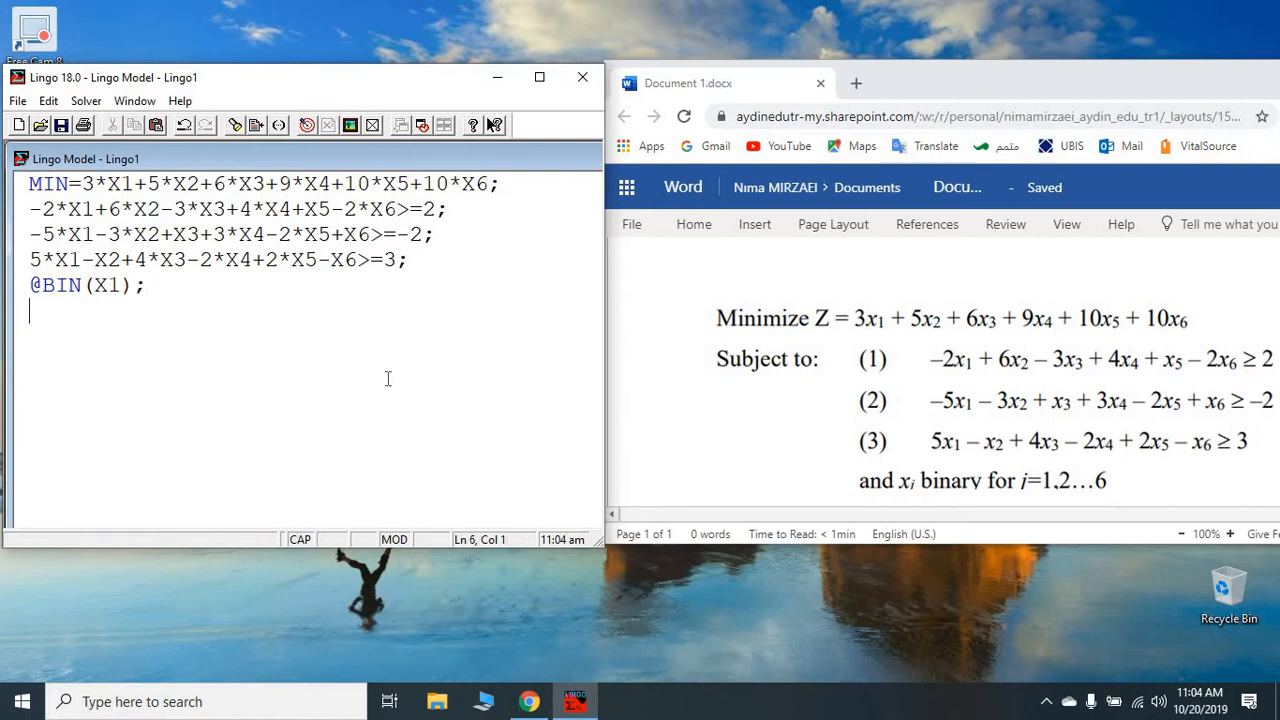
text(@)
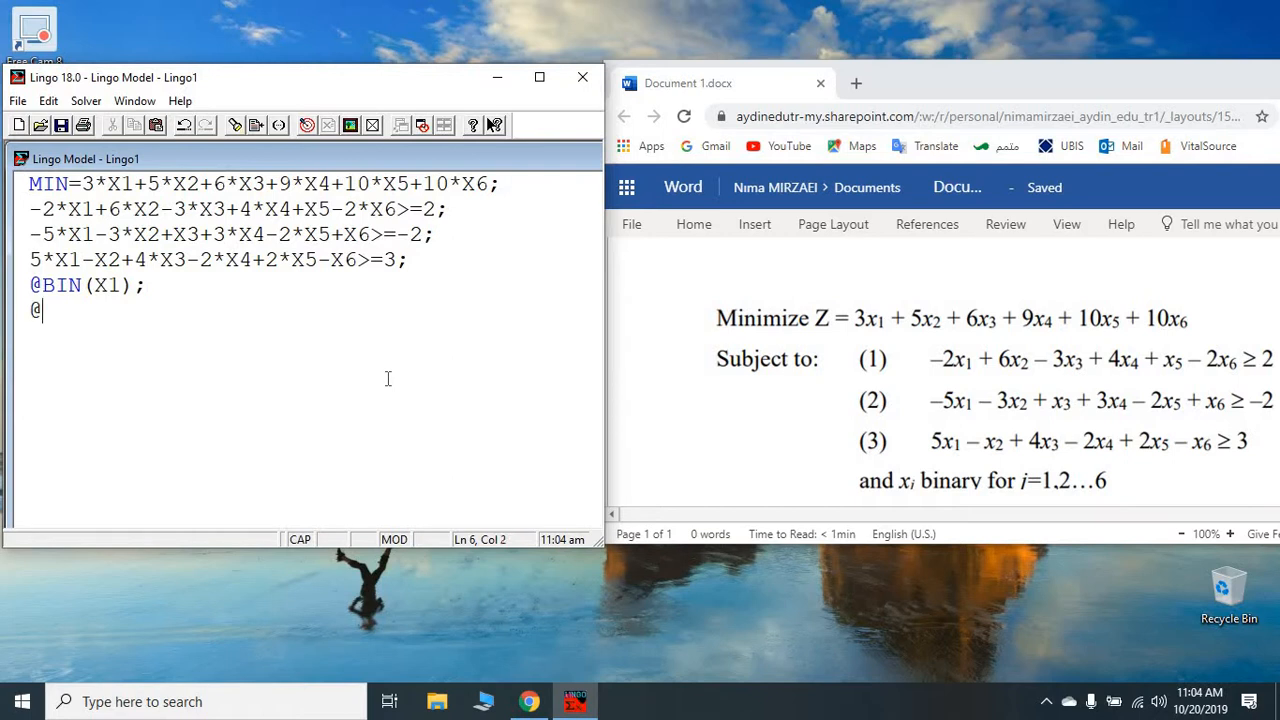
text(BIN)
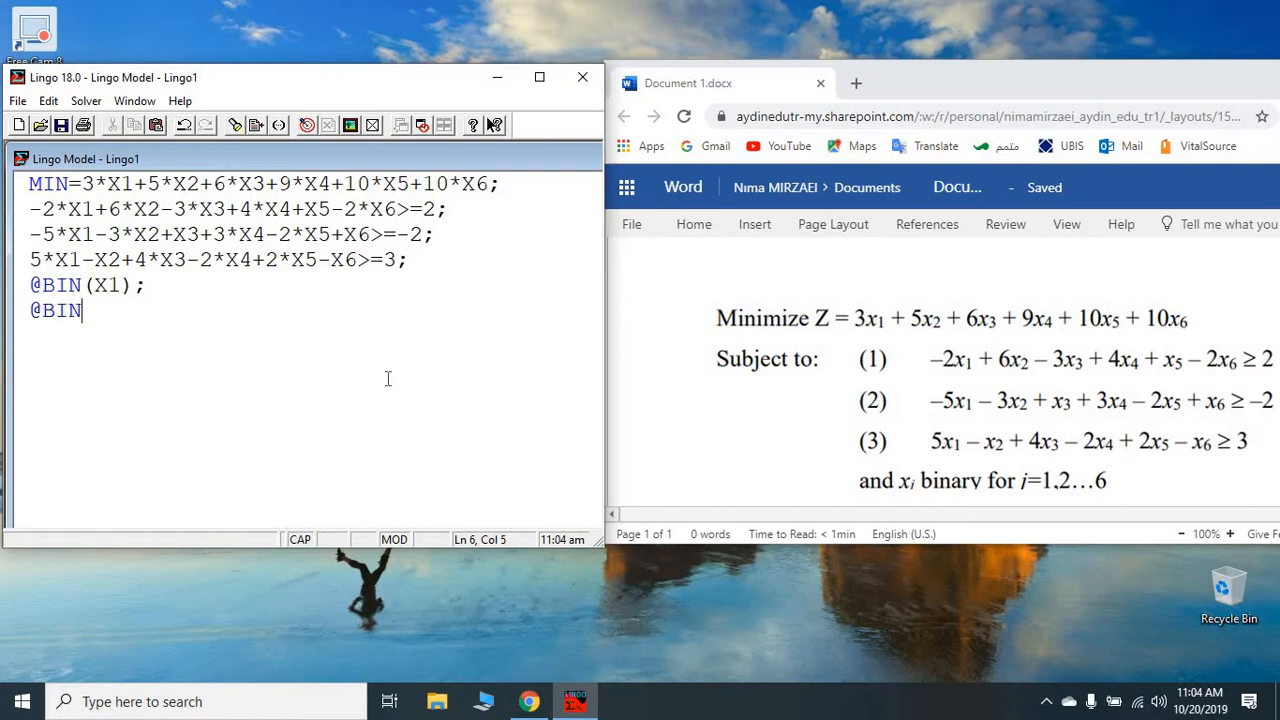
text((X)
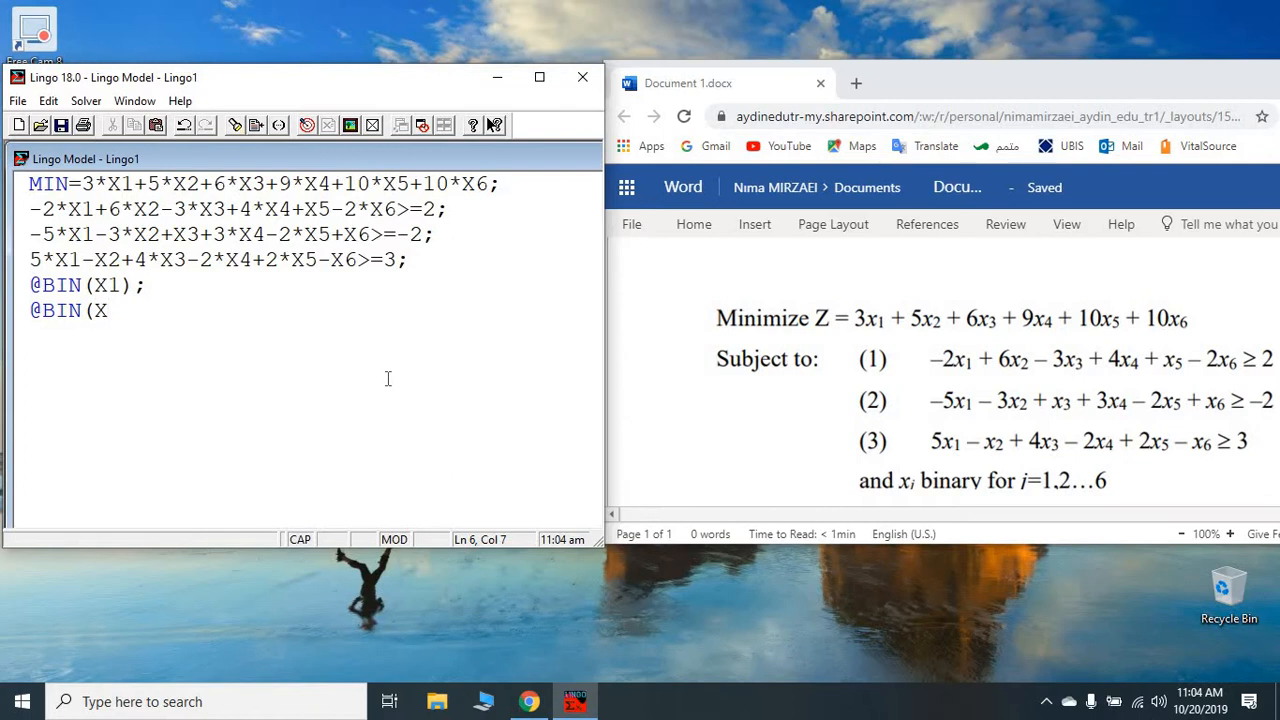
text())
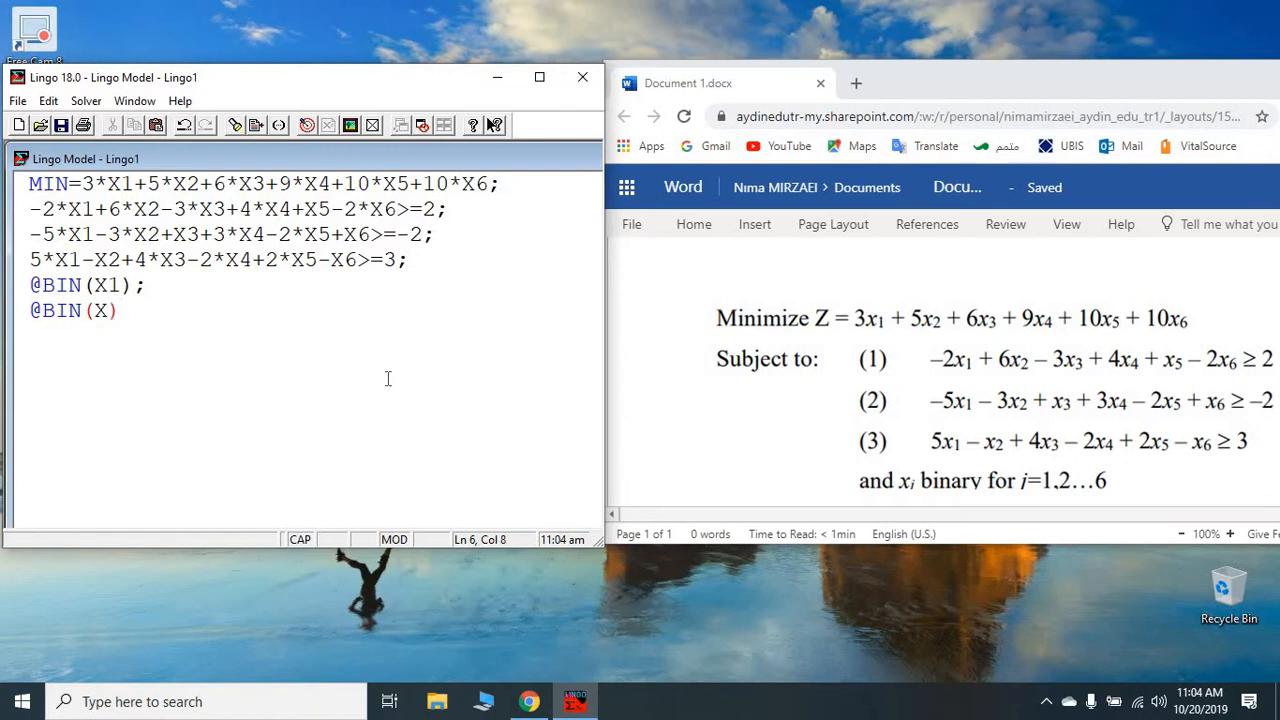
text(;)
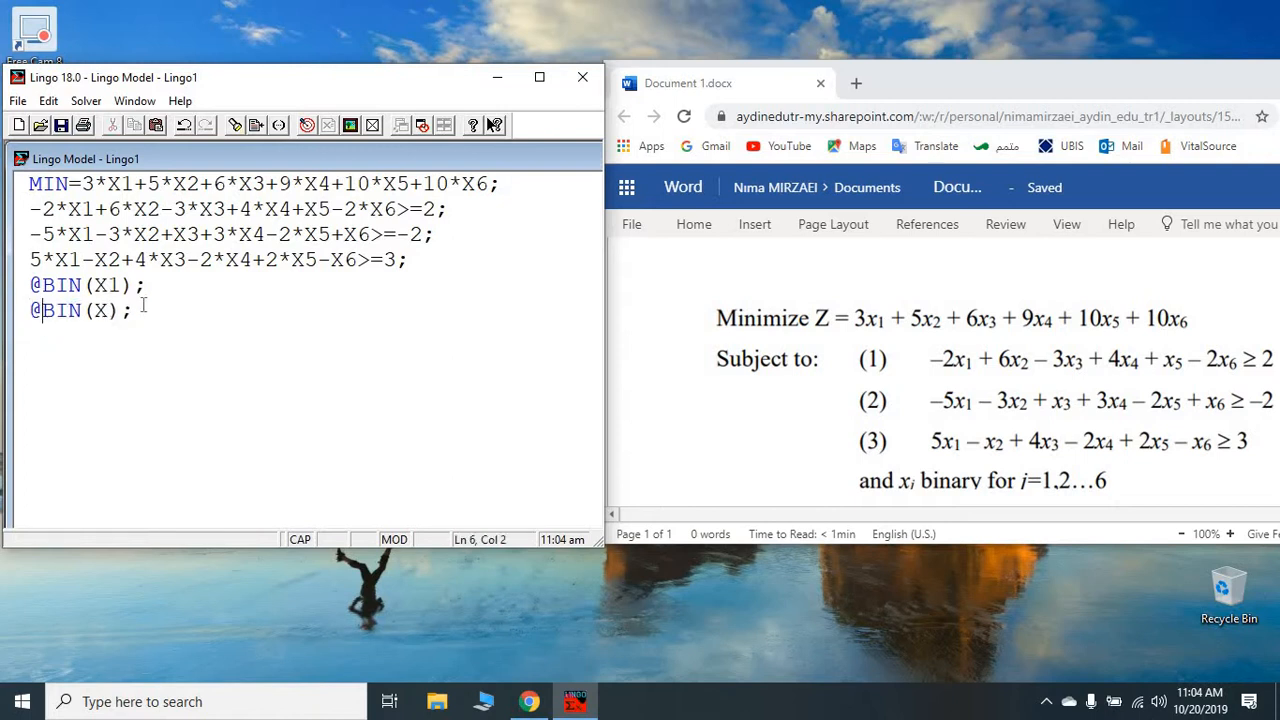
text(@BIN(X);)
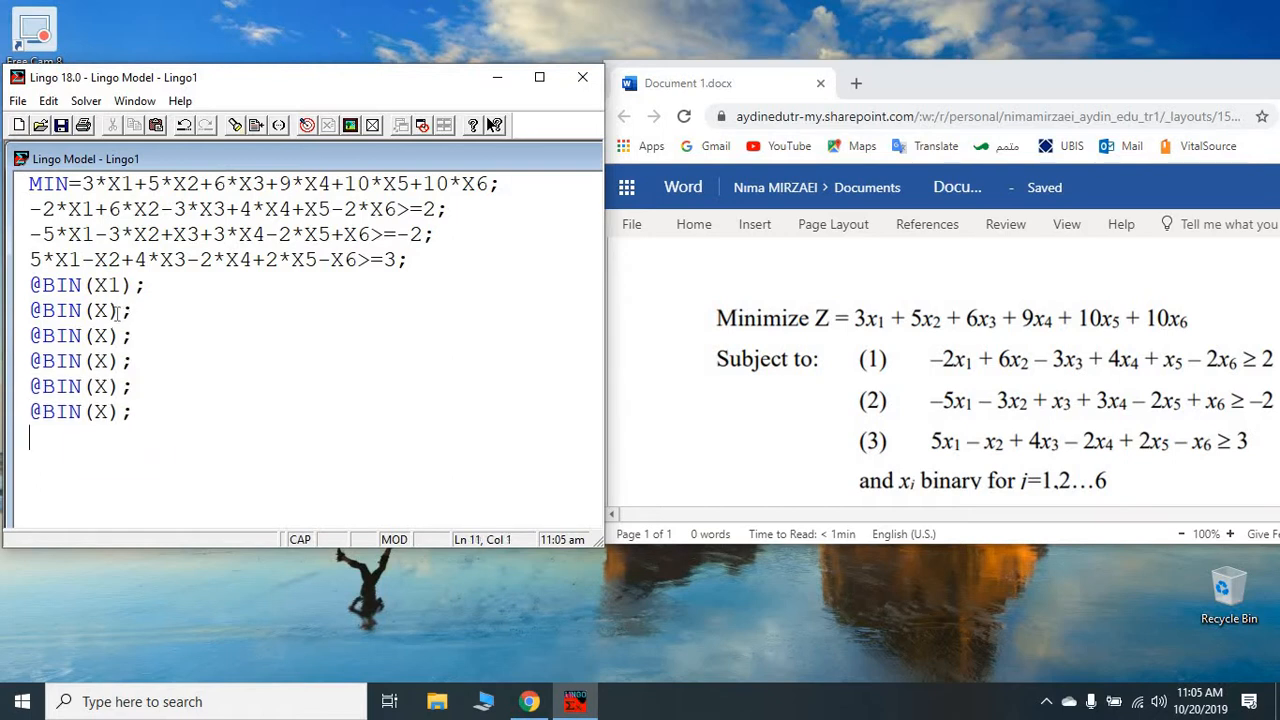
text(2)
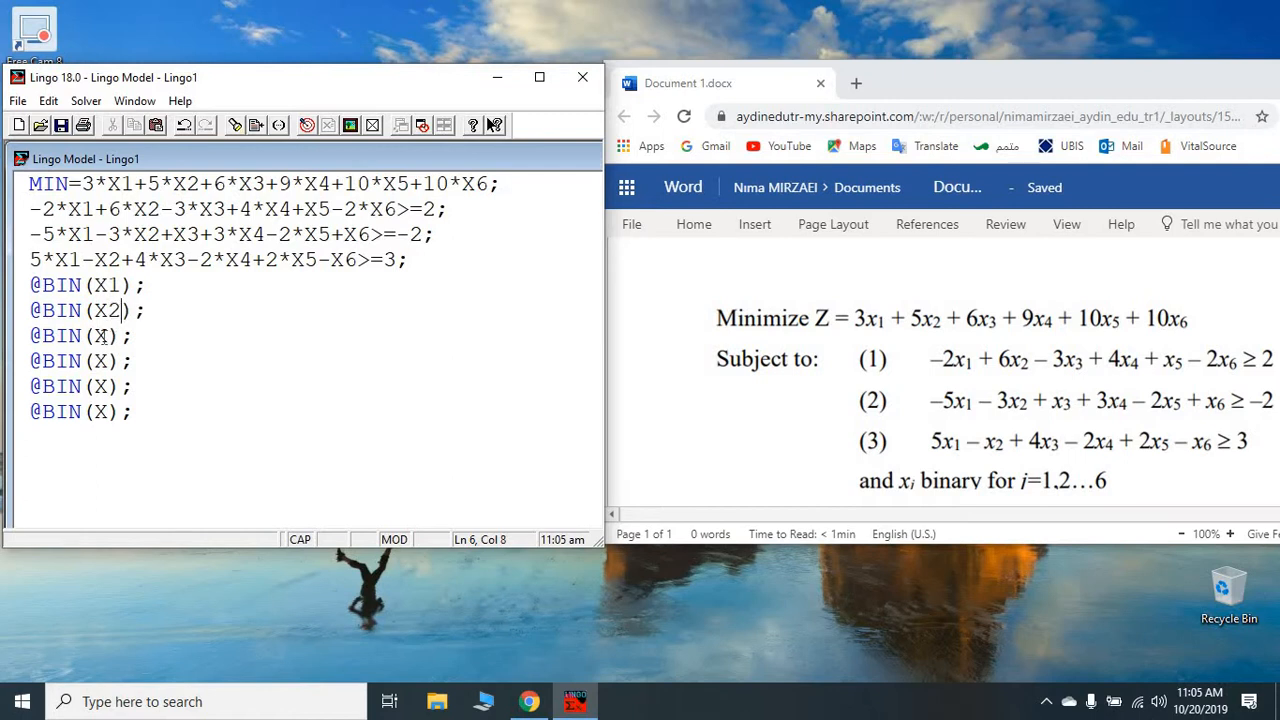
text(3)
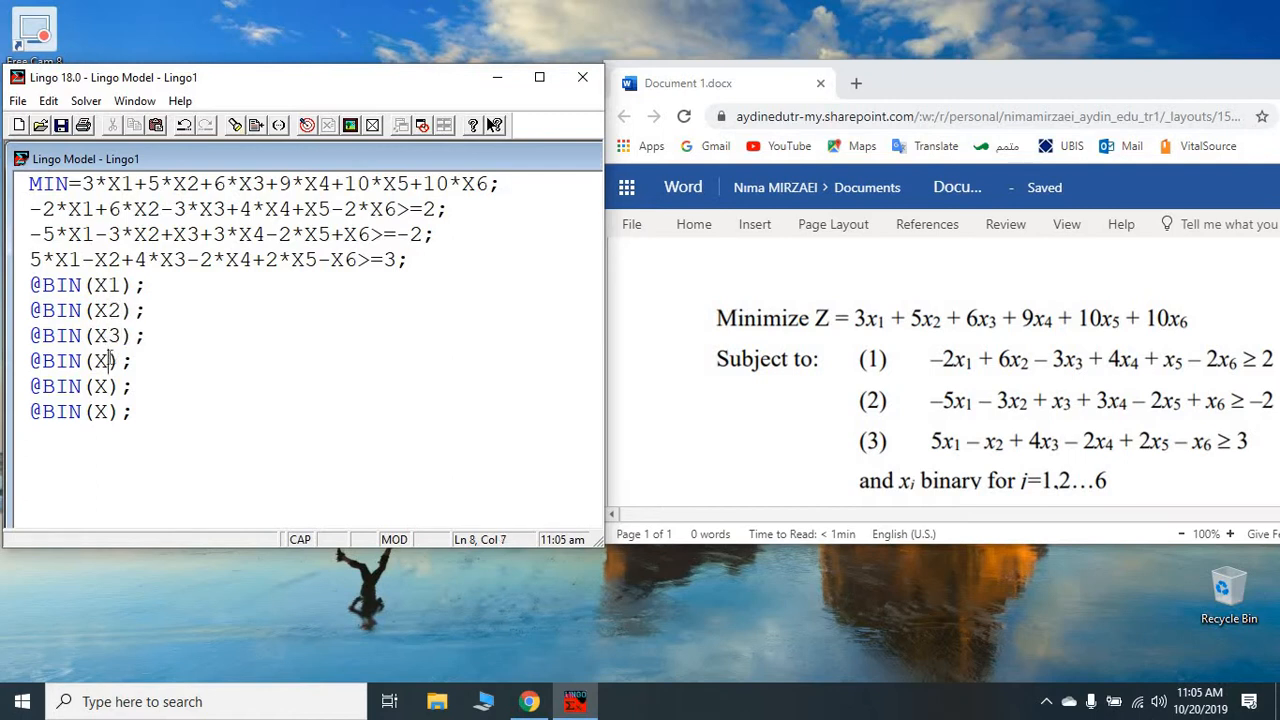
text(4)
click(81, 387)
text(5)
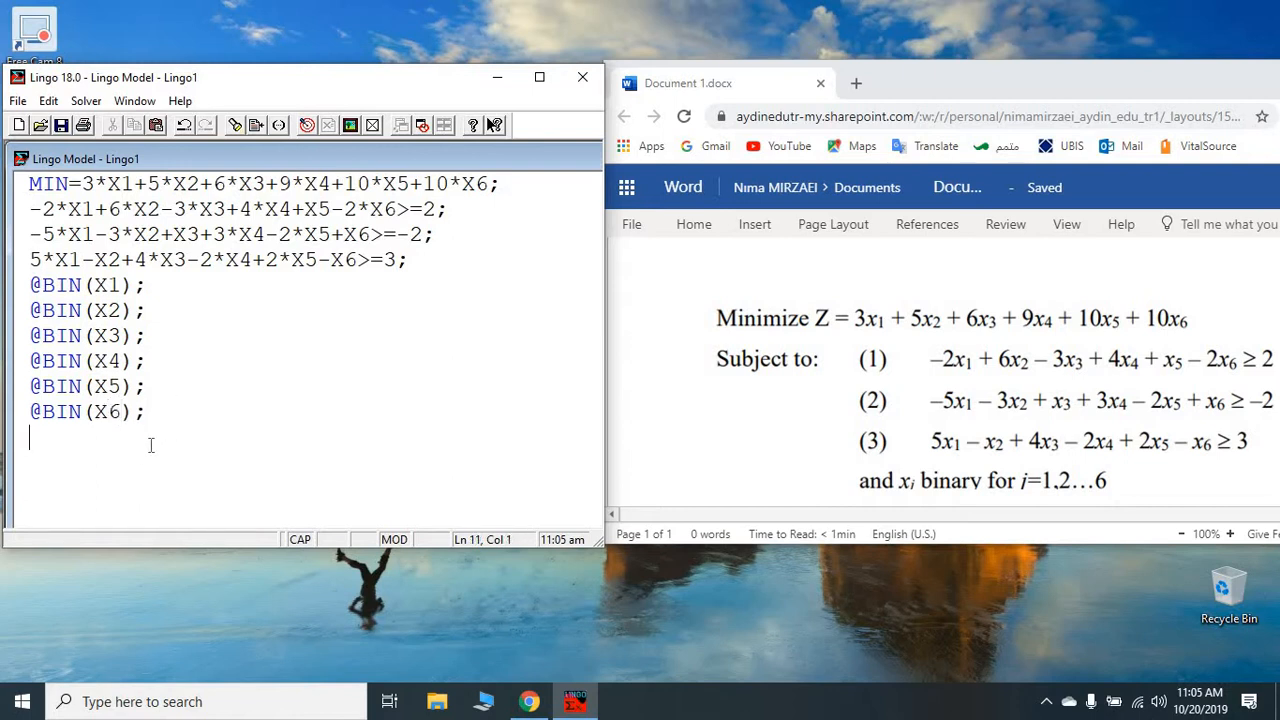
text(END)
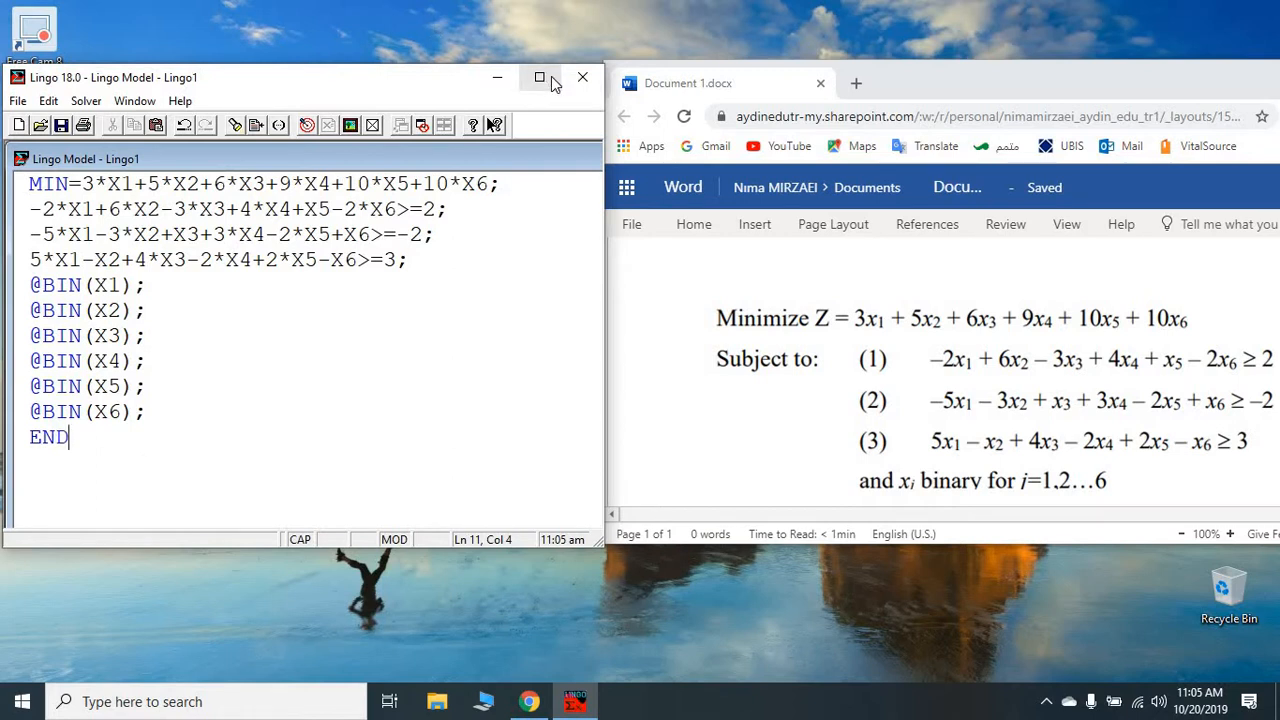
Maximize the LINGO window so it fills the screen
click(538, 77)
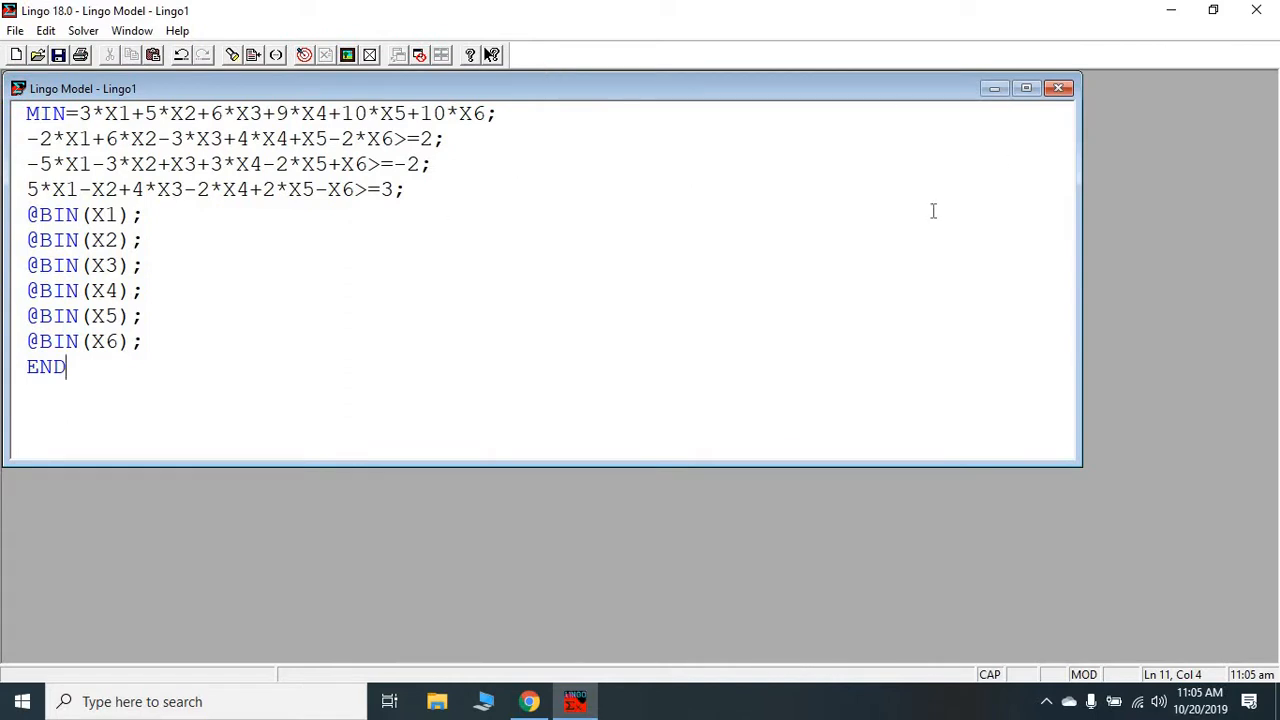
mouse_move(128, 140)
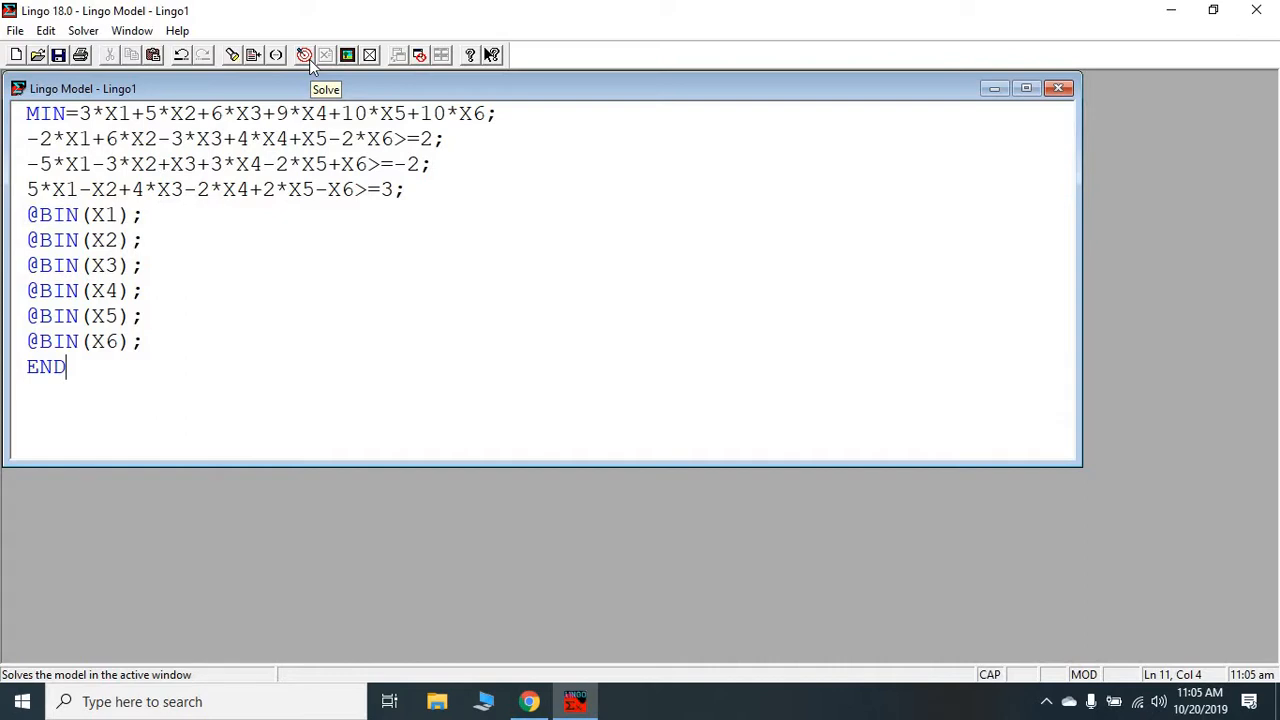
Solve the model and close the solver status summary reporting a global optimum of 11
click(304, 55)
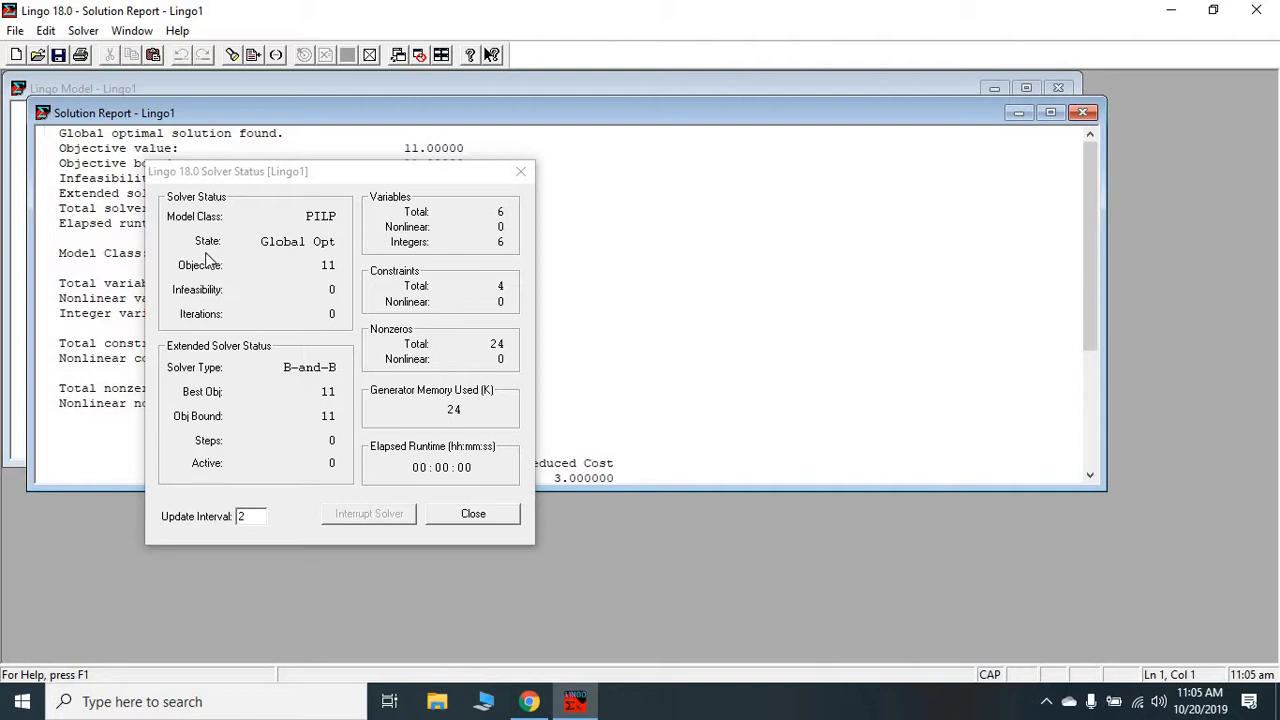
mouse_move(240, 270)
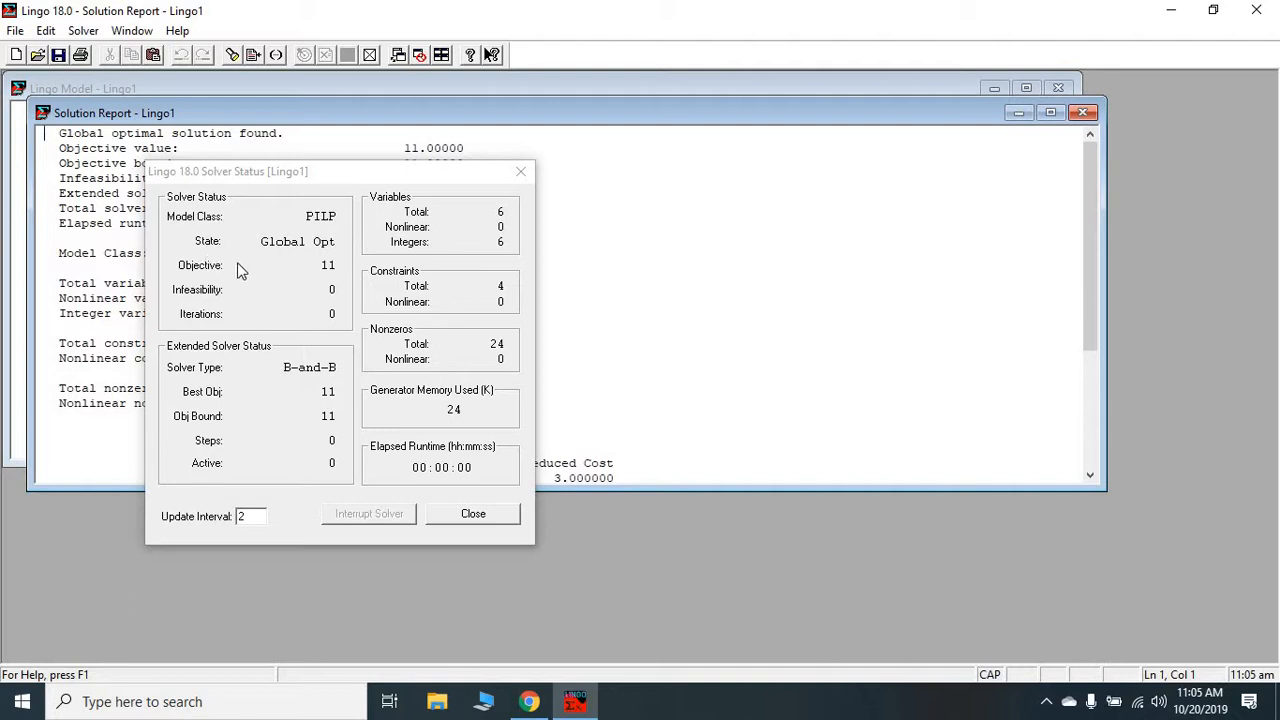
mouse_move(340, 293)
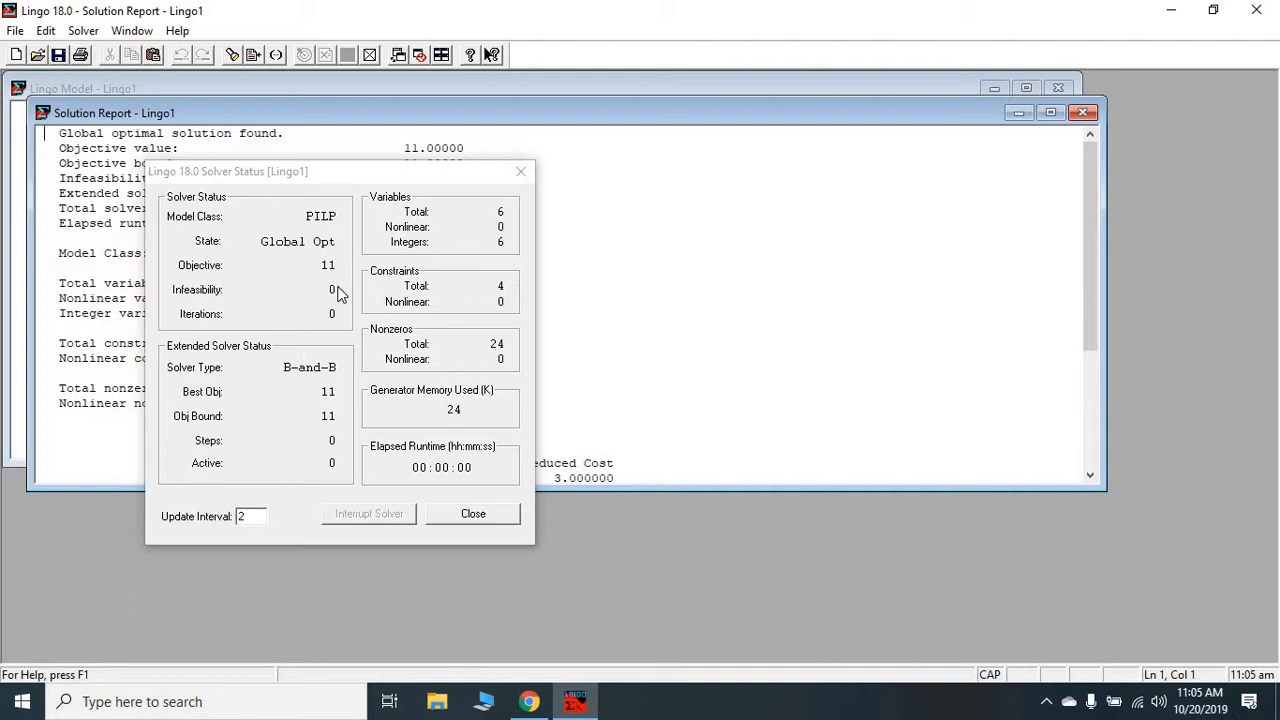
click(473, 513)
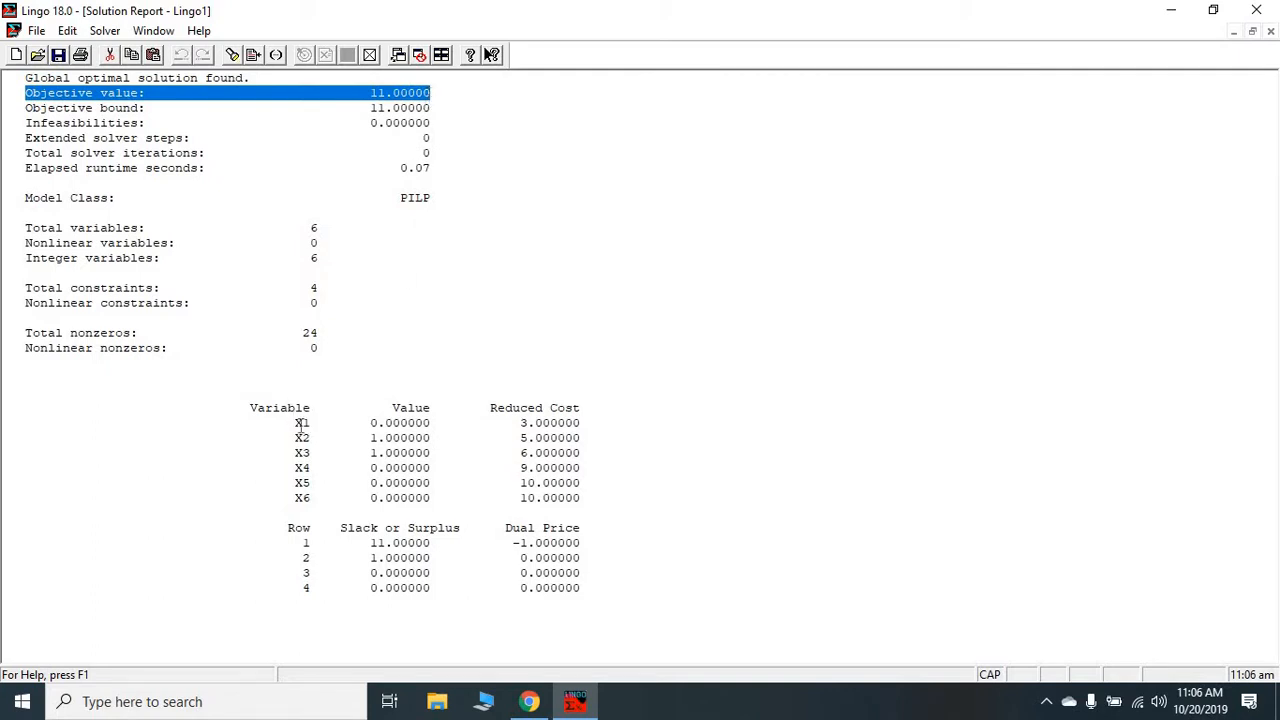
Highlight the X3 row with value 1 in the solution report, then reveal hidden tray icons
drag(300, 422, 570, 498)
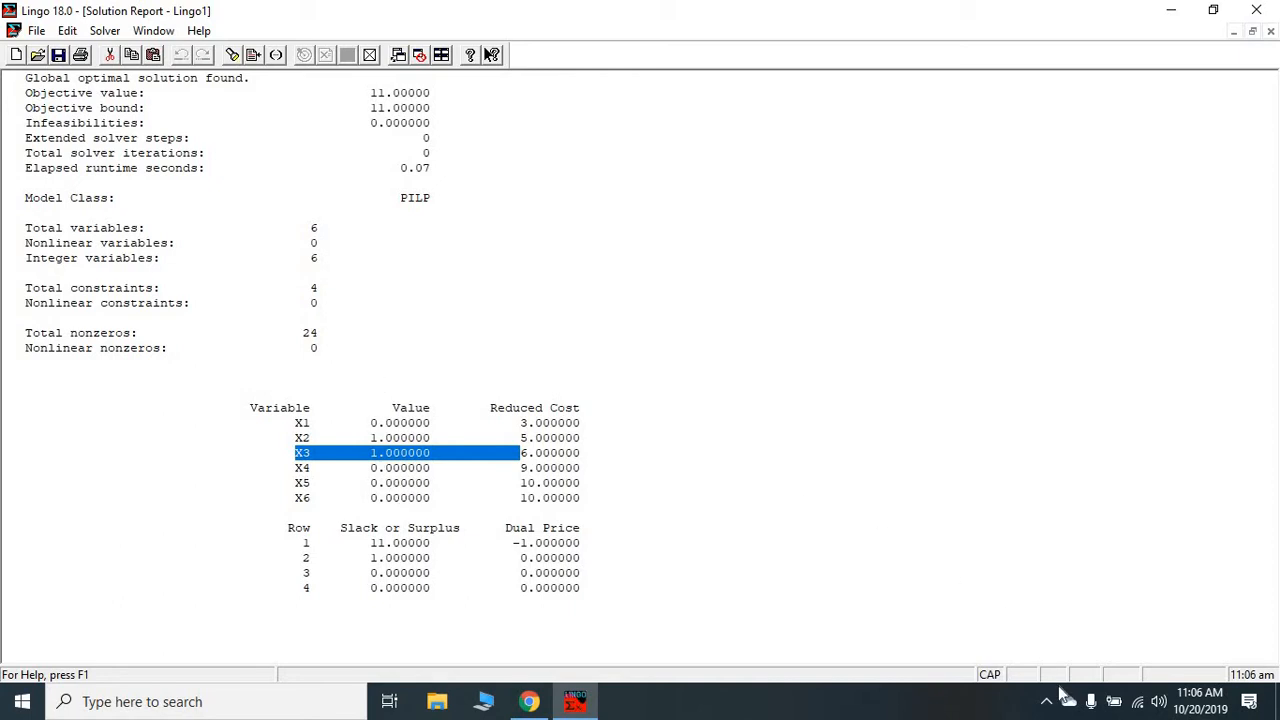
click(1046, 701)
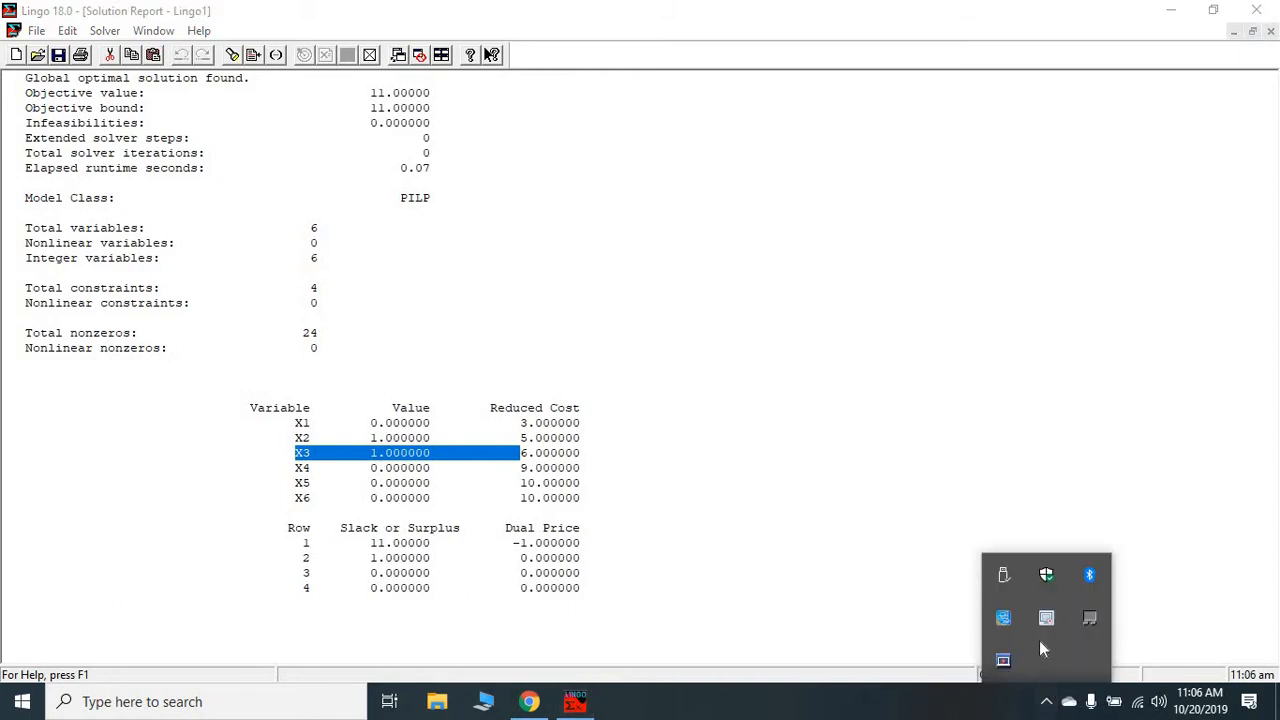